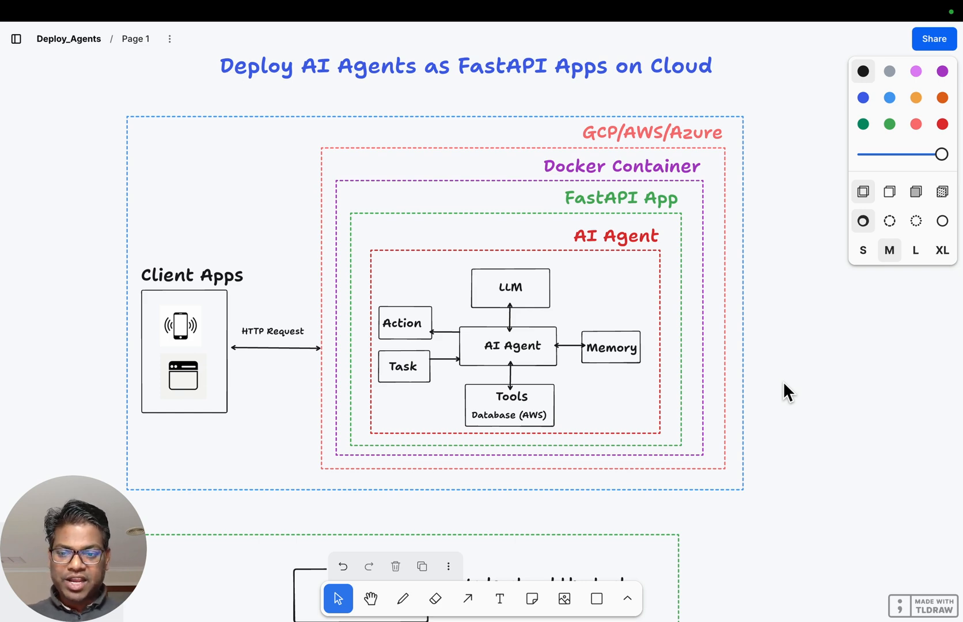
mouse_move(301, 406)
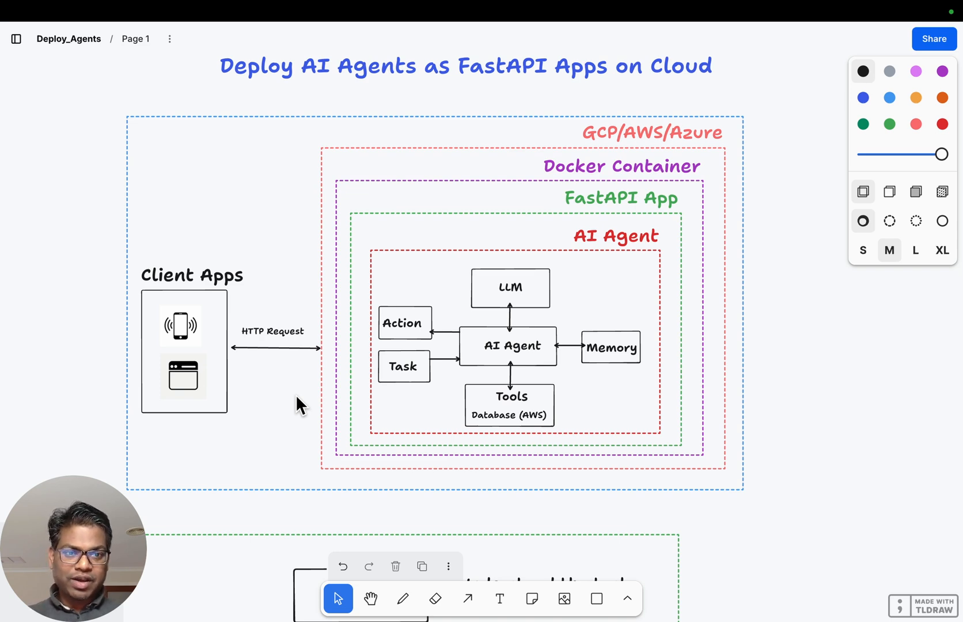
mouse_move(832, 257)
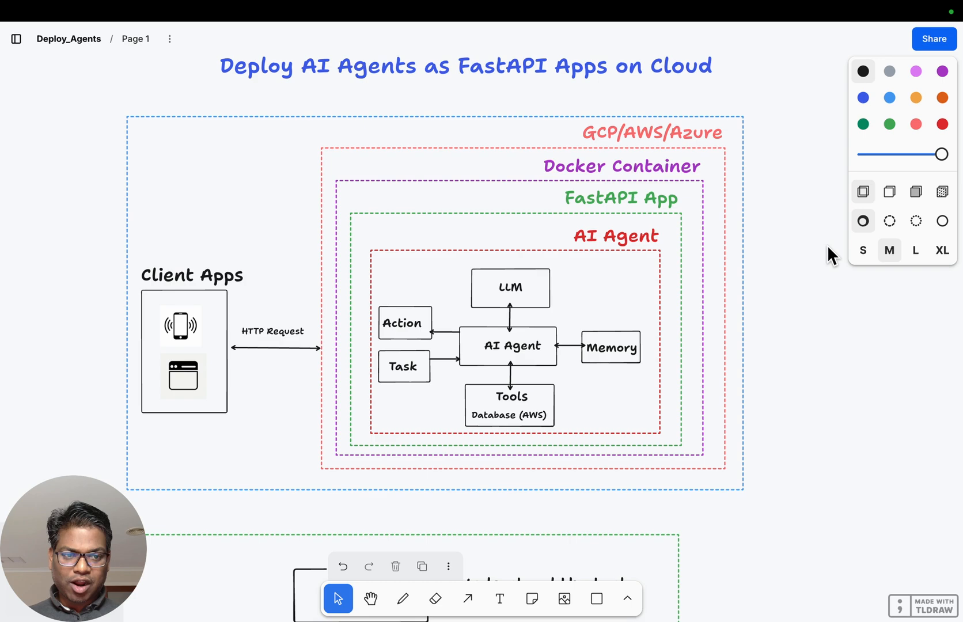
Scroll the tldraw canvas down to the Host/Container diagram and Cloud Run notes
scroll("down", 3)
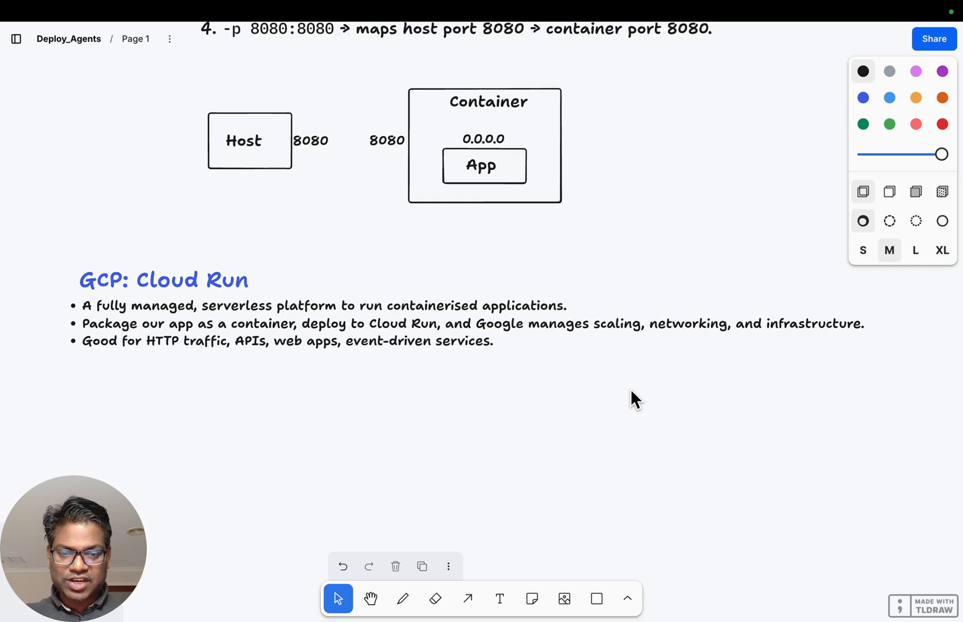
mouse_move(636, 398)
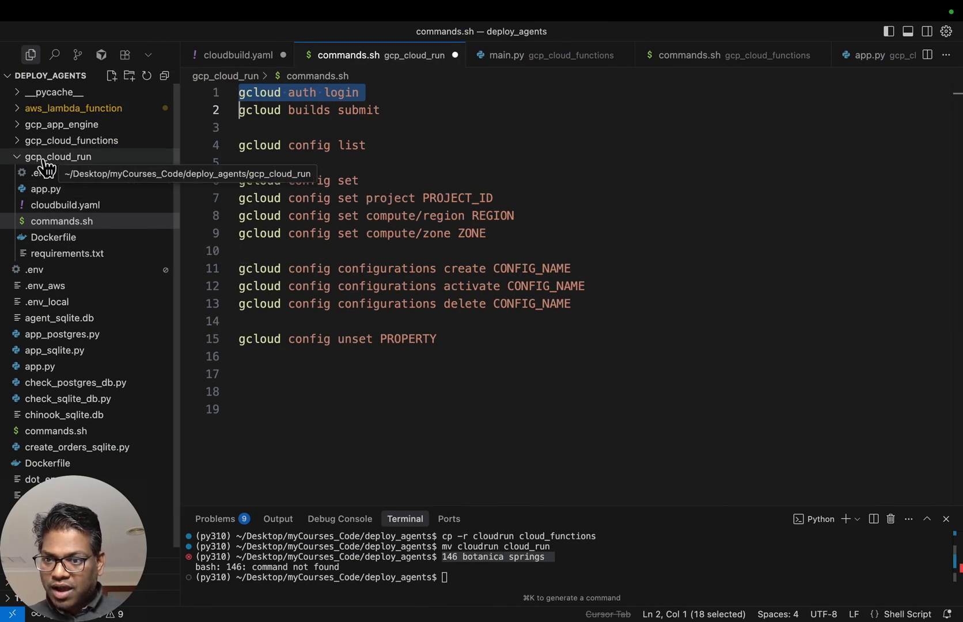
mouse_move(150, 230)
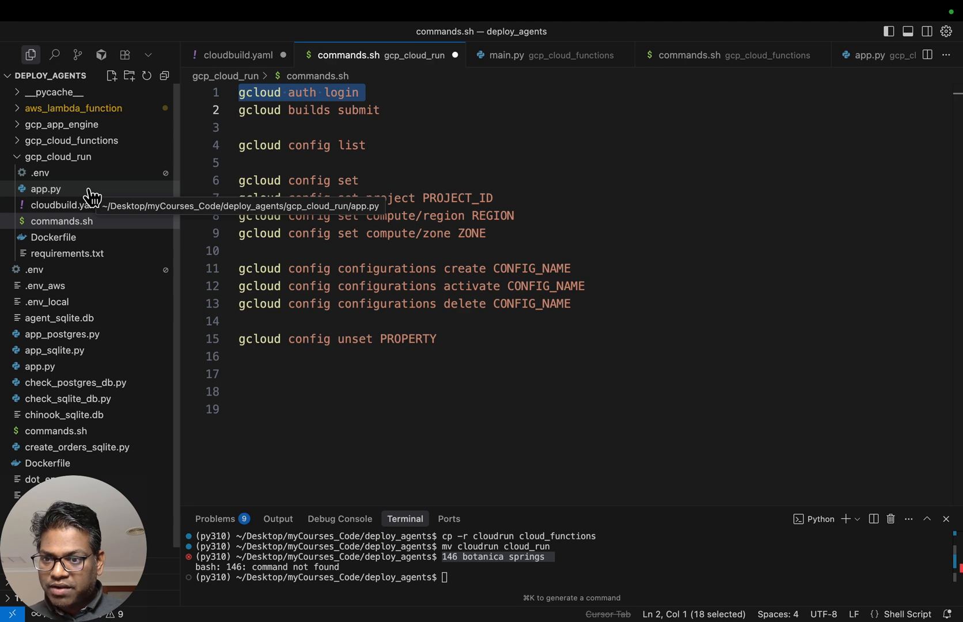
Review app.py's imports, Postgres storage settings and the FastAPI agent prompt
left_click(46, 188)
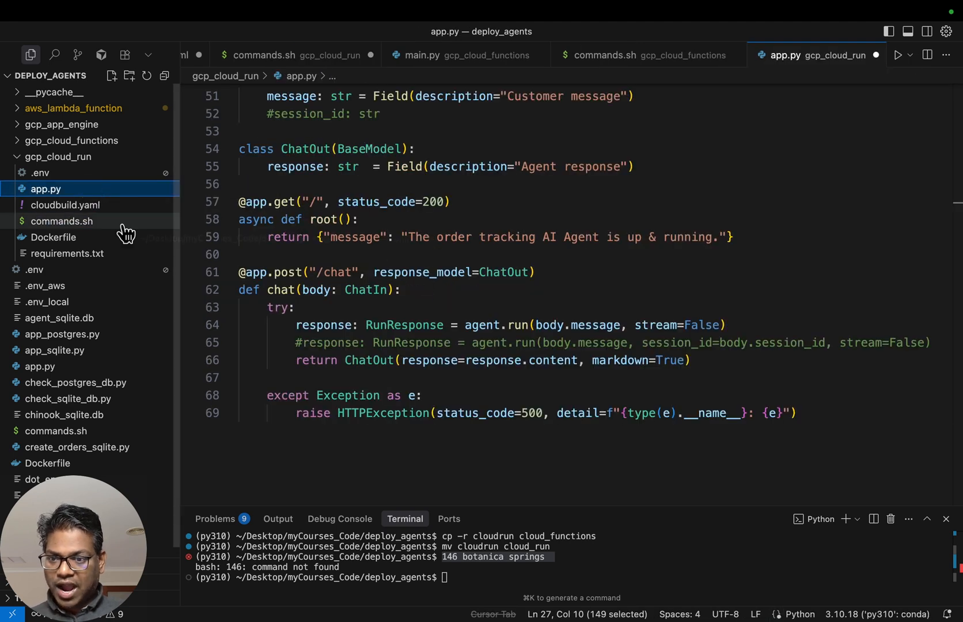
mouse_move(53, 237)
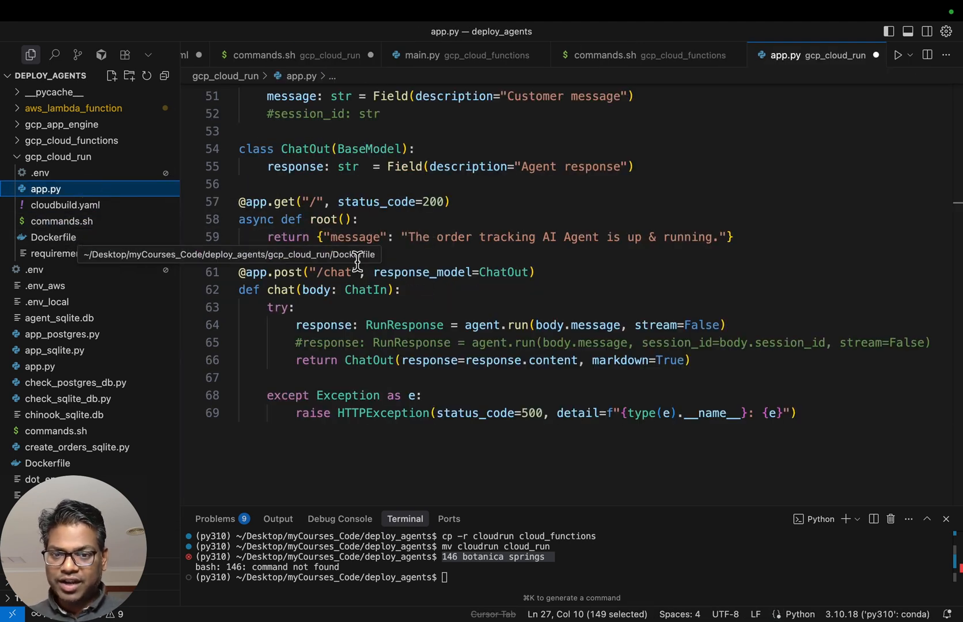
scroll("up", 3)
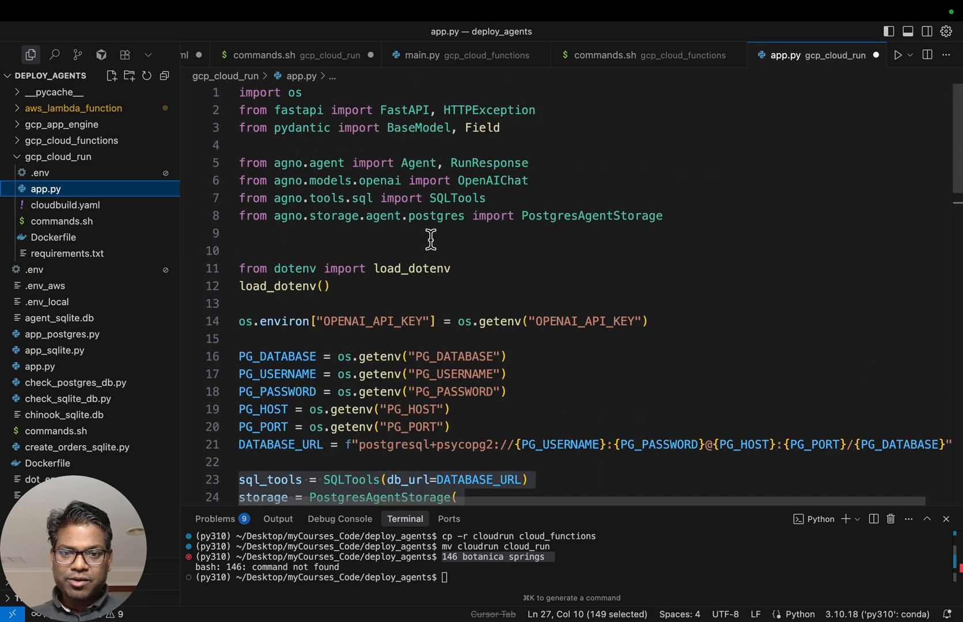
mouse_move(405, 110)
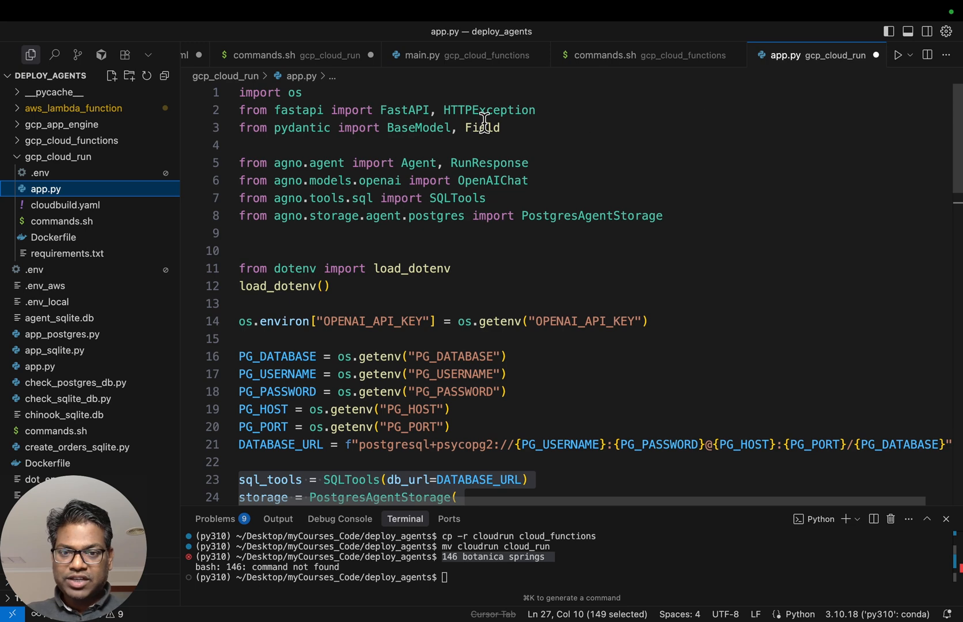
mouse_move(310, 141)
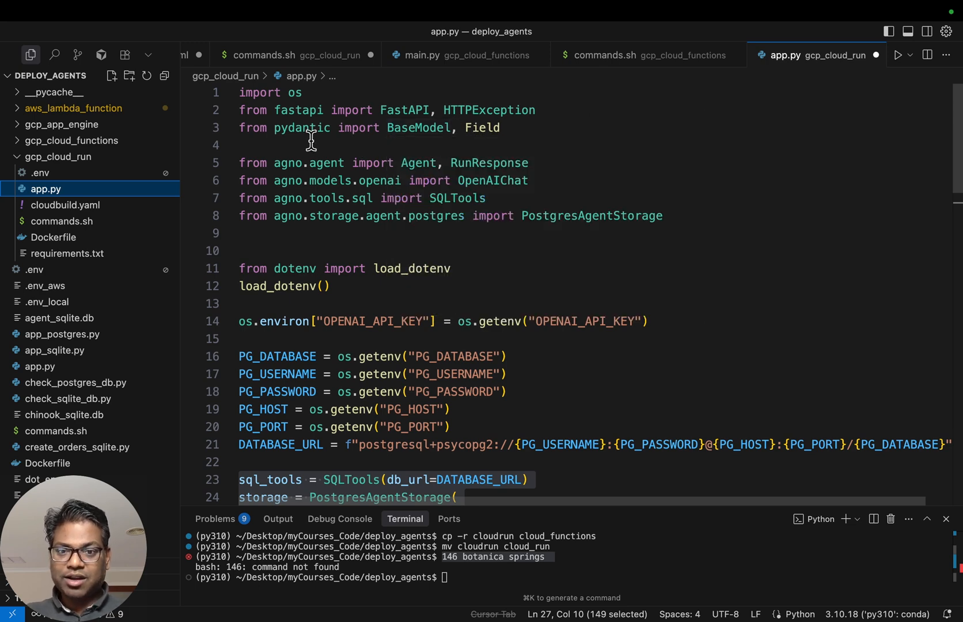
mouse_move(366, 140)
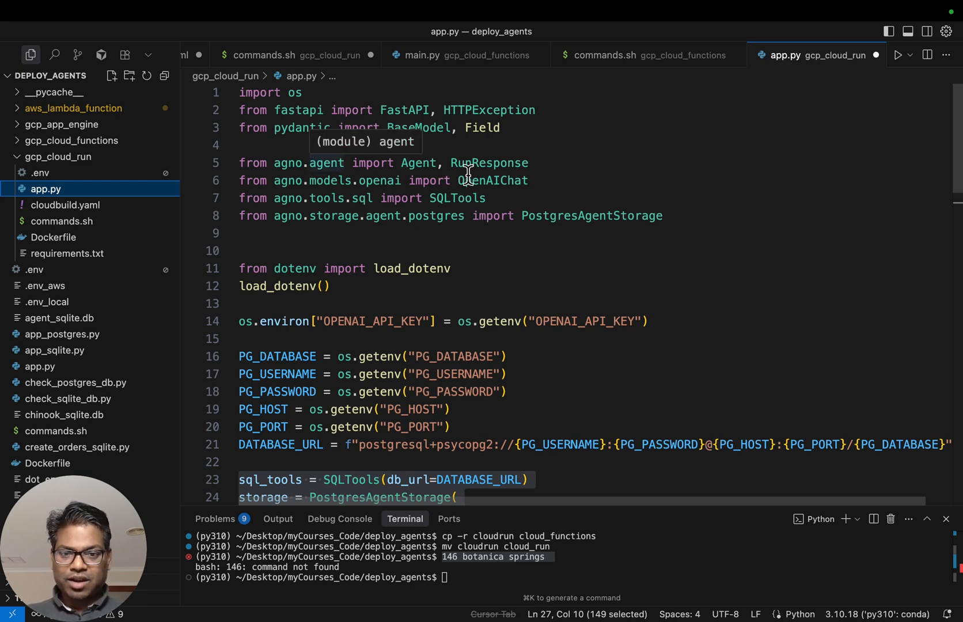
mouse_move(492, 179)
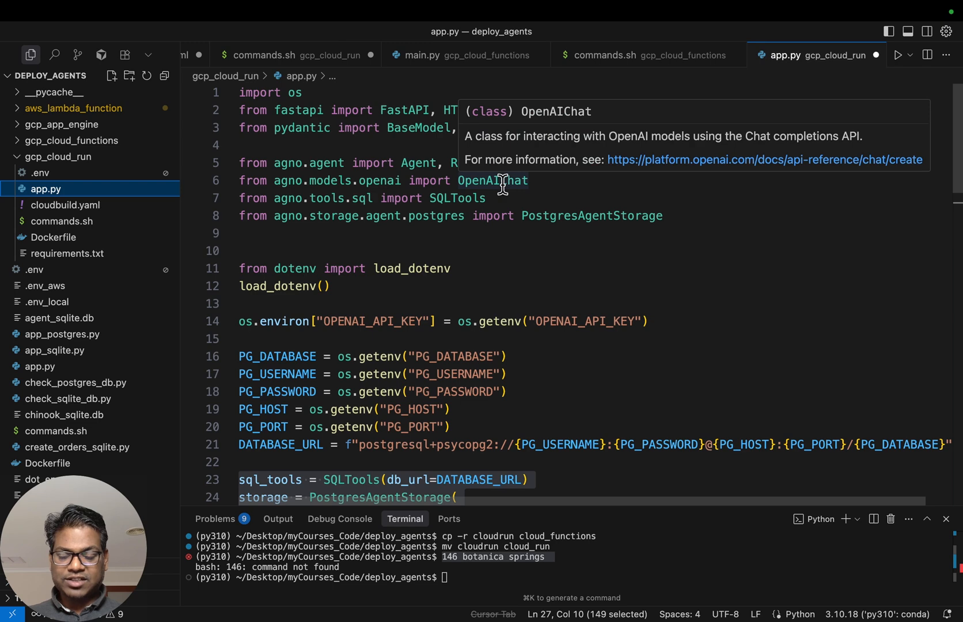
mouse_move(475, 198)
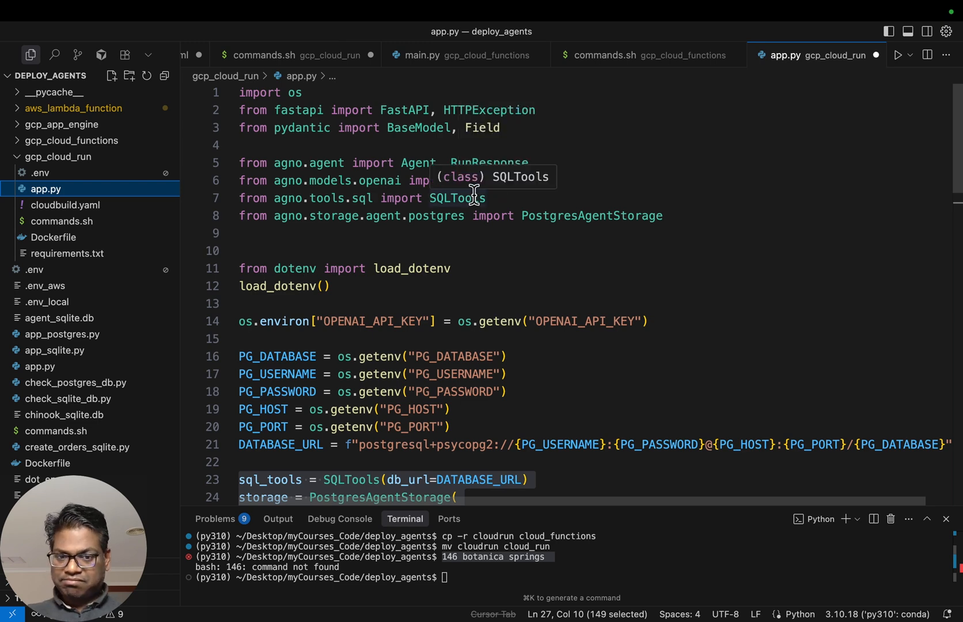
mouse_move(546, 218)
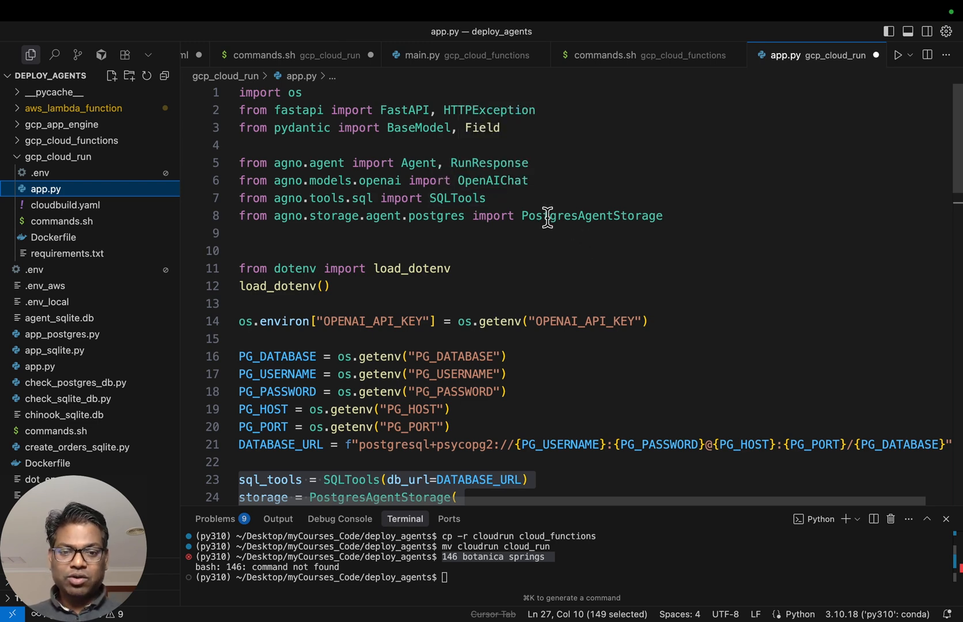
scroll("down", 3)
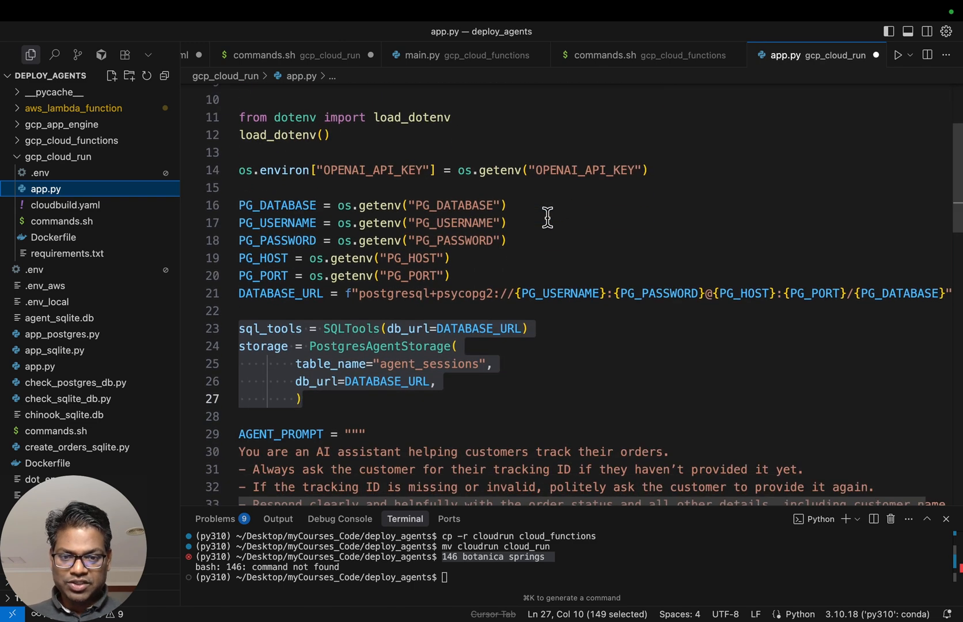
mouse_move(548, 222)
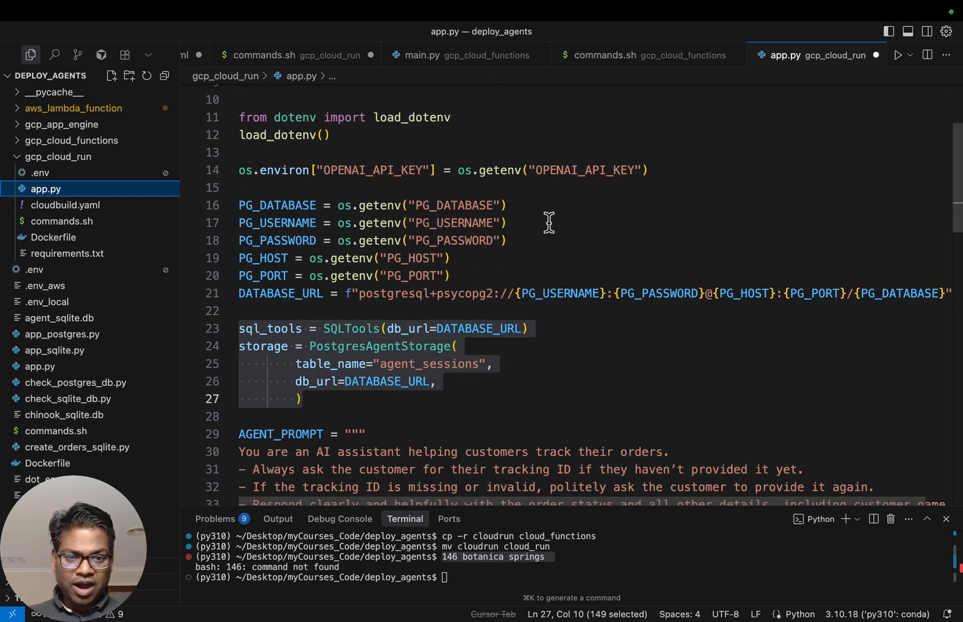
scroll("up", 3)
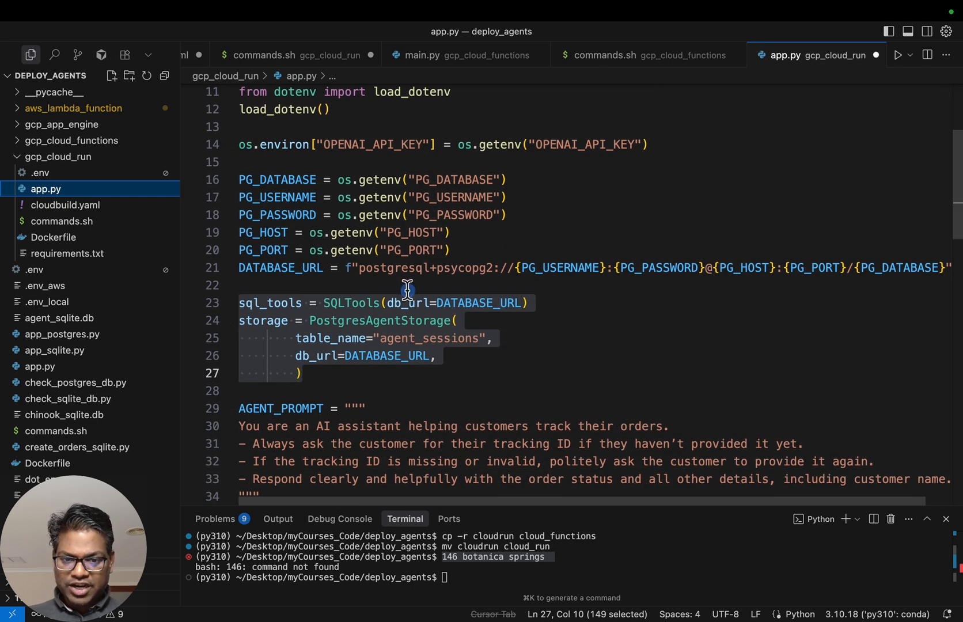
left_click(259, 241)
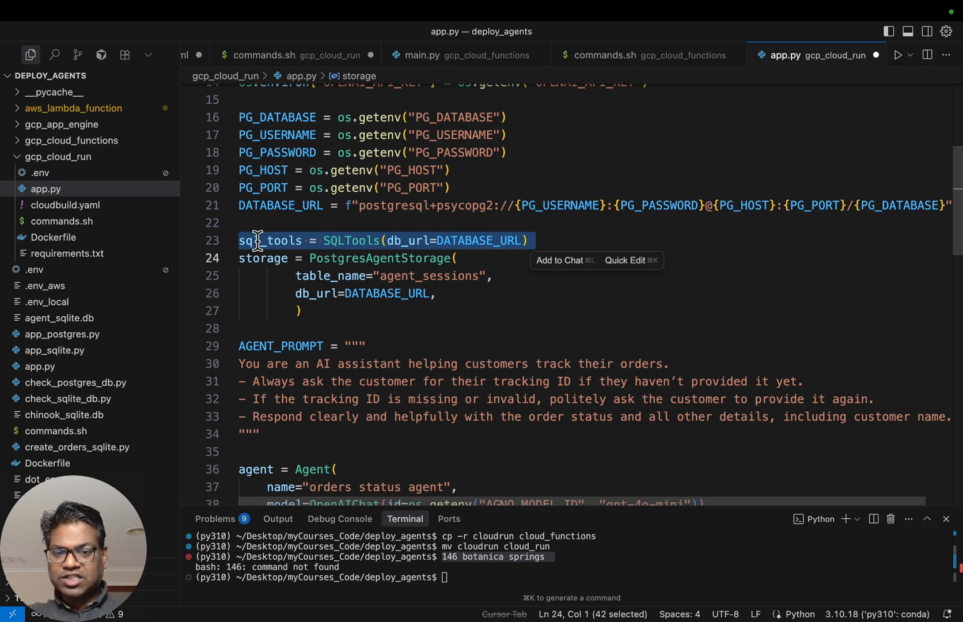
mouse_move(284, 258)
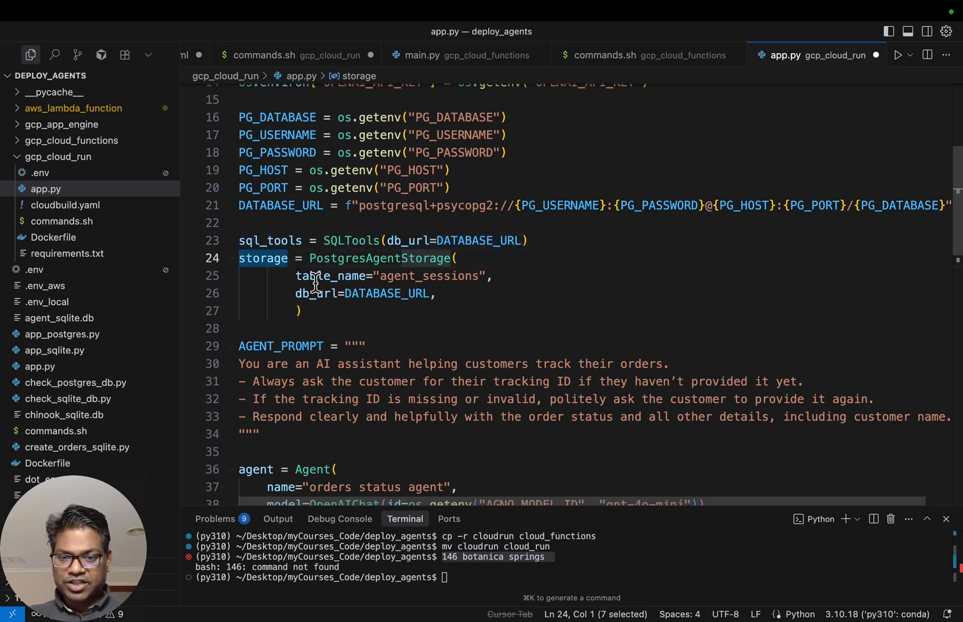
mouse_move(409, 306)
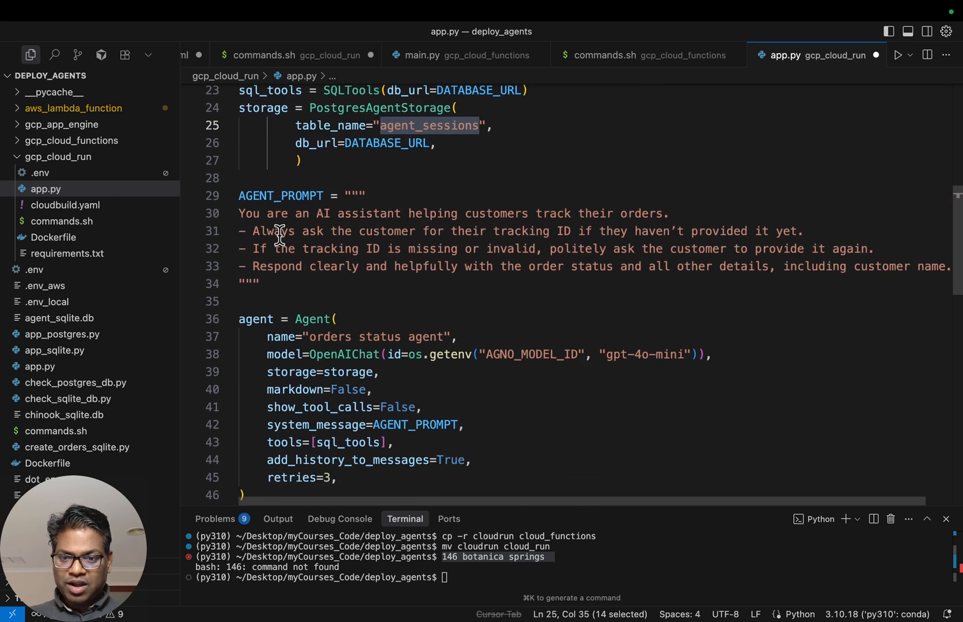
mouse_move(296, 276)
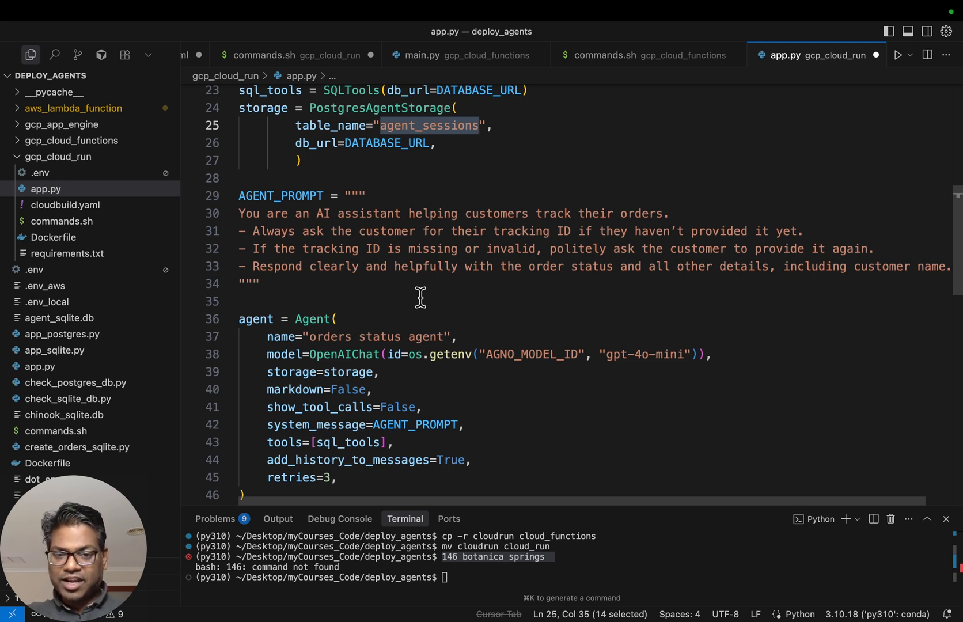
mouse_move(520, 301)
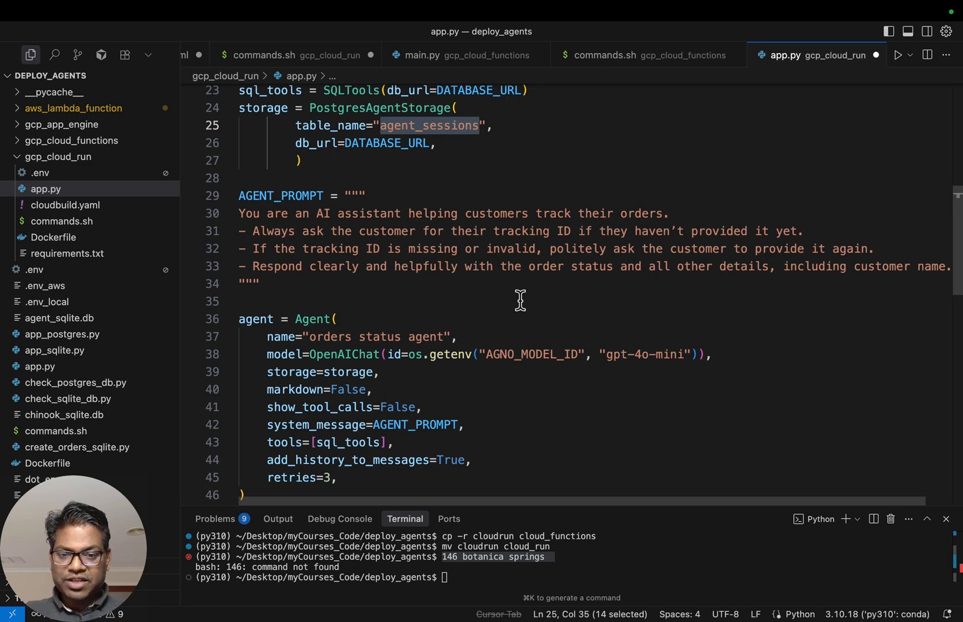
scroll("down", 3)
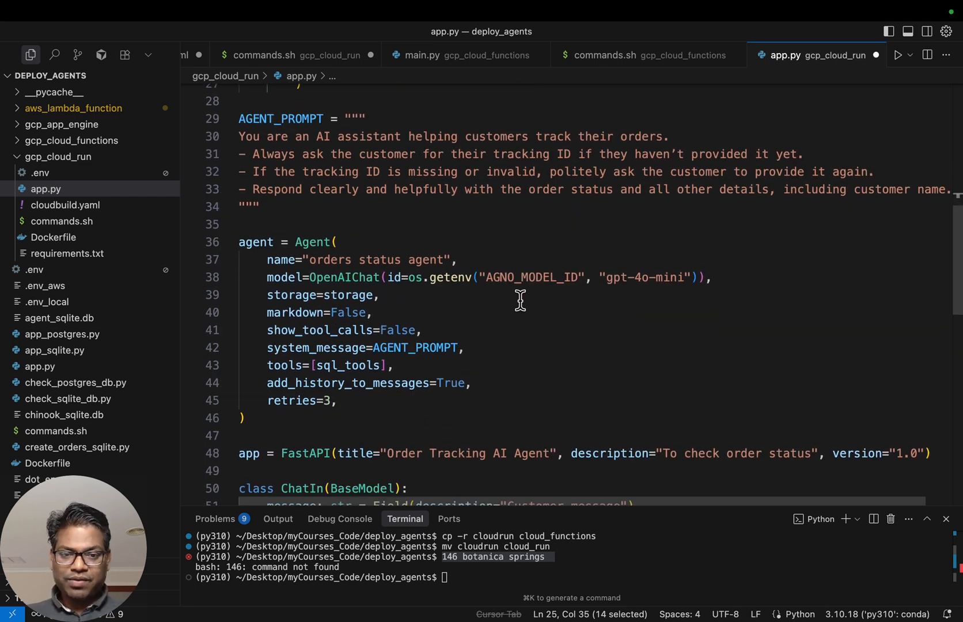
scroll("down", 3)
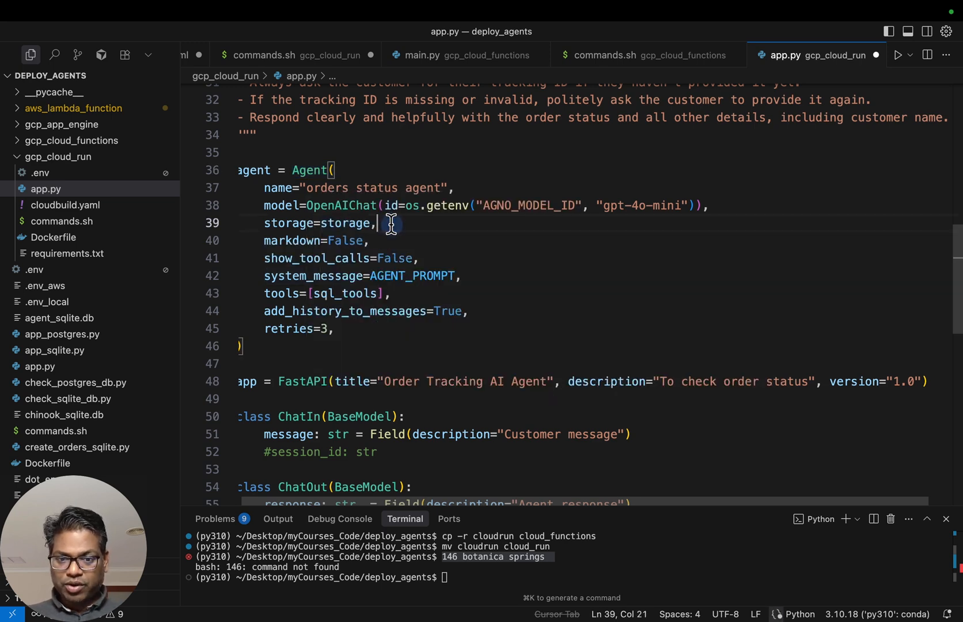
mouse_move(420, 311)
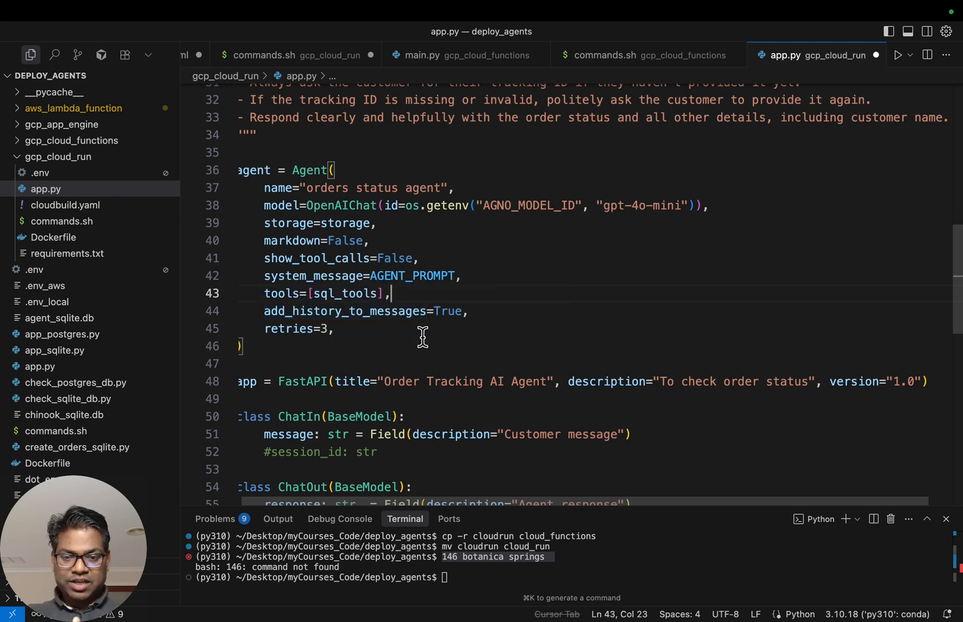
scroll("down", 3)
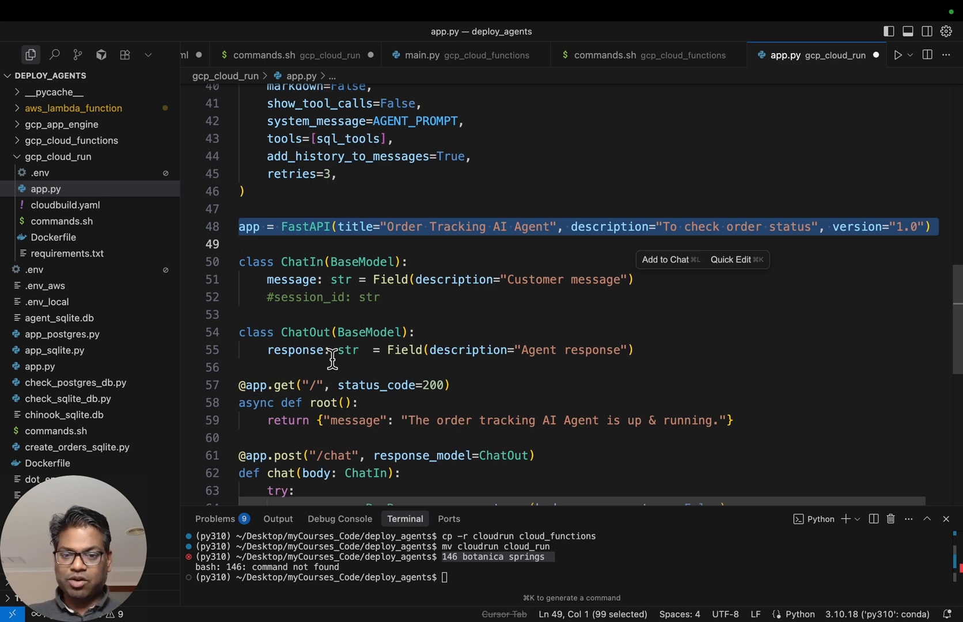
scroll("down", 3)
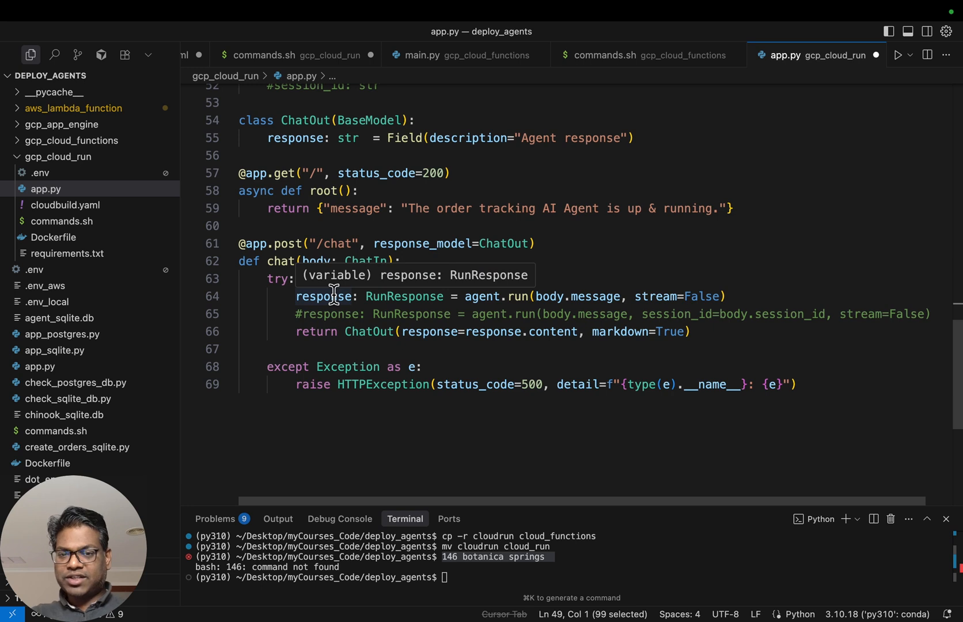
mouse_move(330, 243)
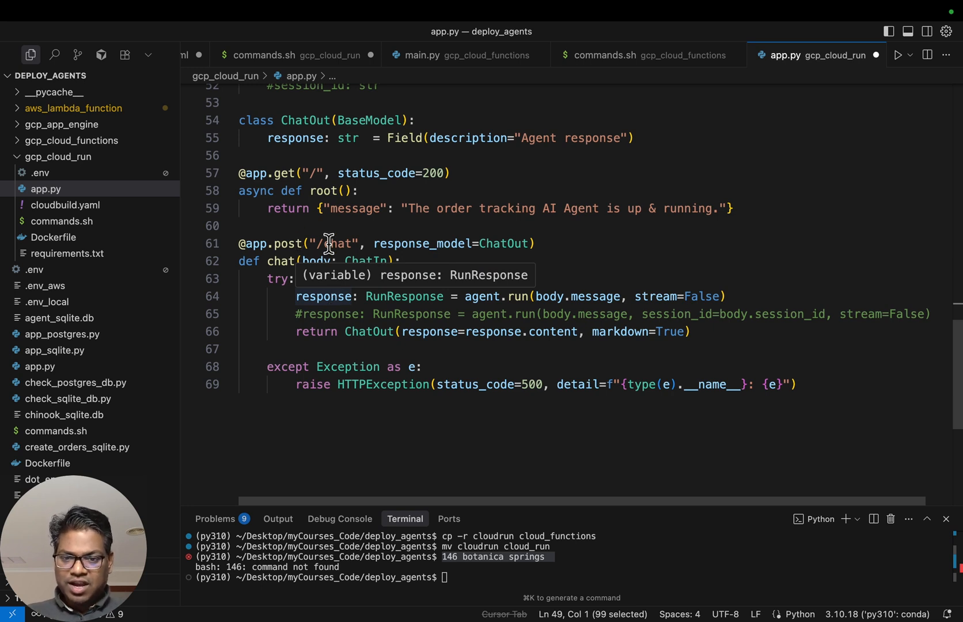
mouse_move(366, 261)
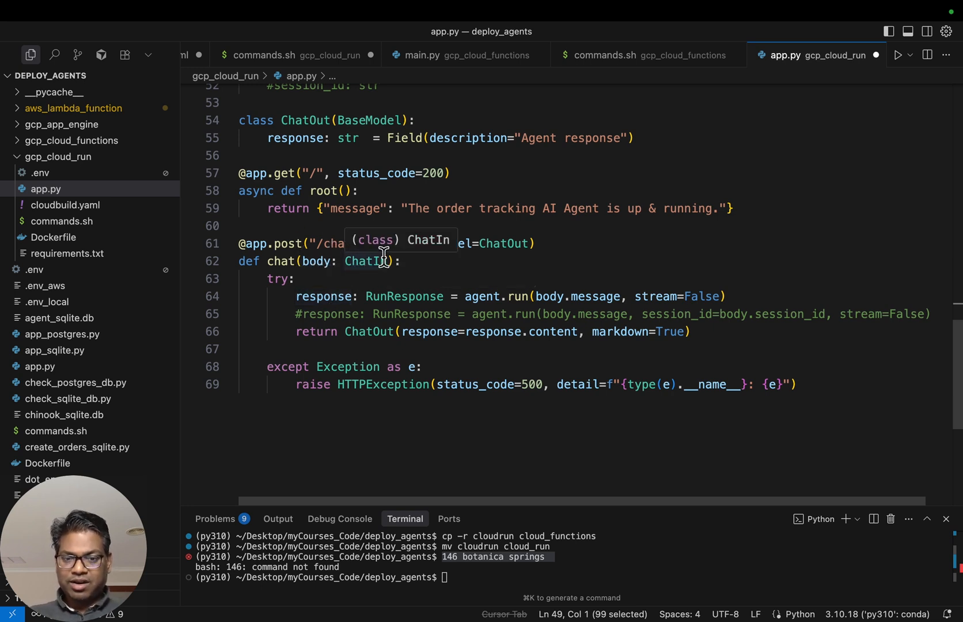
mouse_move(502, 276)
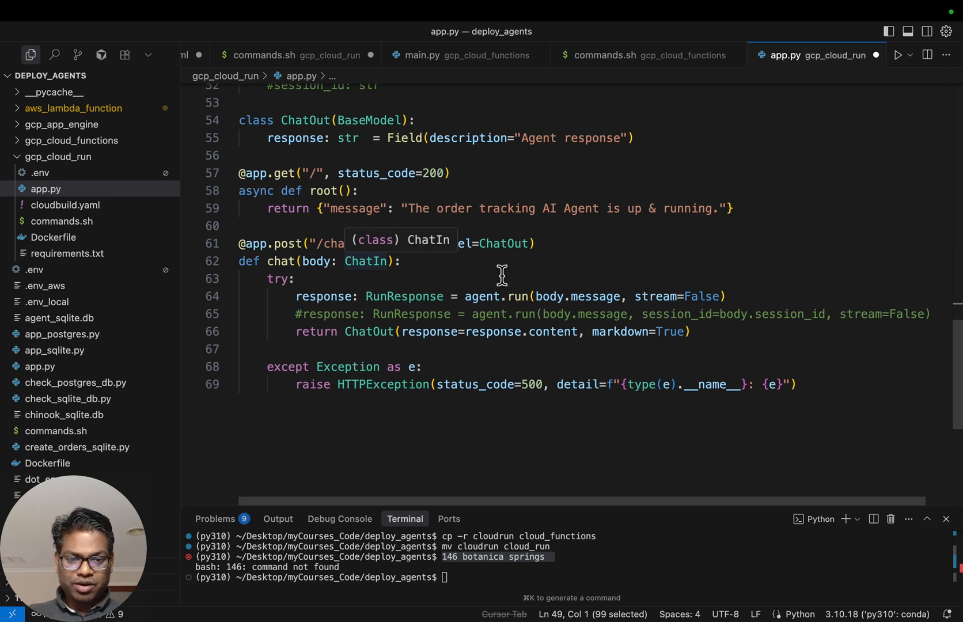
mouse_move(513, 301)
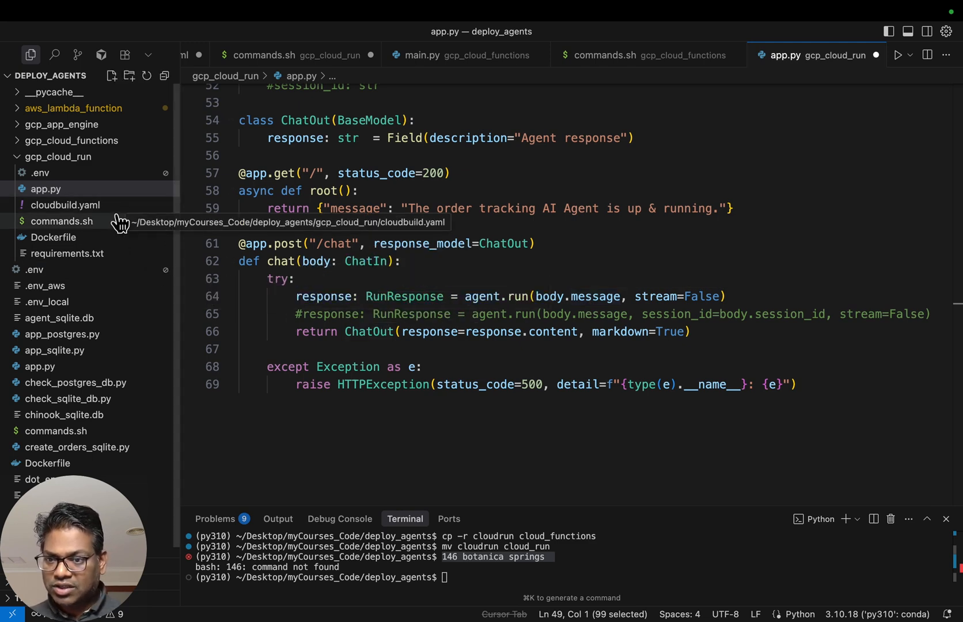
Review the Dockerfile copying app.py and .env into python:3.10-slim with uvicorn on 8080
left_click(53, 238)
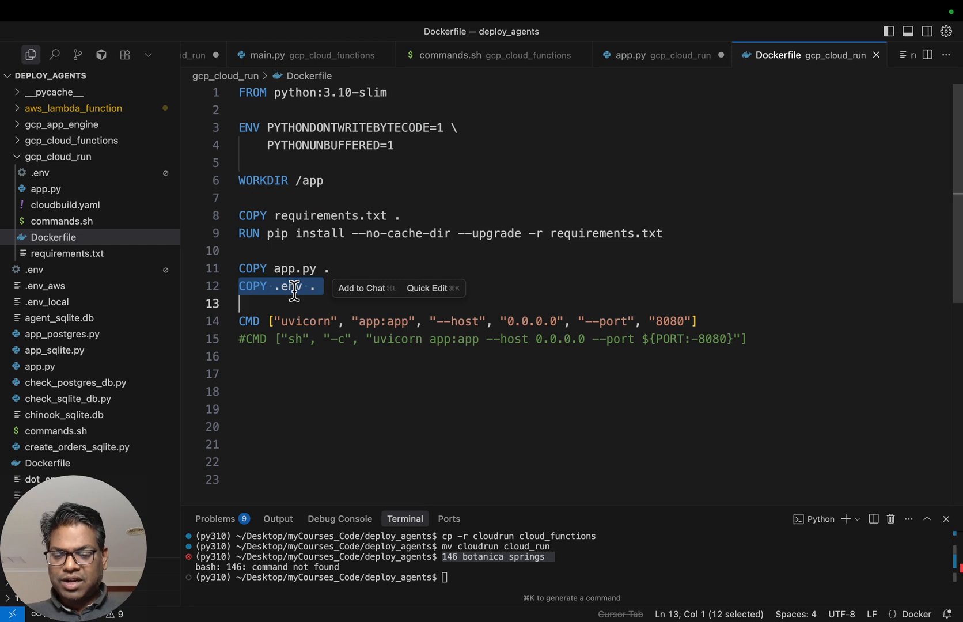
mouse_move(230, 224)
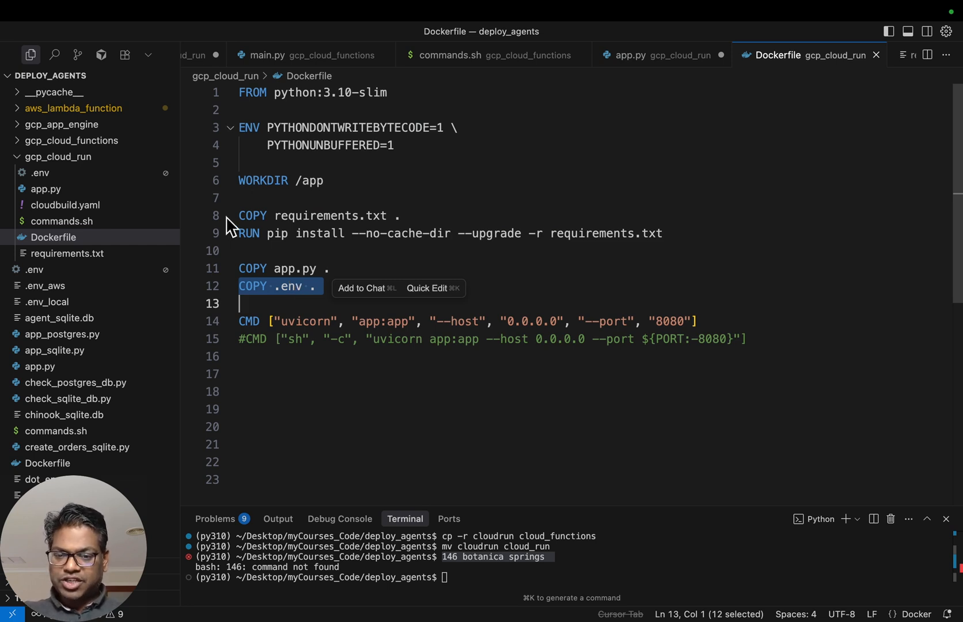
mouse_move(278, 235)
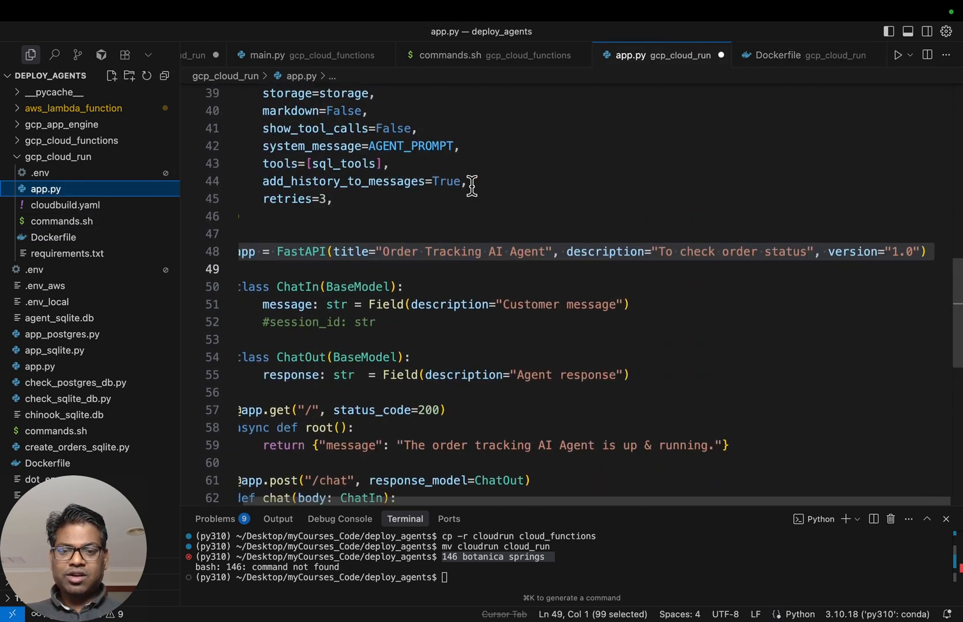
scroll("up", 3)
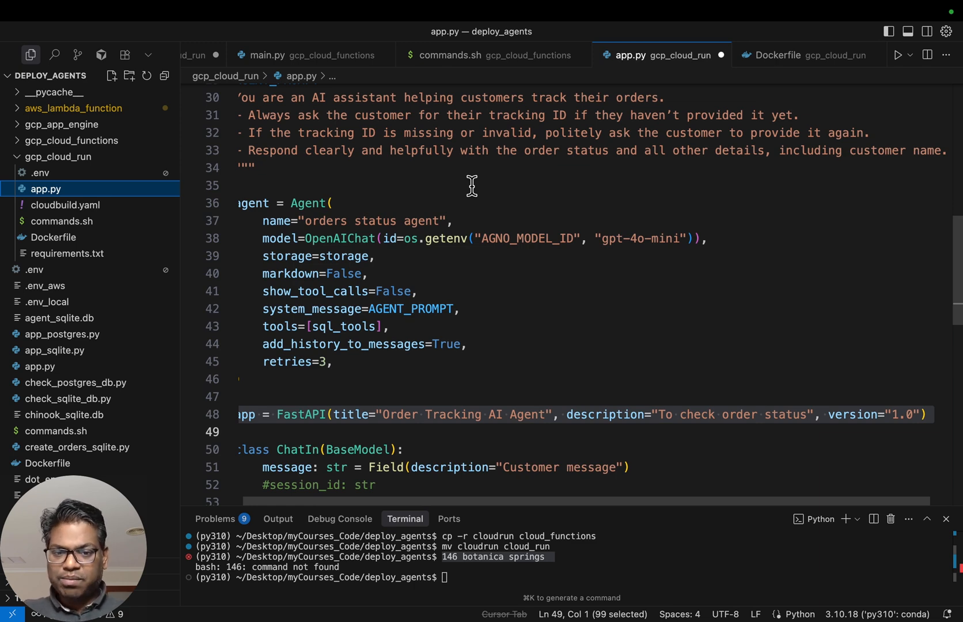
mouse_move(476, 314)
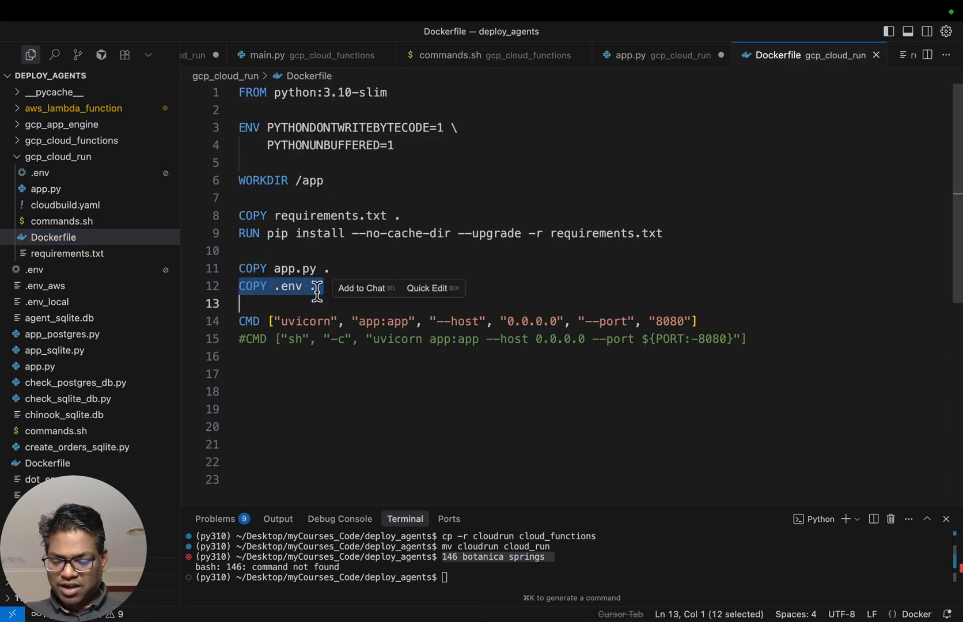
mouse_move(163, 230)
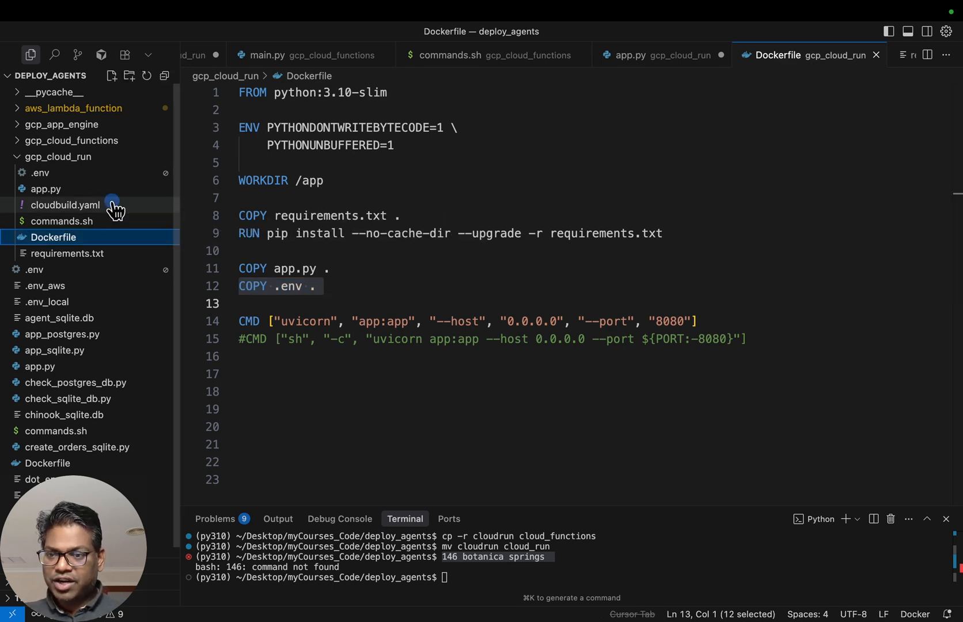
Review cloudbuild.yaml's docker build and push steps, noting the docker builder image
left_click(65, 204)
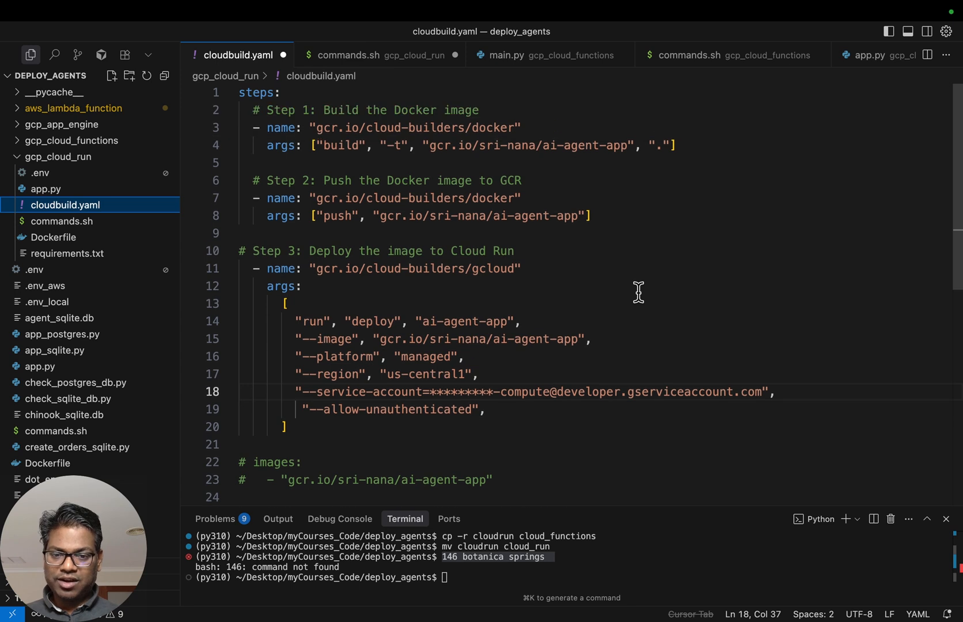
mouse_move(633, 308)
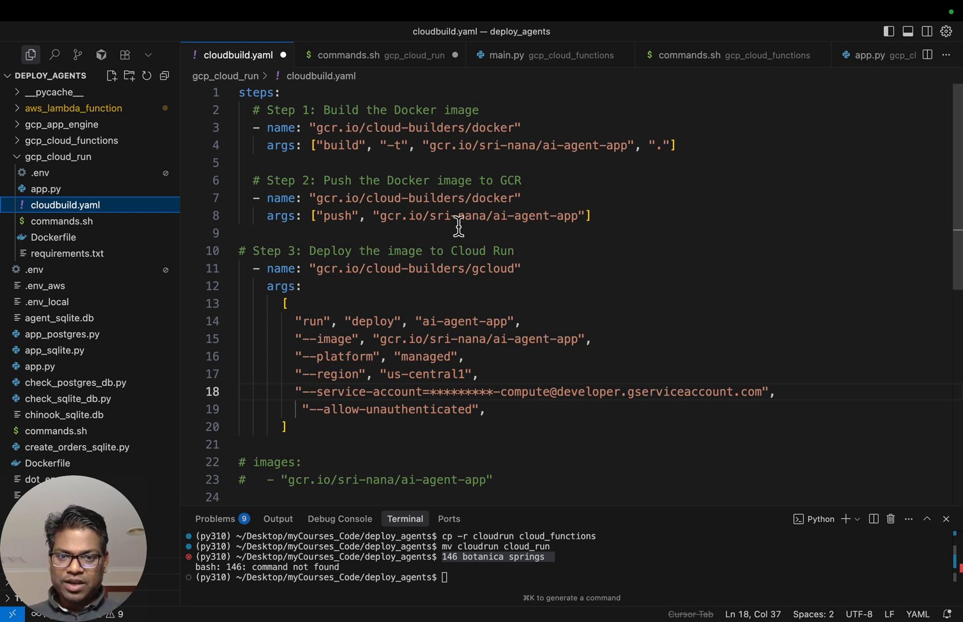
double_click(415, 128)
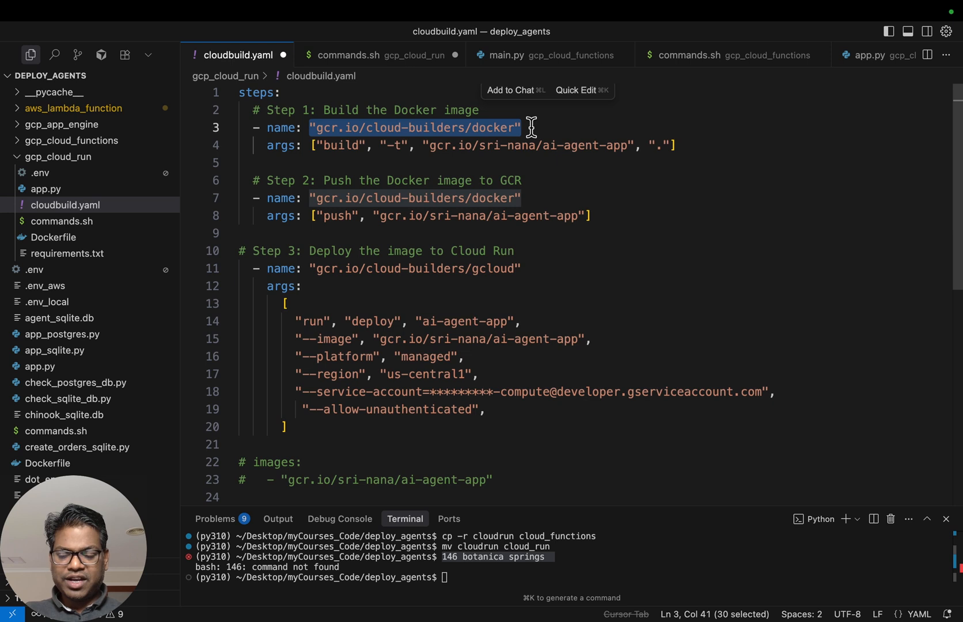
mouse_move(367, 146)
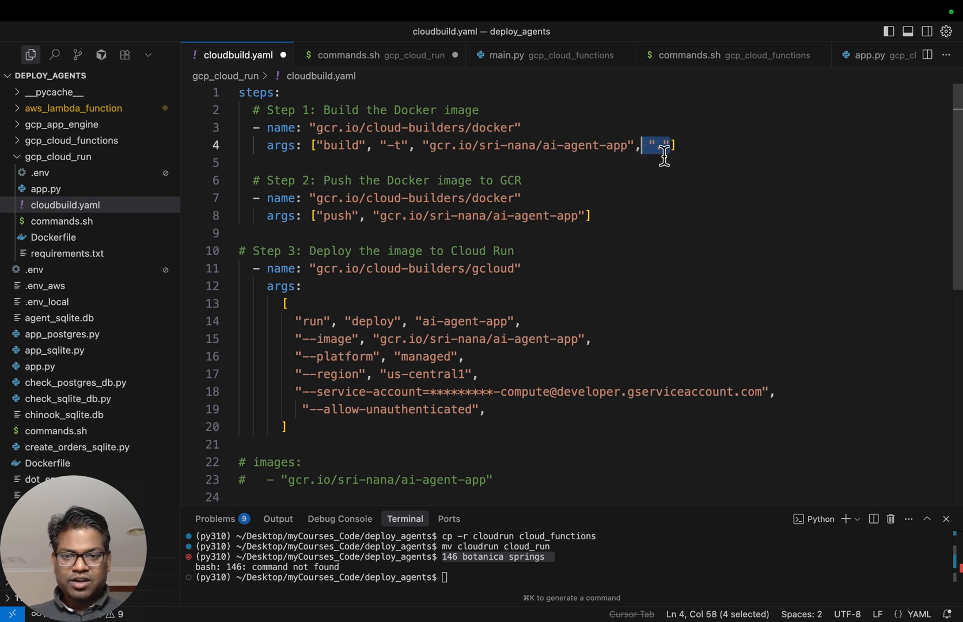
mouse_move(53, 237)
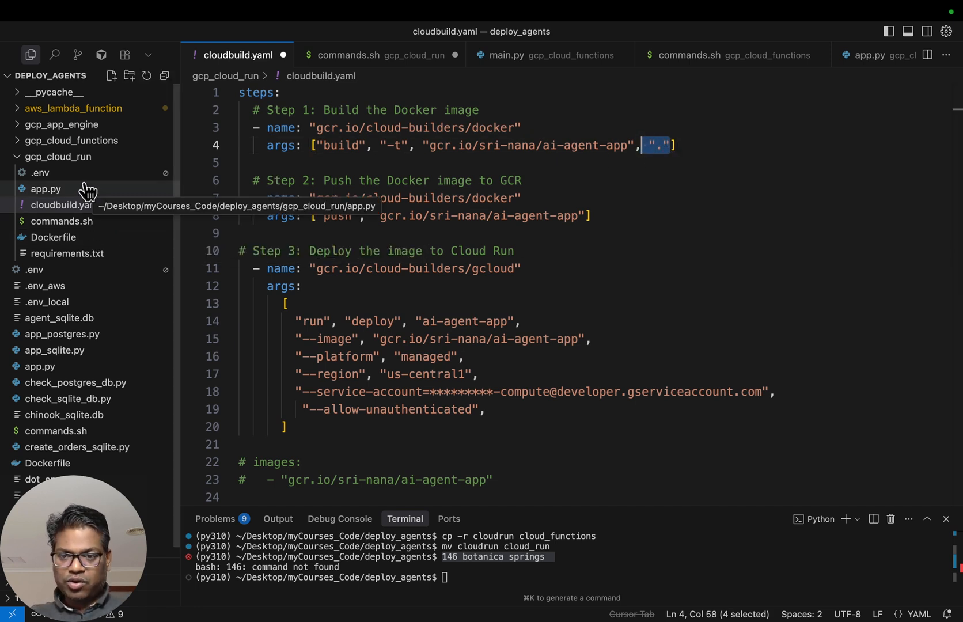
mouse_move(391, 146)
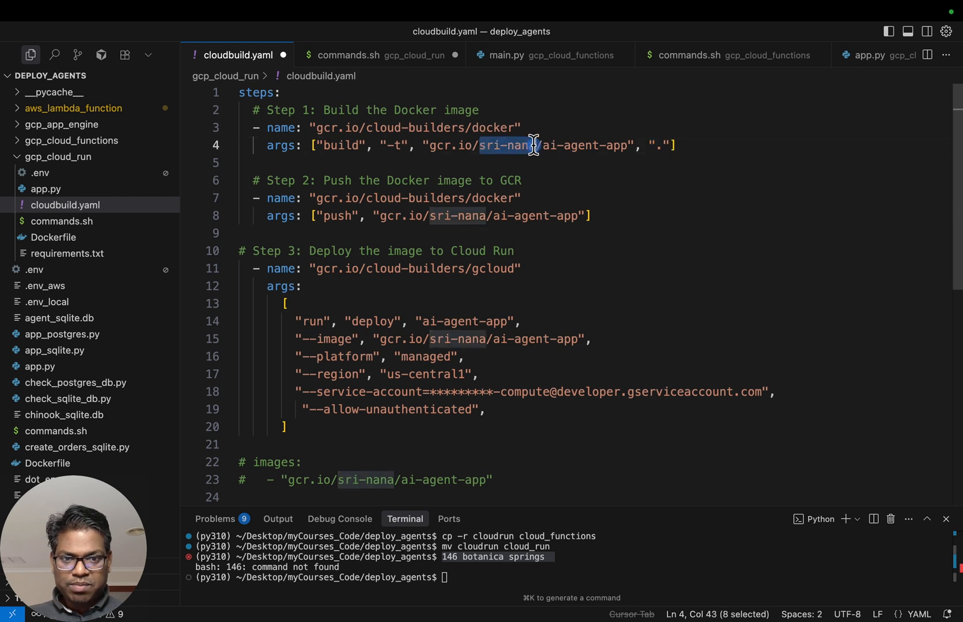
mouse_move(559, 172)
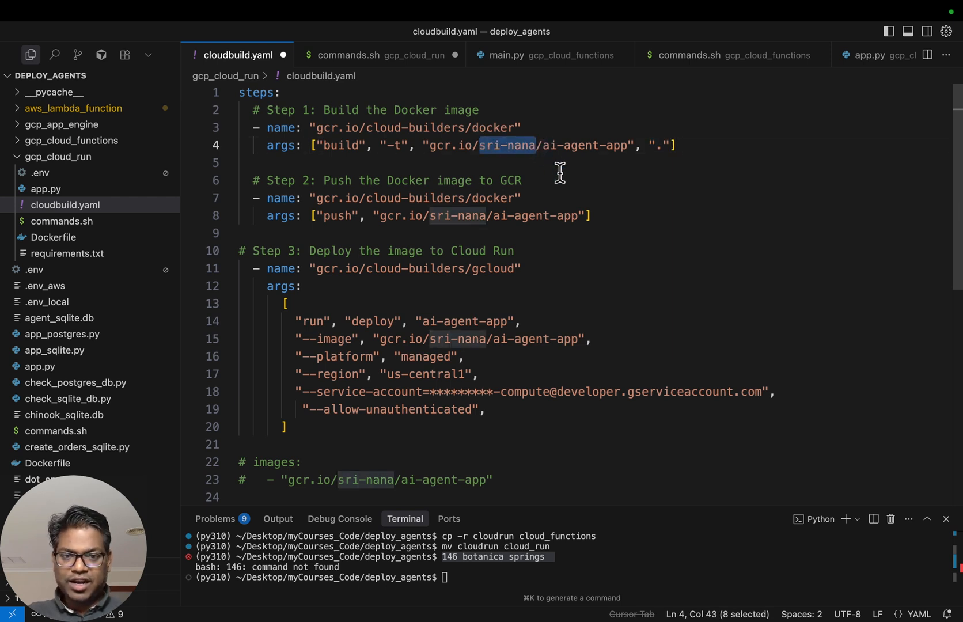
mouse_move(452, 150)
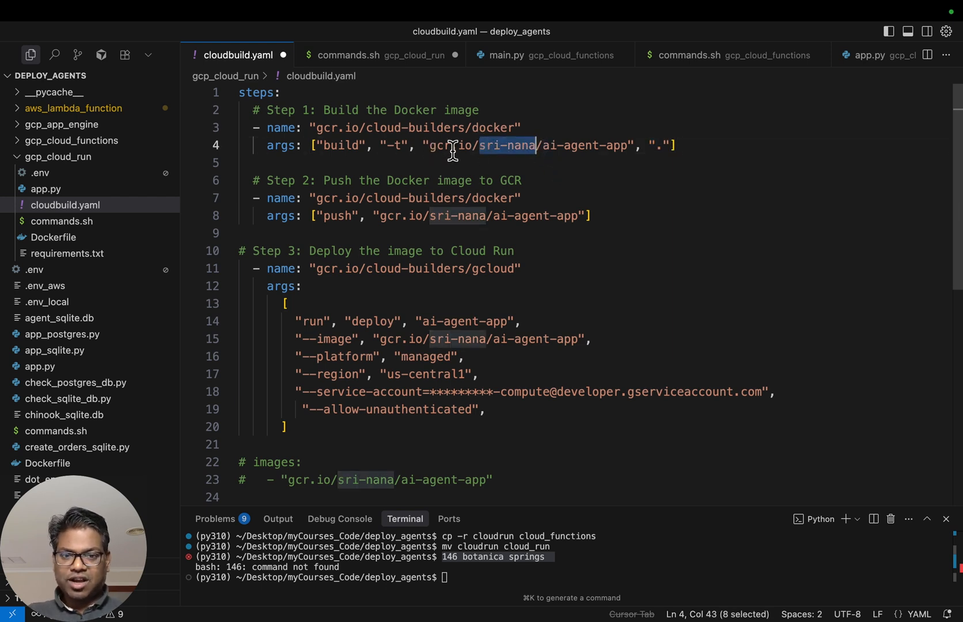
mouse_move(527, 152)
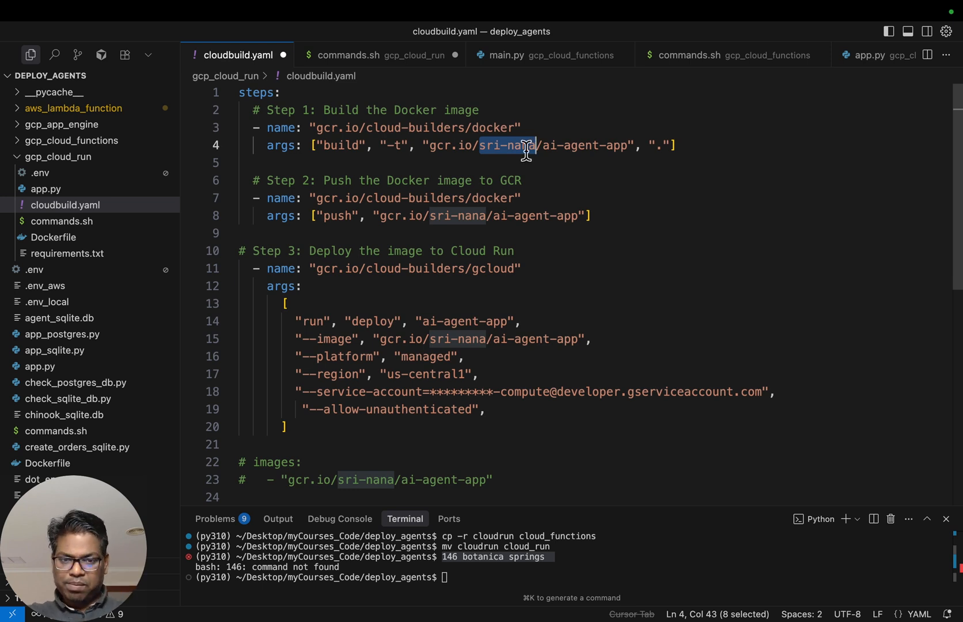
scroll("down", 3)
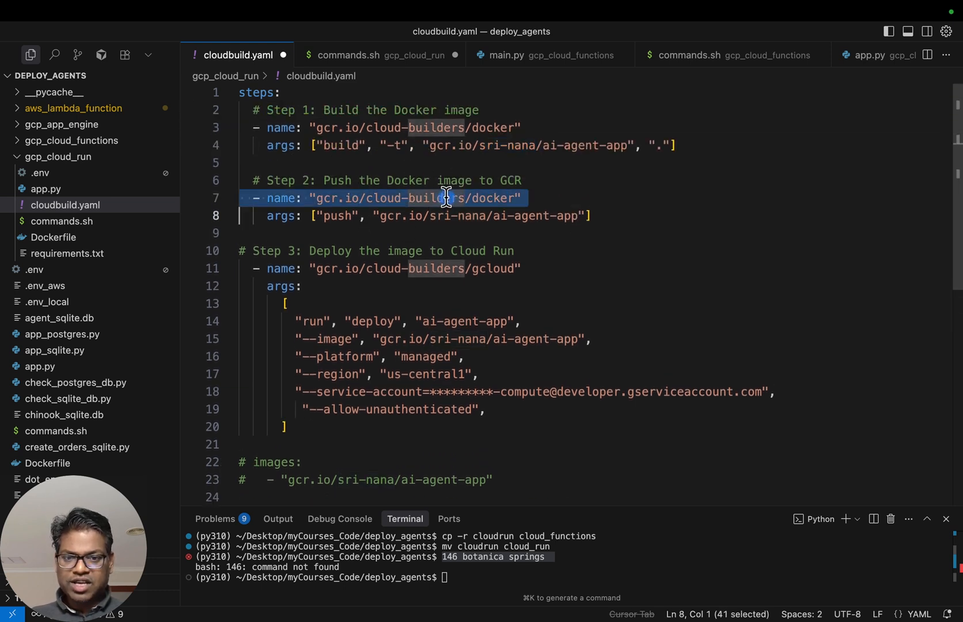
mouse_move(446, 197)
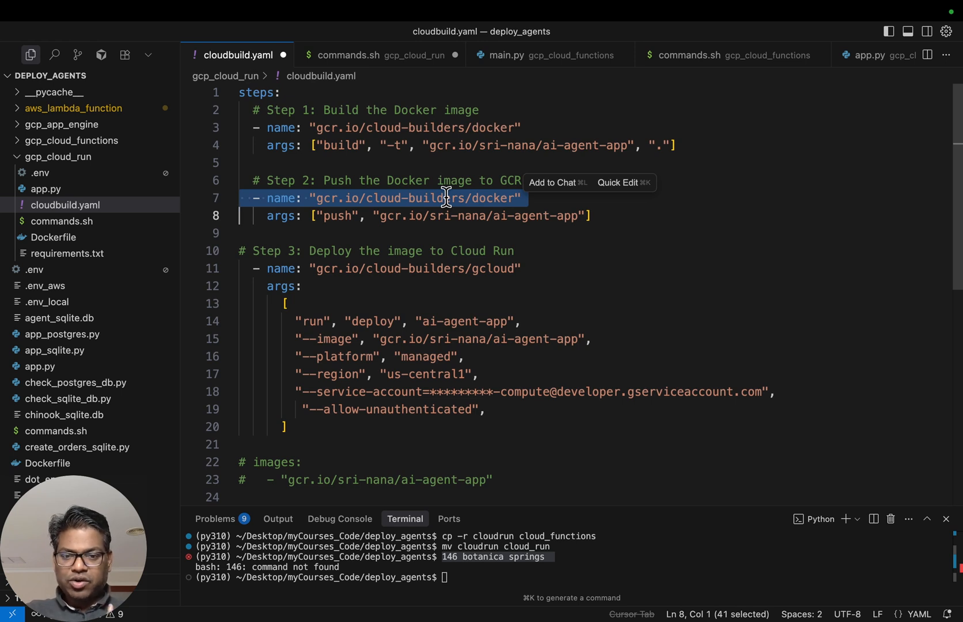
mouse_move(551, 241)
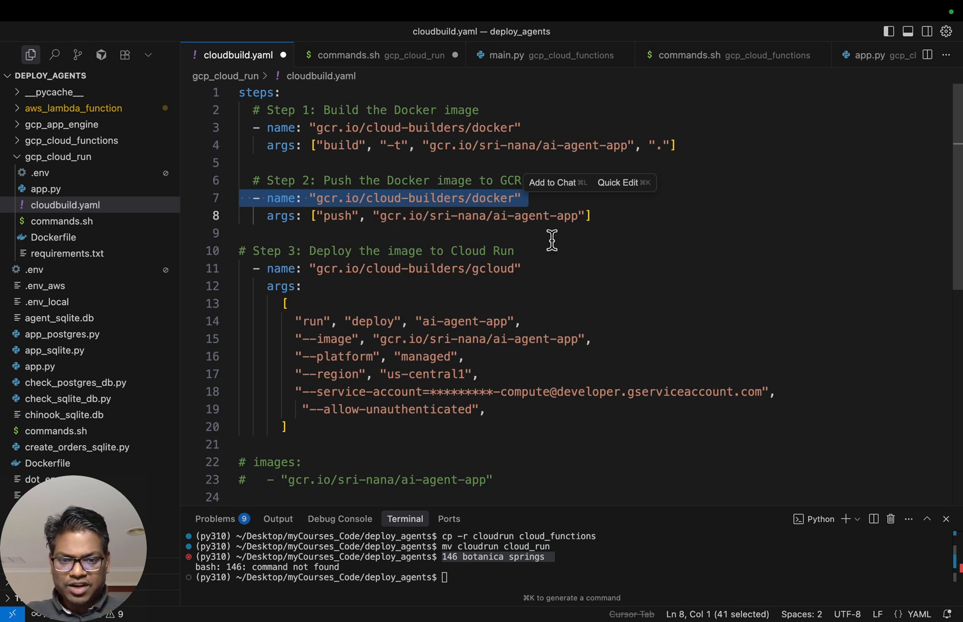
scroll("down", 3)
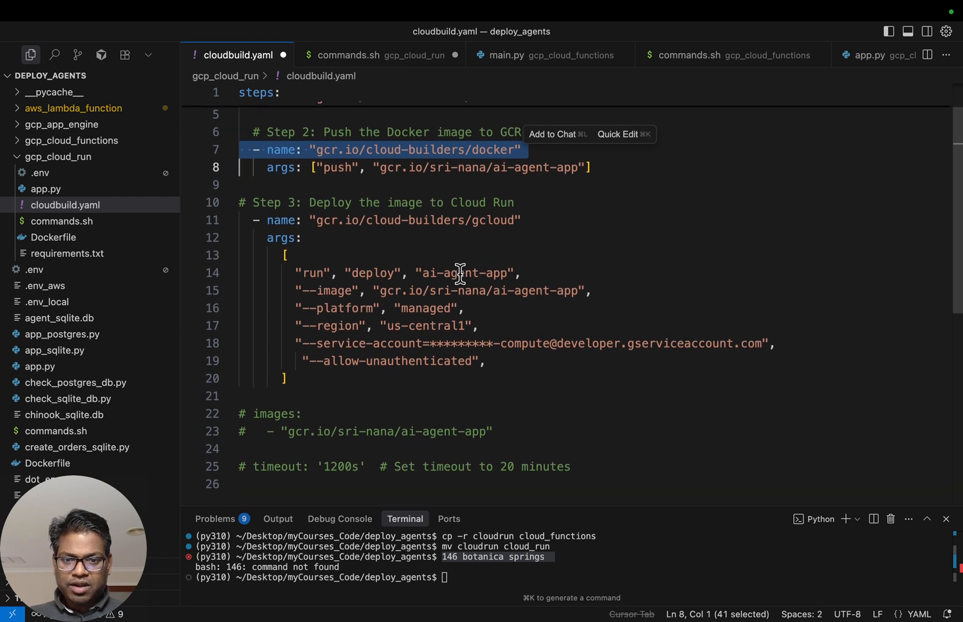
Review the Cloud Run deploy step for ai-agent-app with --allow-unauthenticated, then move to commands.sh
double_click(372, 269)
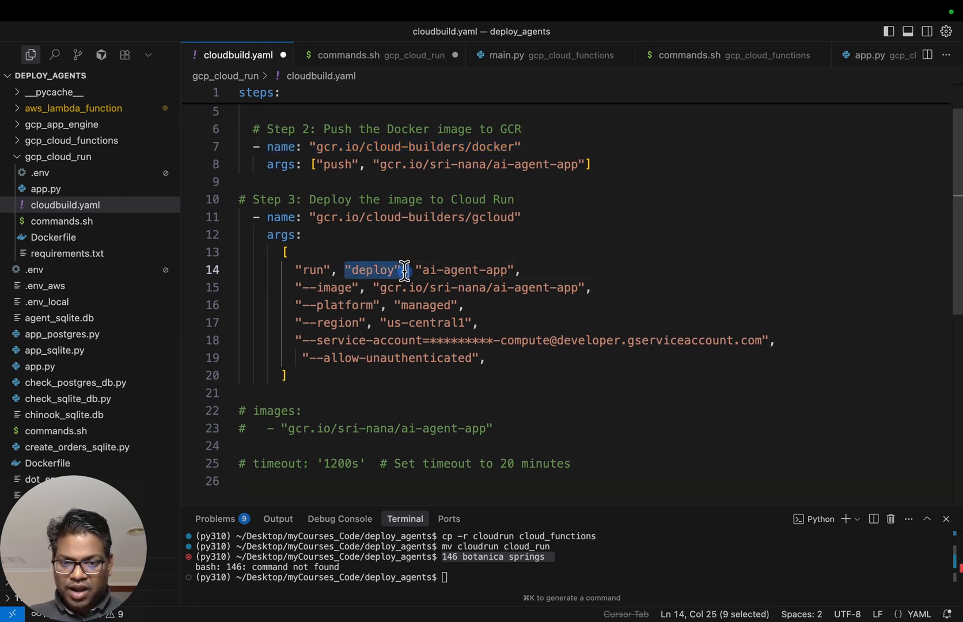
mouse_move(292, 270)
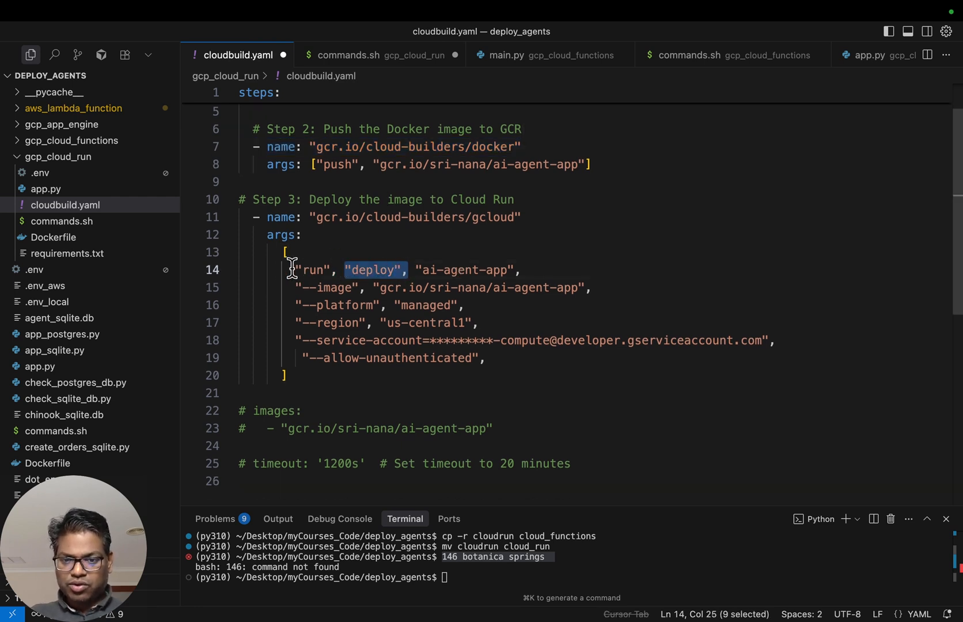
double_click(311, 269)
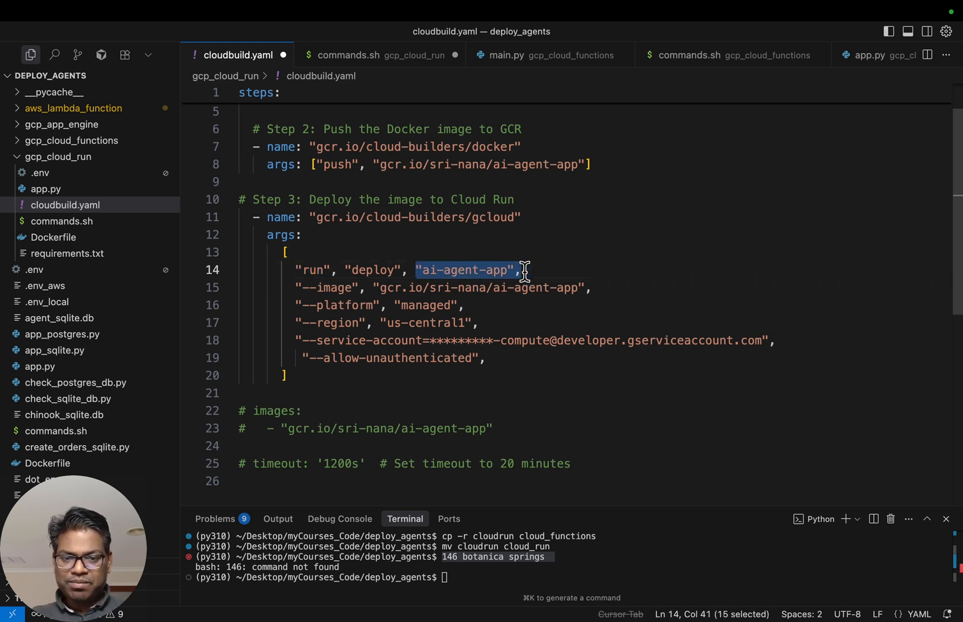
scroll("up", 3)
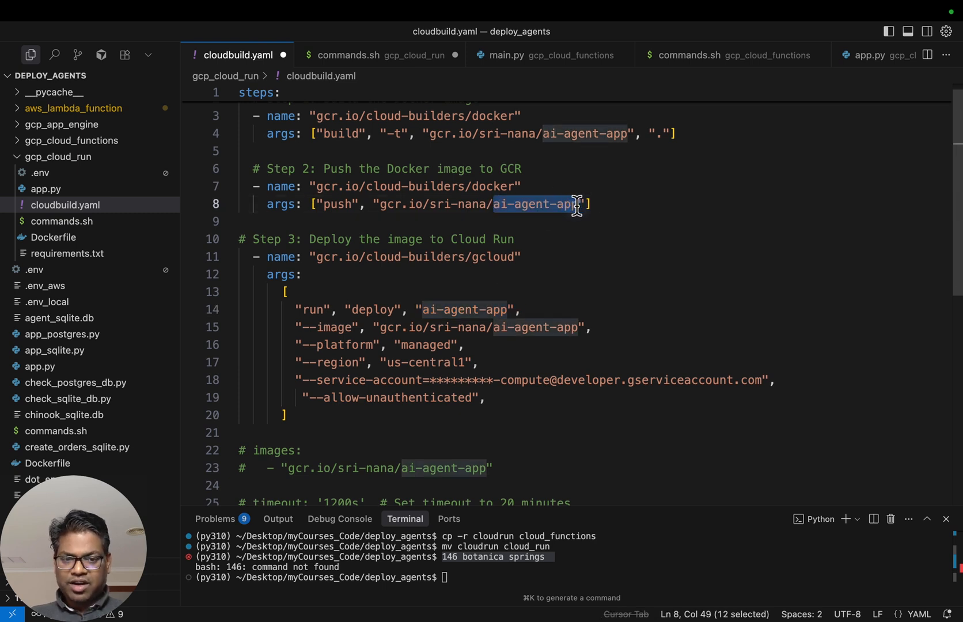
left_click(430, 310)
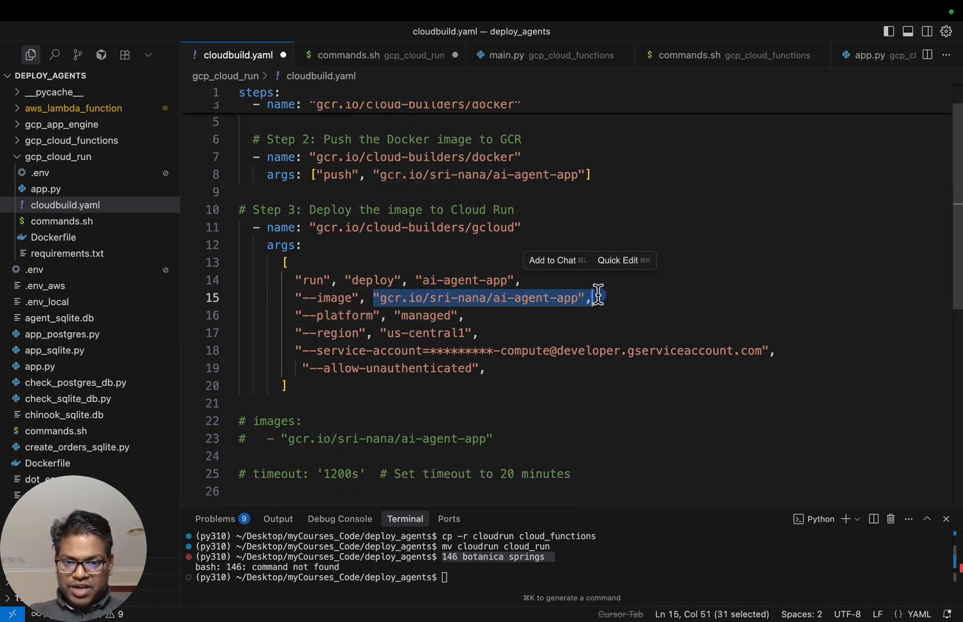
scroll("down", 3)
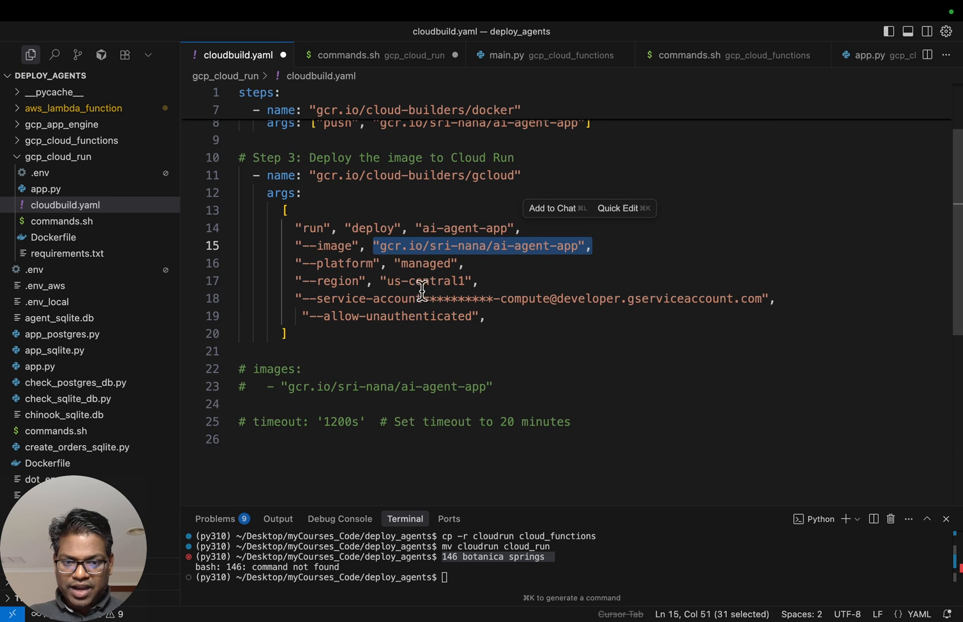
scroll("up", 3)
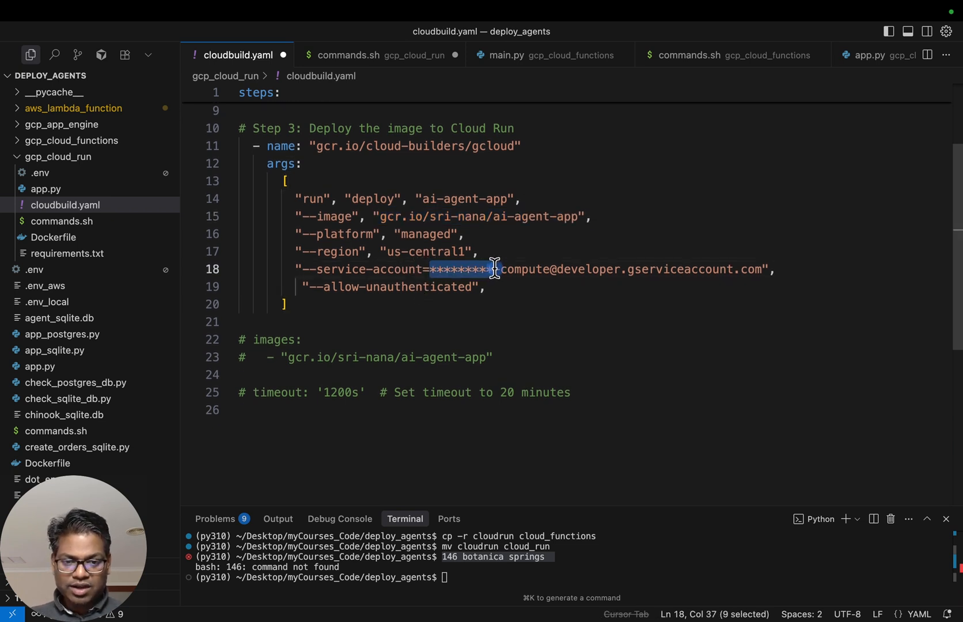
mouse_move(506, 289)
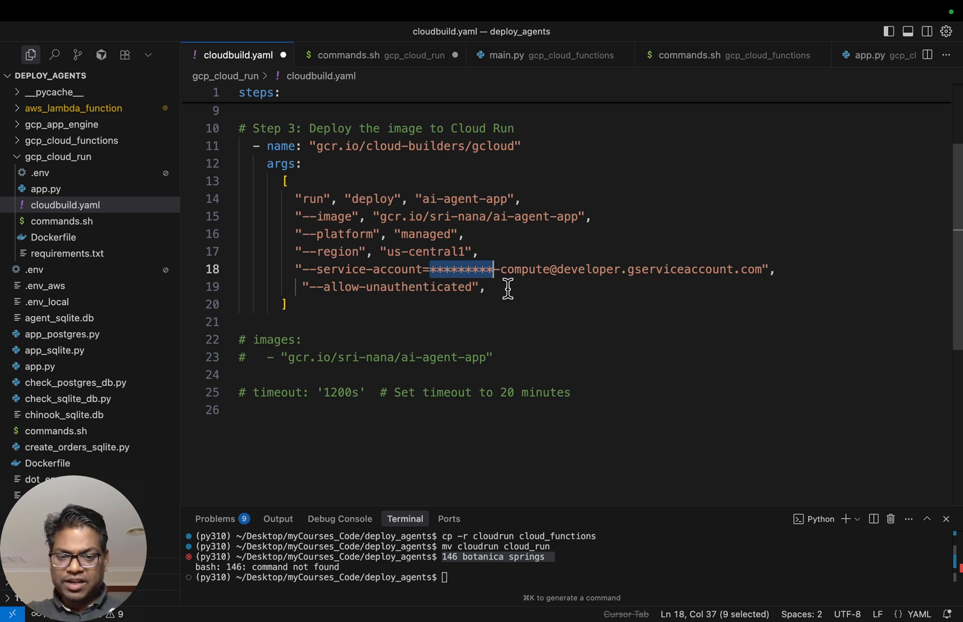
mouse_move(300, 281)
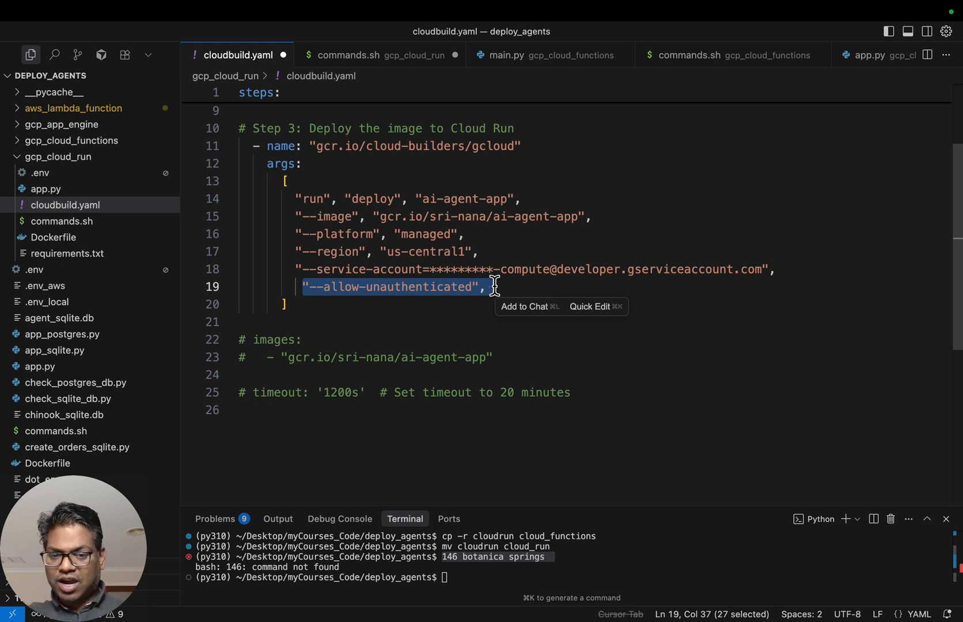
mouse_move(472, 323)
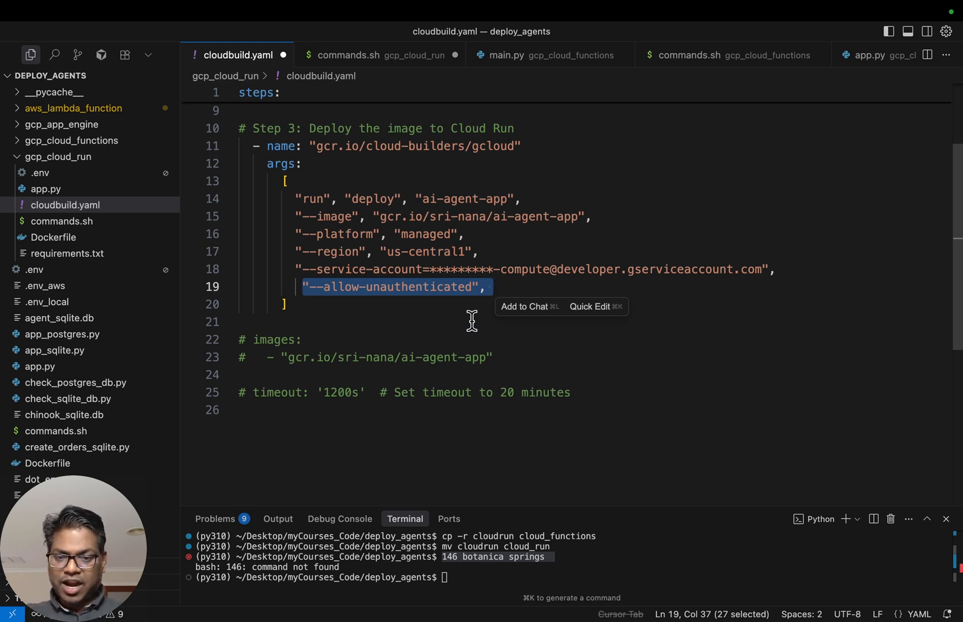
scroll("up", 3)
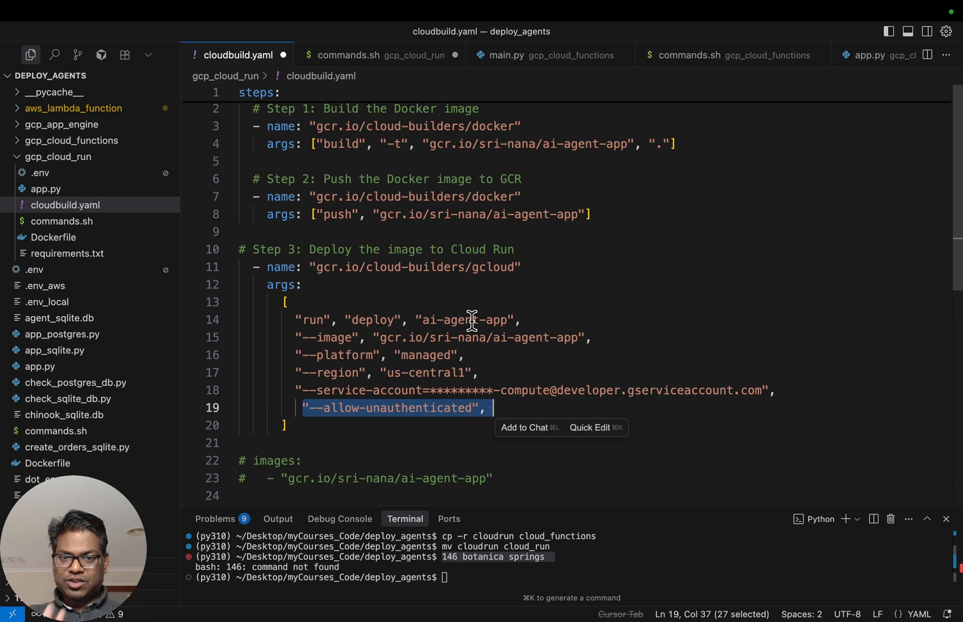
mouse_move(61, 221)
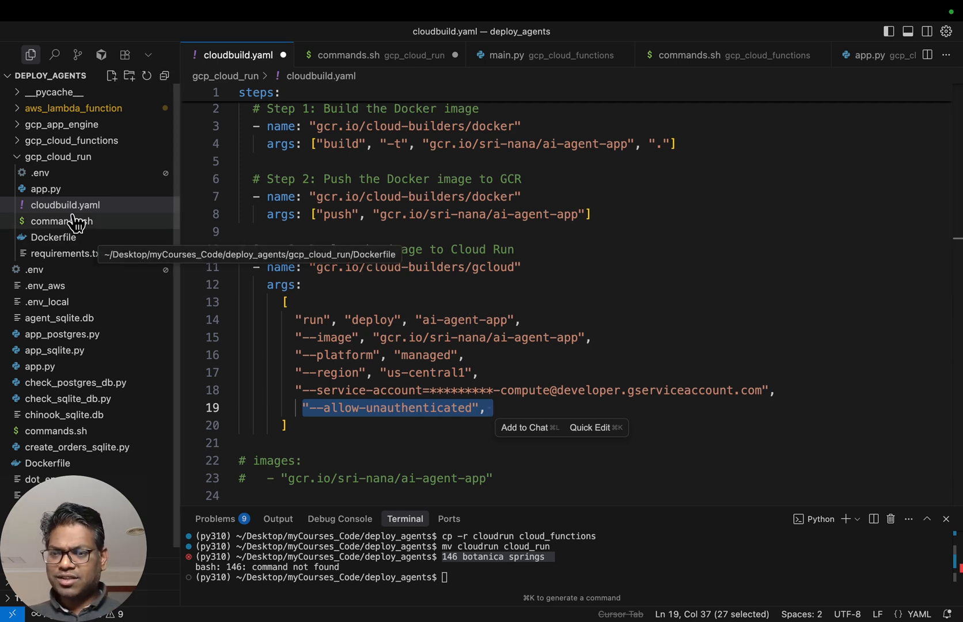
mouse_move(402, 242)
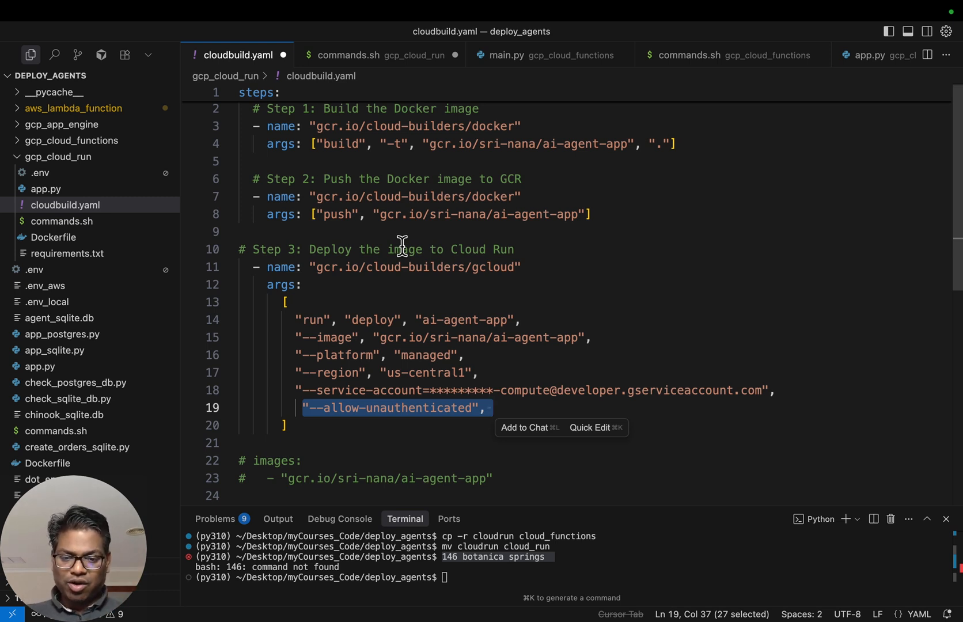
mouse_move(52, 237)
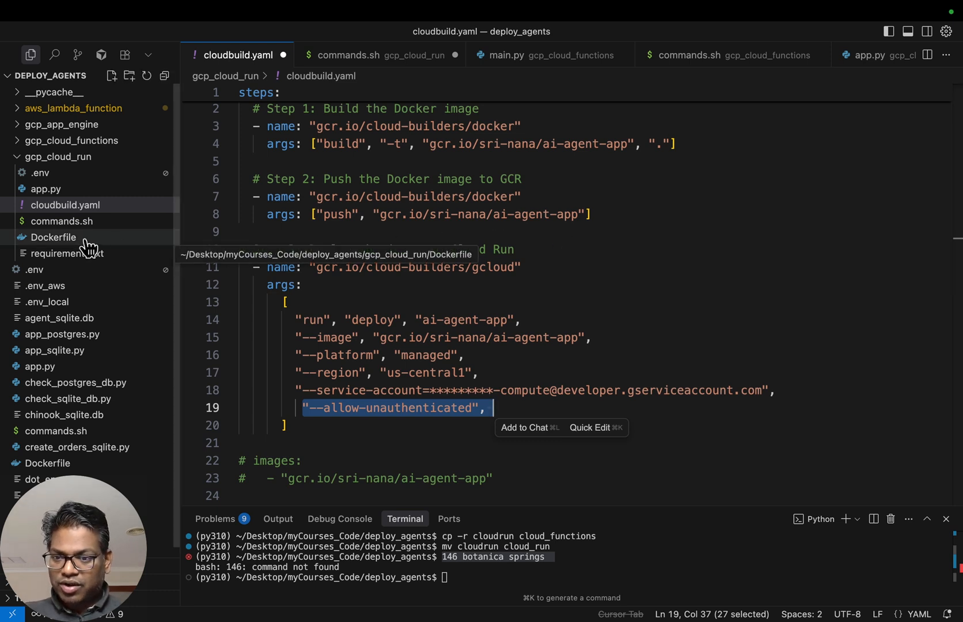
mouse_move(355, 83)
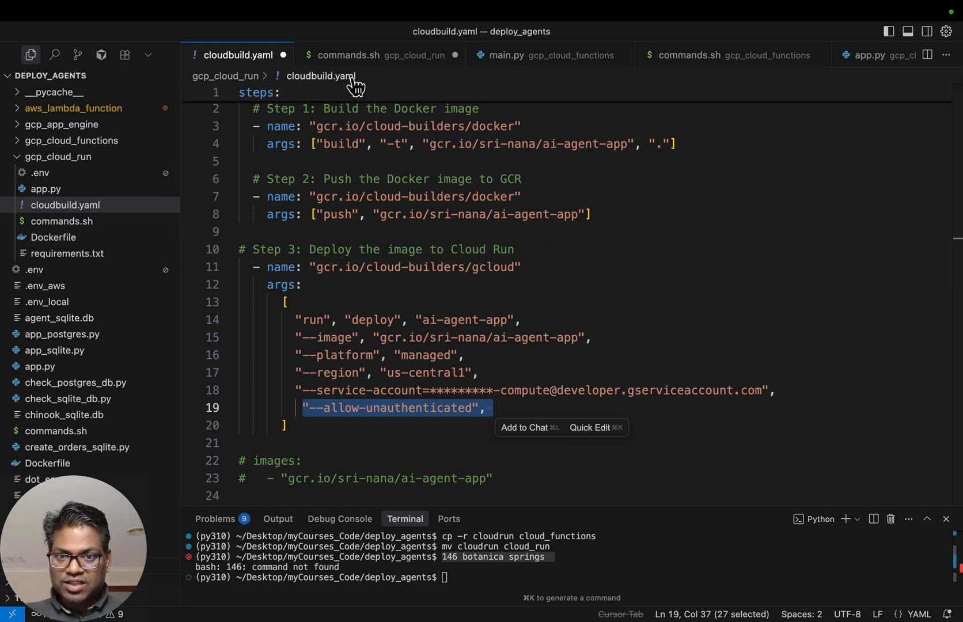
mouse_move(108, 231)
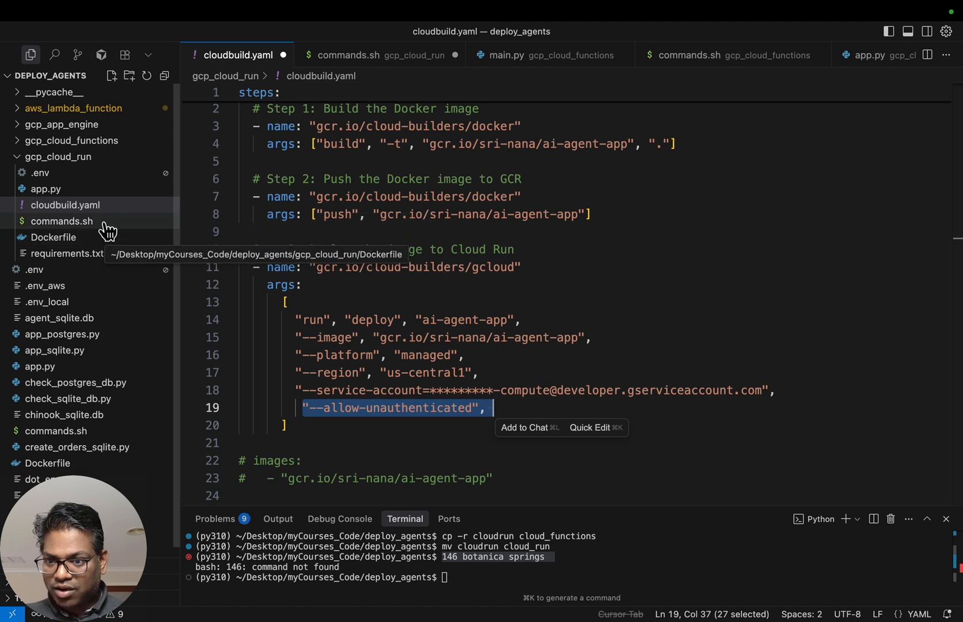
left_click(61, 221)
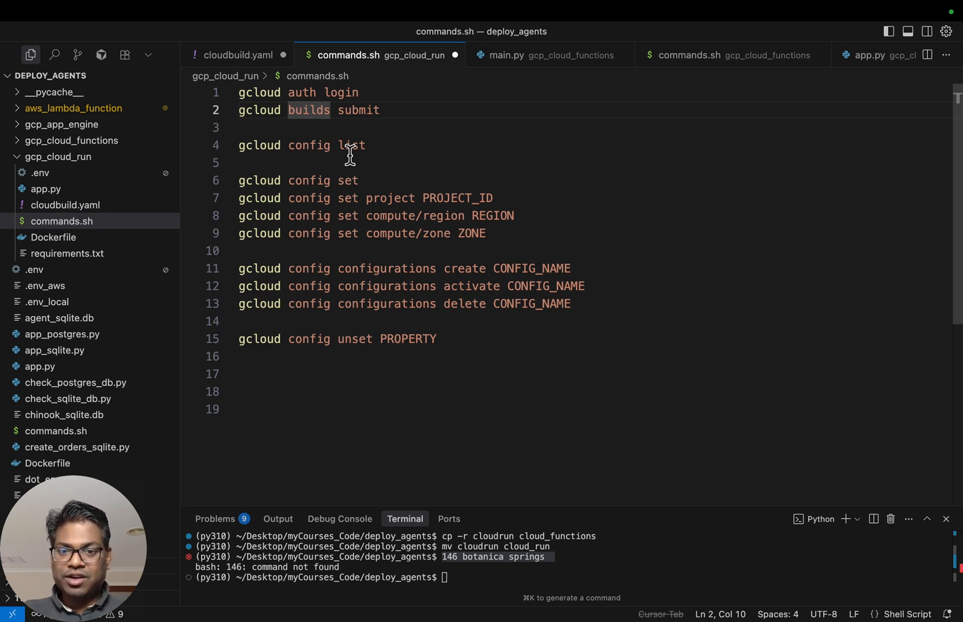
Highlight the gcloud auth login and gcloud config list lines in commands.sh
left_click(241, 92)
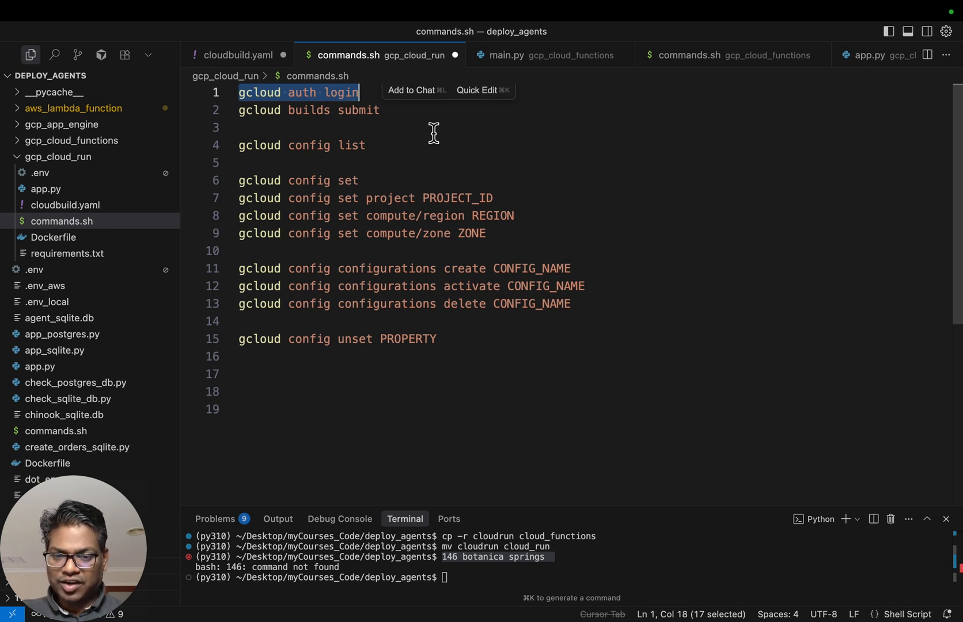
left_click(240, 110)
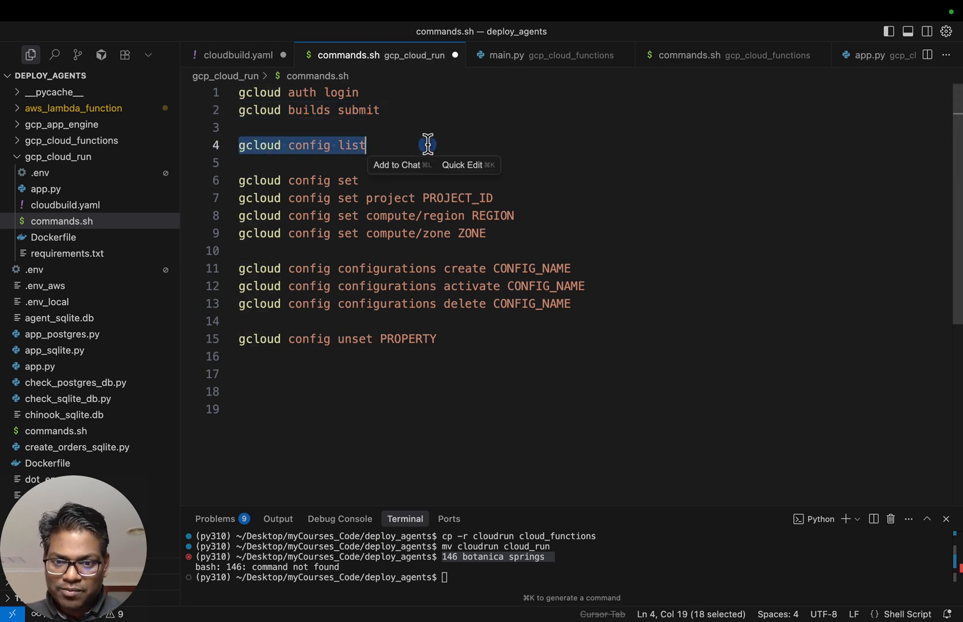
mouse_move(439, 347)
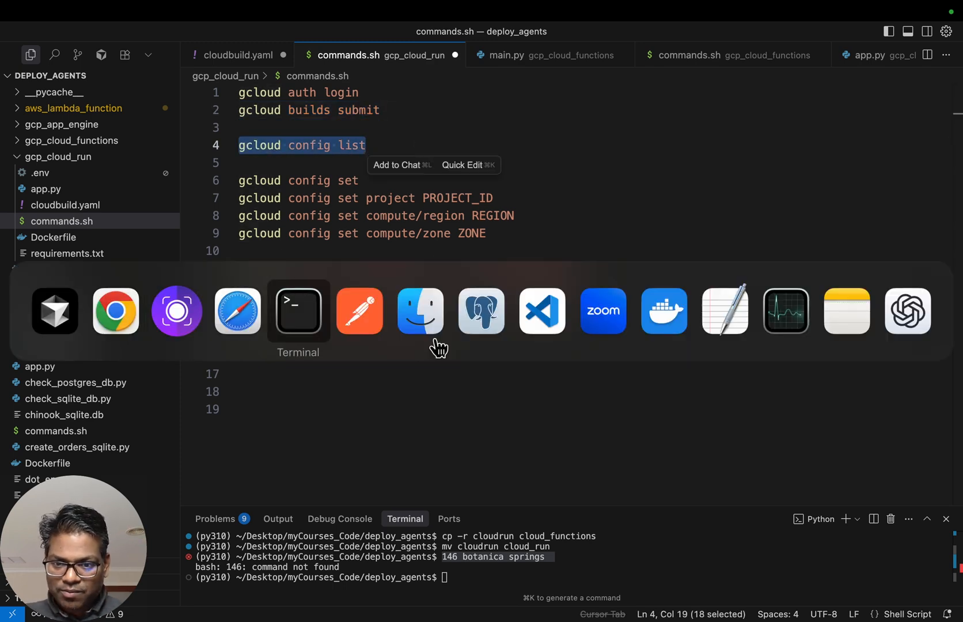
Run gcloud config list in Terminal, check the config set project line, and view the builds submit run
left_click(297, 310)
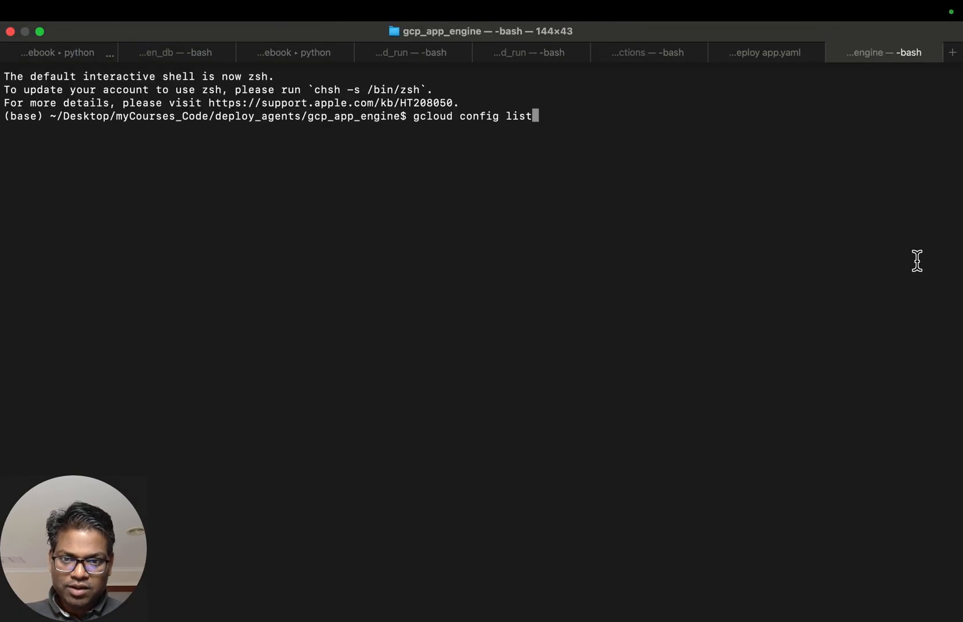
key("Return")
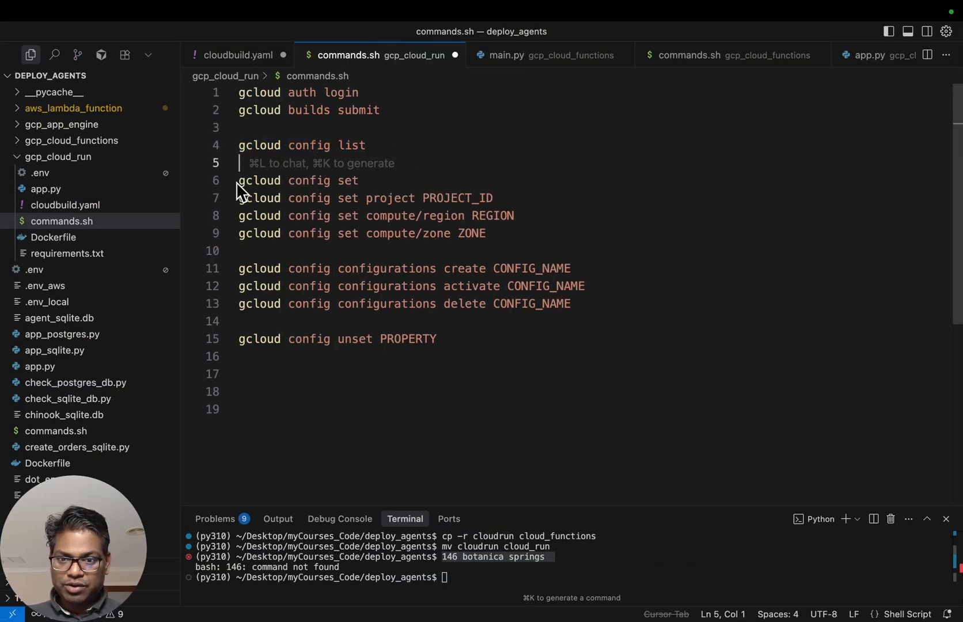
mouse_move(393, 191)
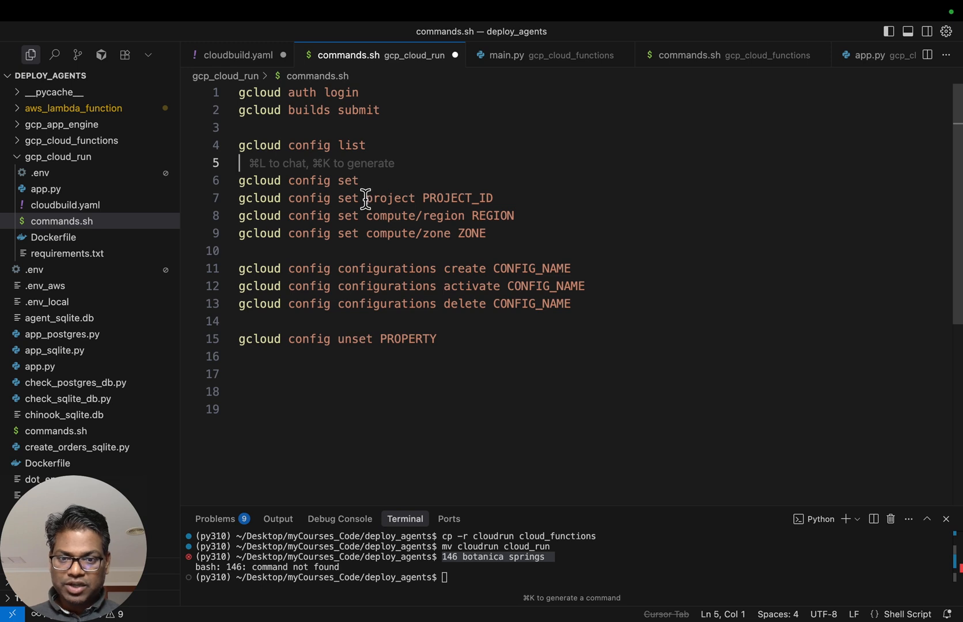
double_click(389, 197)
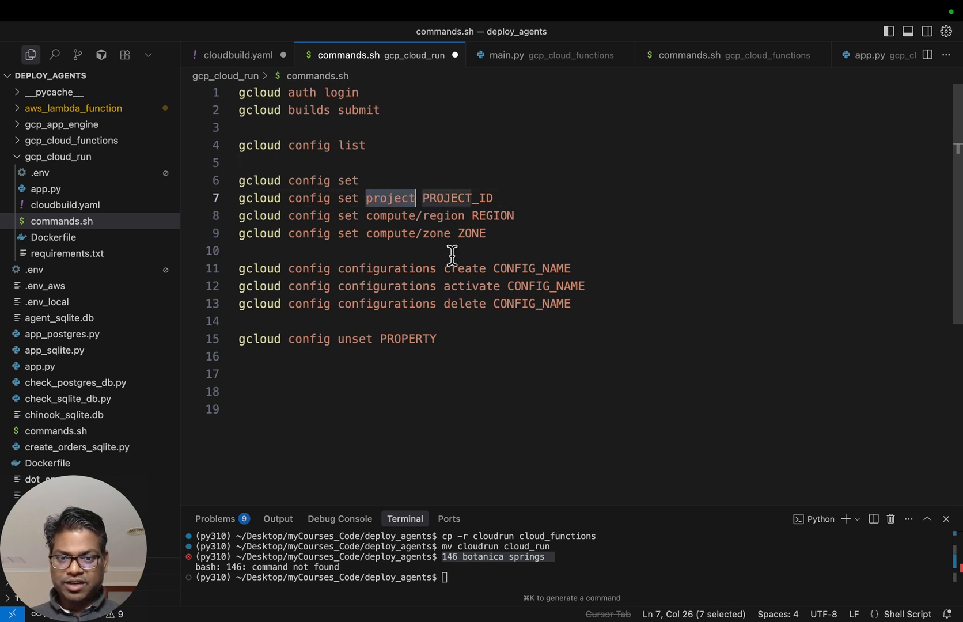
mouse_move(448, 244)
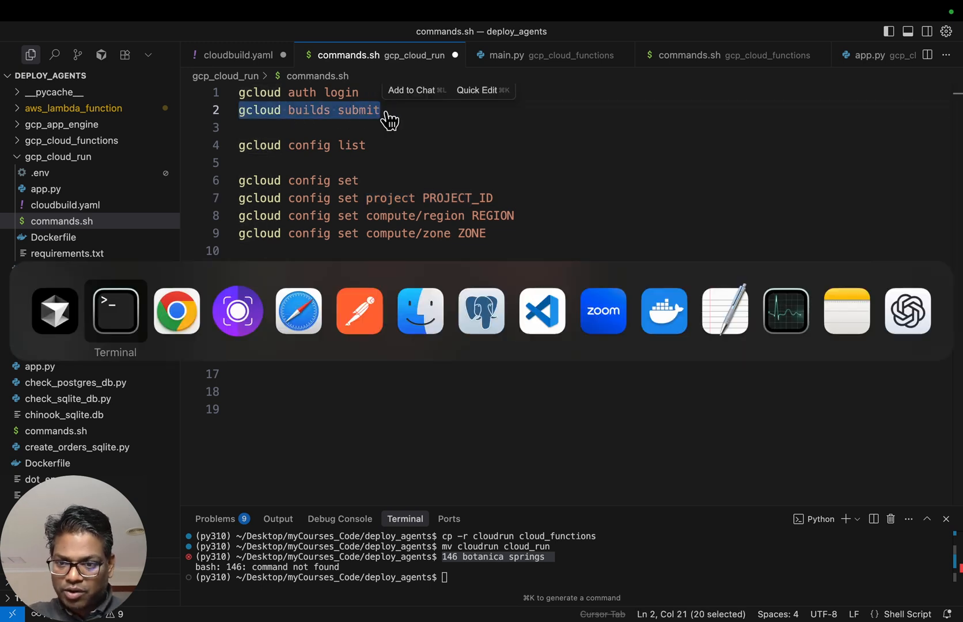
left_click(114, 310)
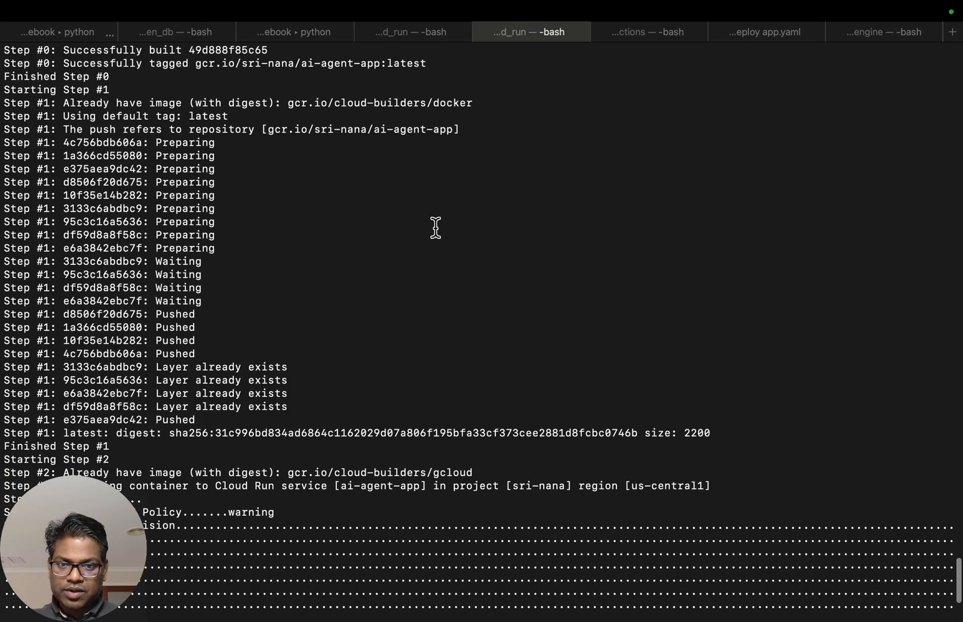
Scroll the Cloud Build log through push and deploy output, then bring up the Cloud Build console tab
scroll("down", 3)
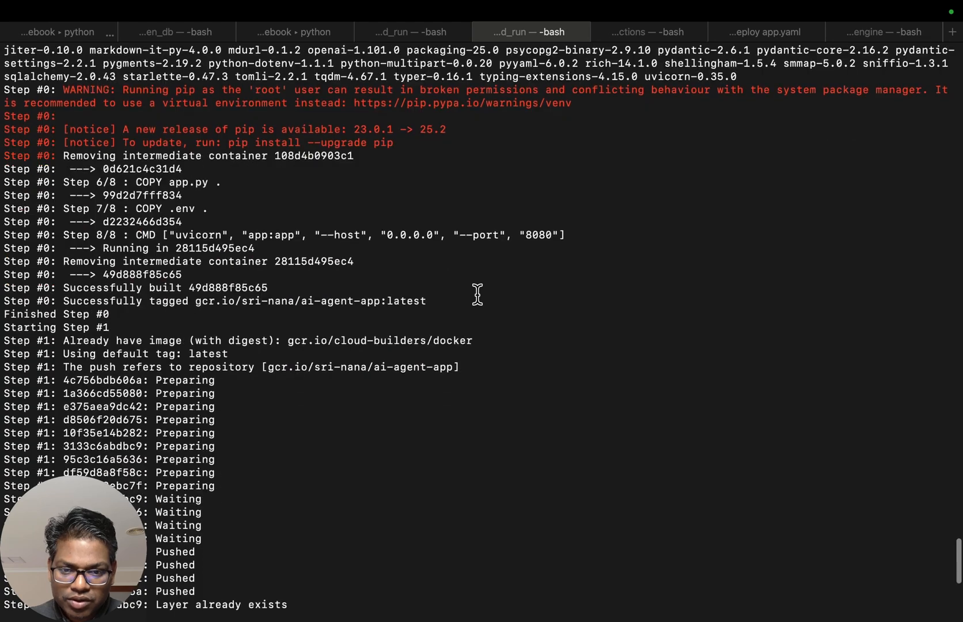
scroll("up", 3)
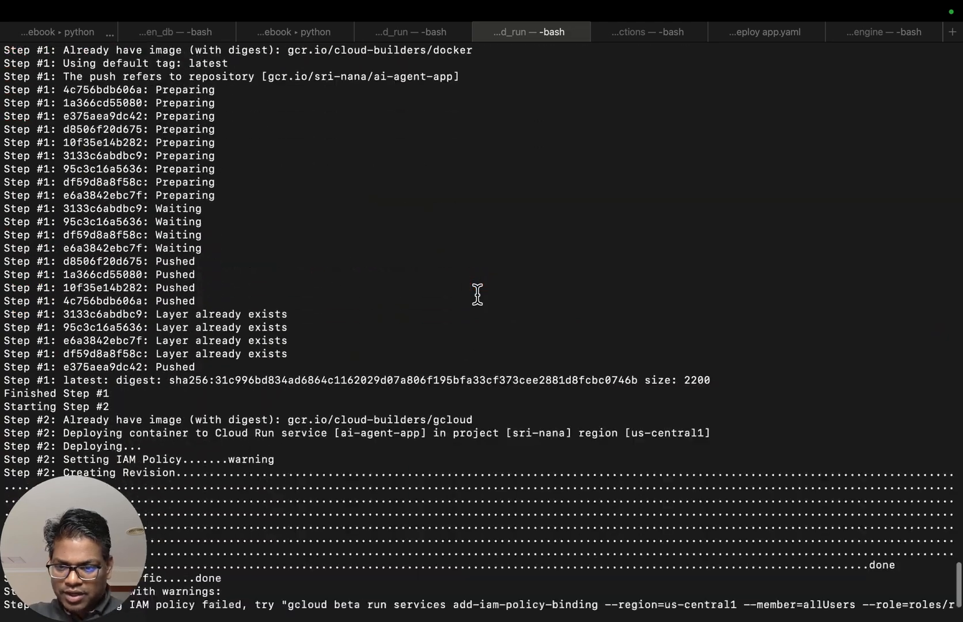
scroll("down", 3)
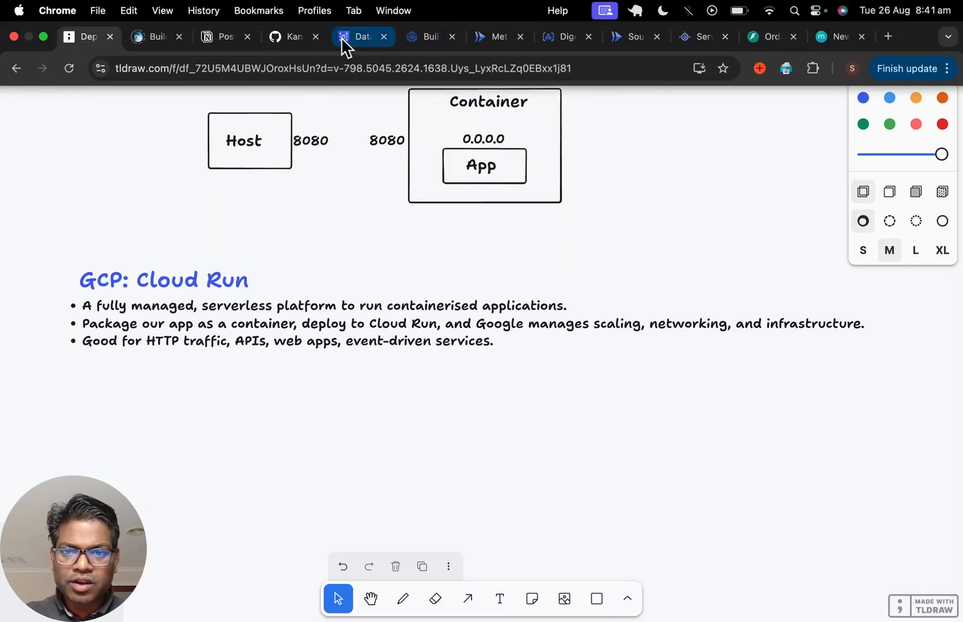
left_click(362, 37)
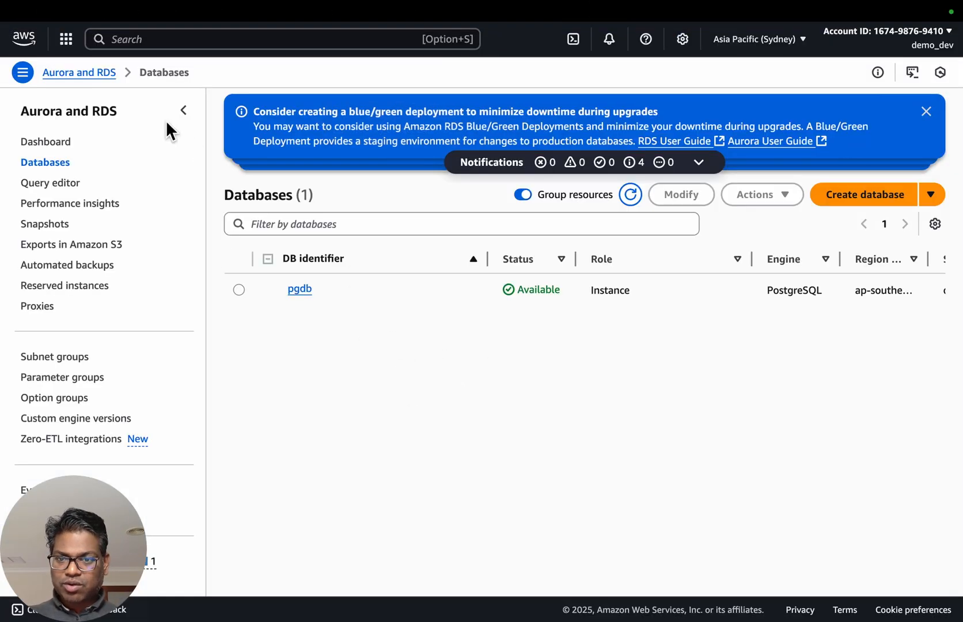
mouse_move(423, 36)
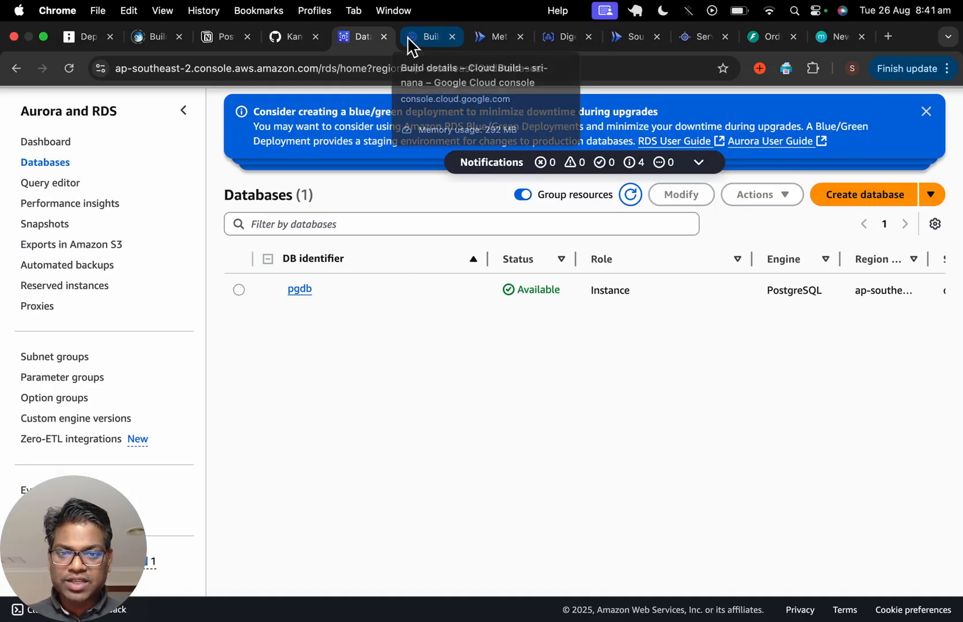
left_click(427, 37)
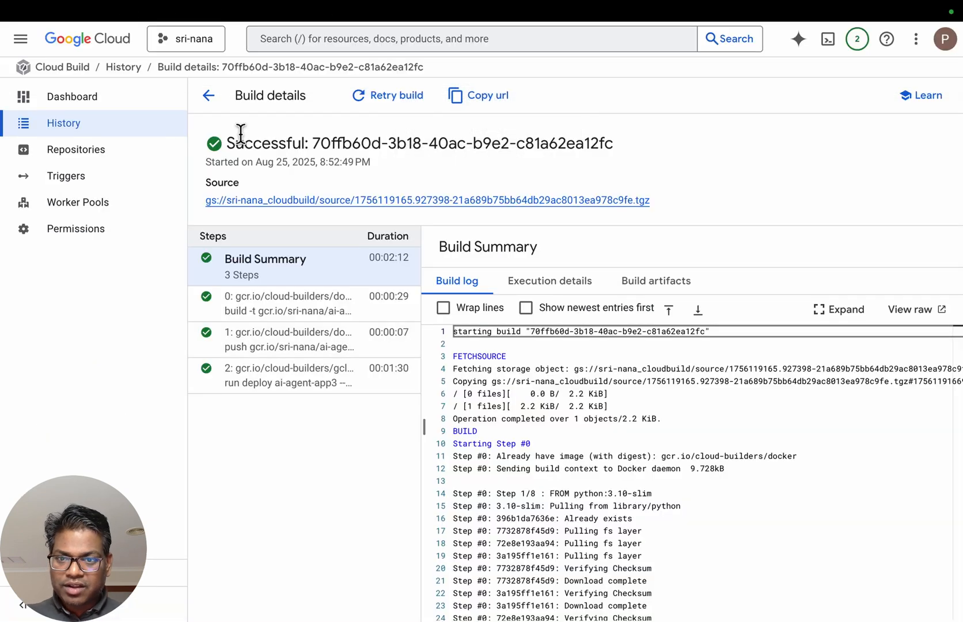
Open the latest build's details from Build History and review its three-step summary and log
left_click(209, 95)
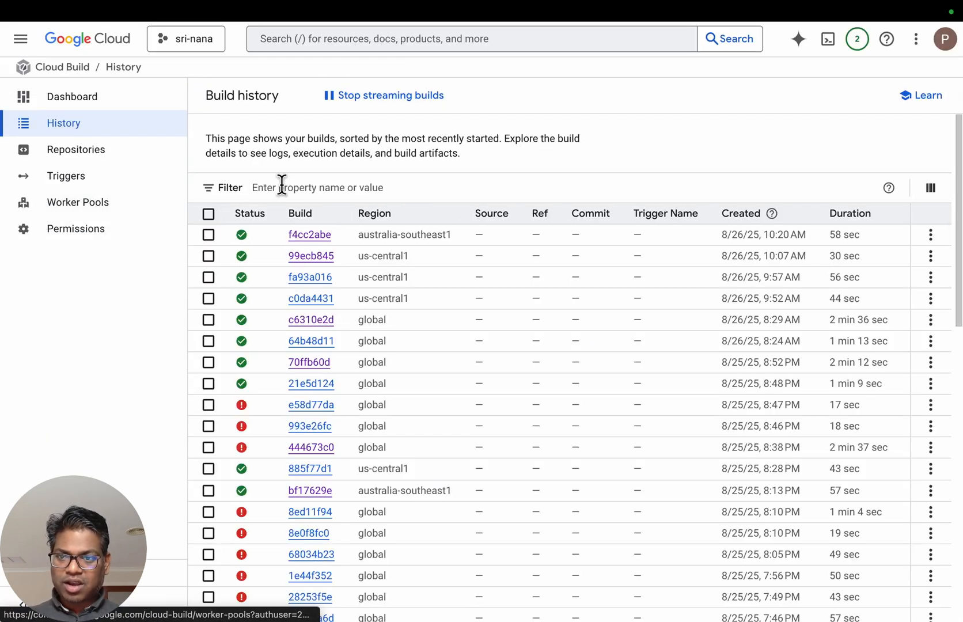
mouse_move(418, 245)
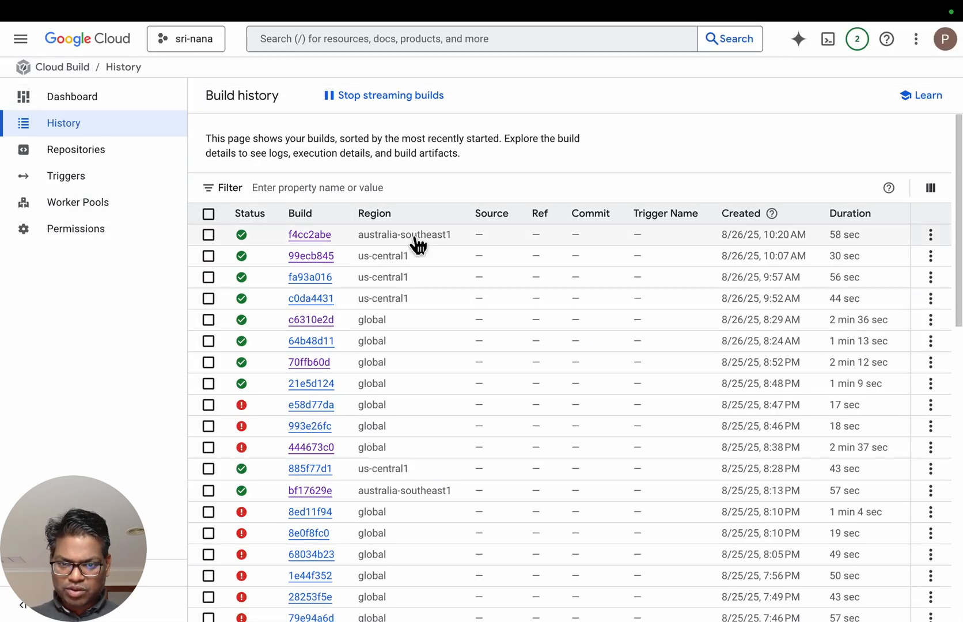
mouse_move(519, 400)
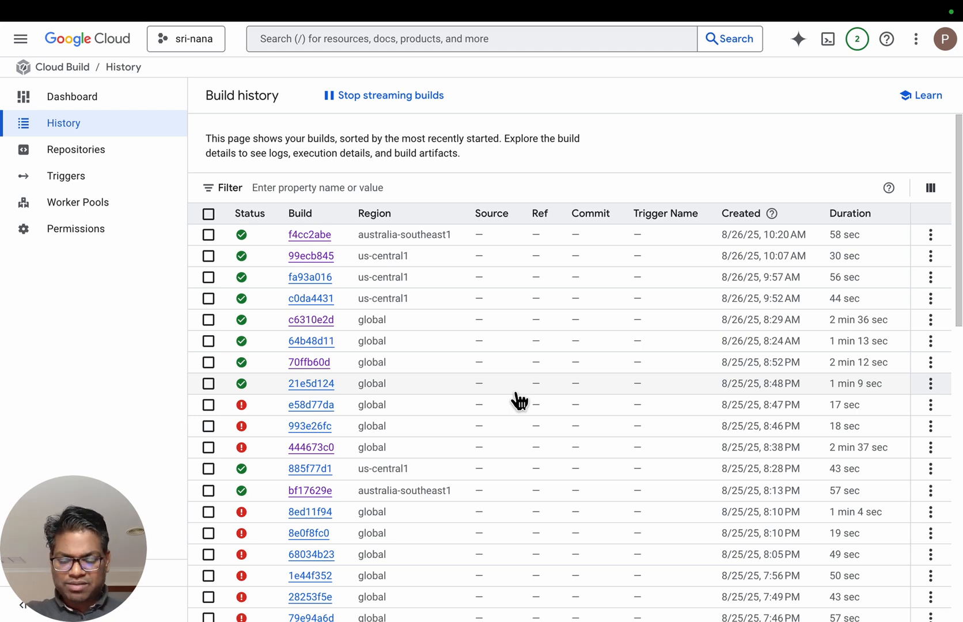
mouse_move(463, 401)
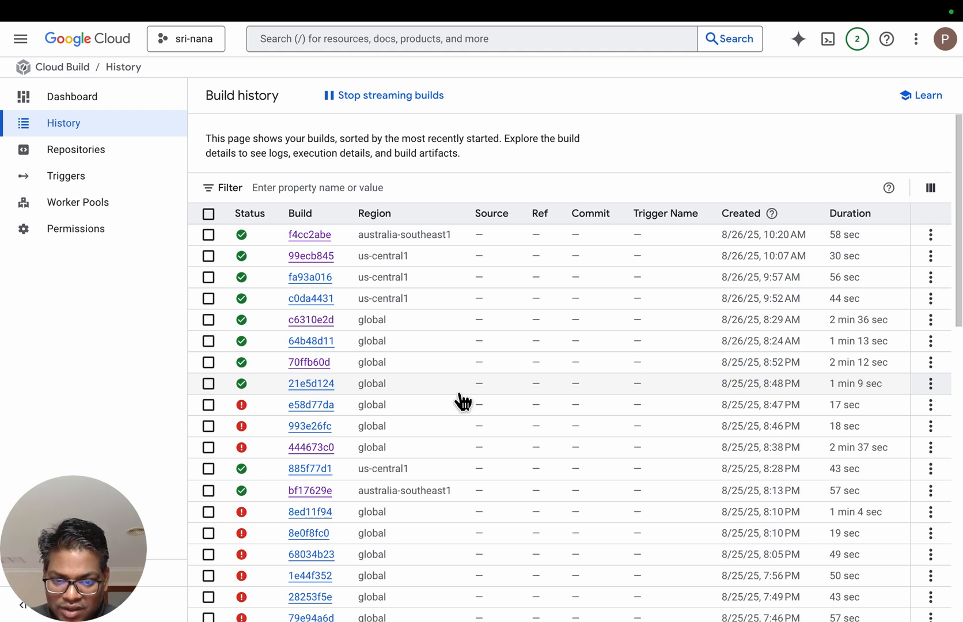
left_click(309, 363)
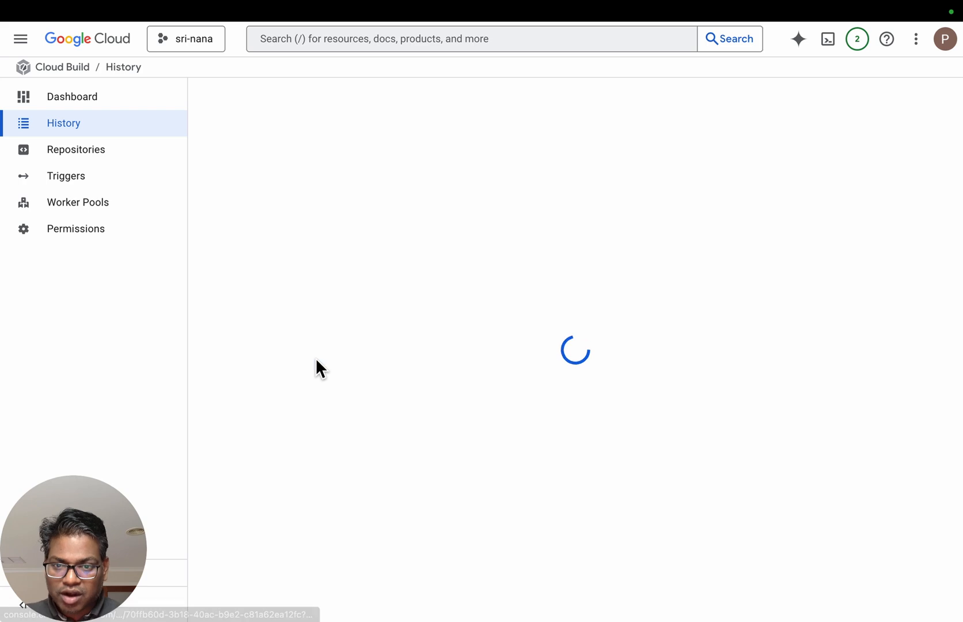
mouse_move(368, 232)
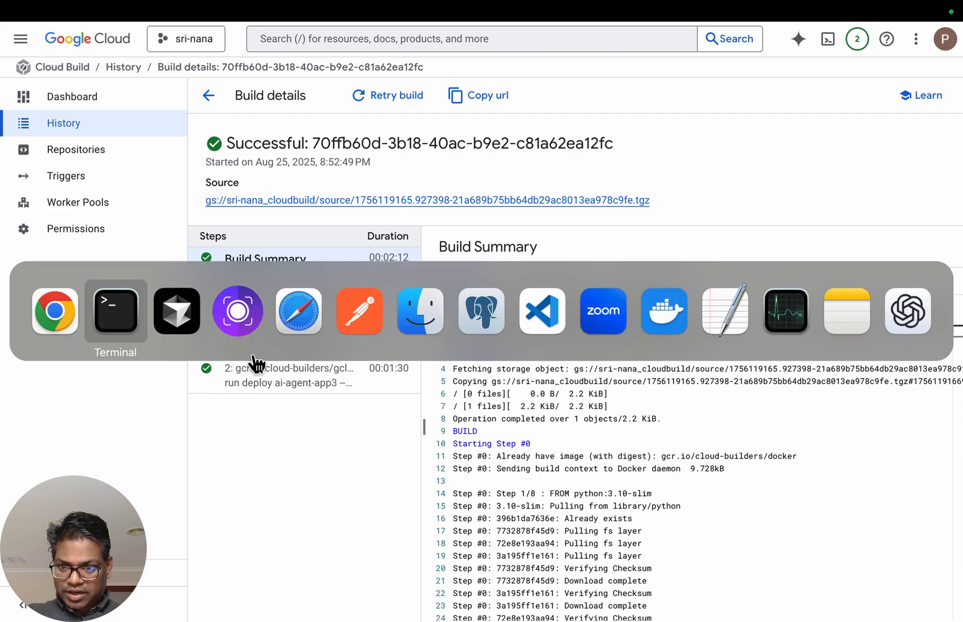
left_click(540, 310)
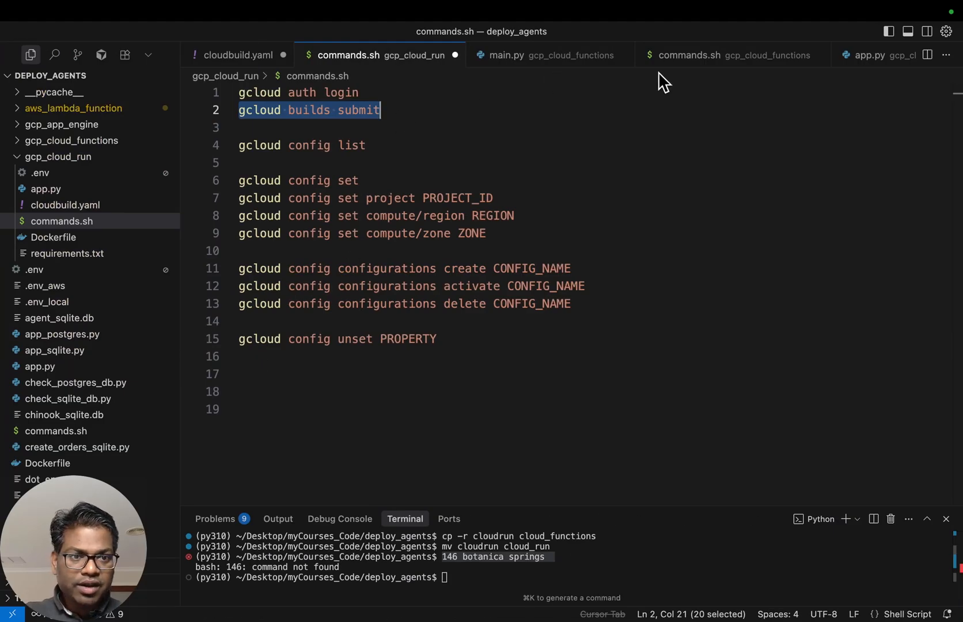
left_click(237, 55)
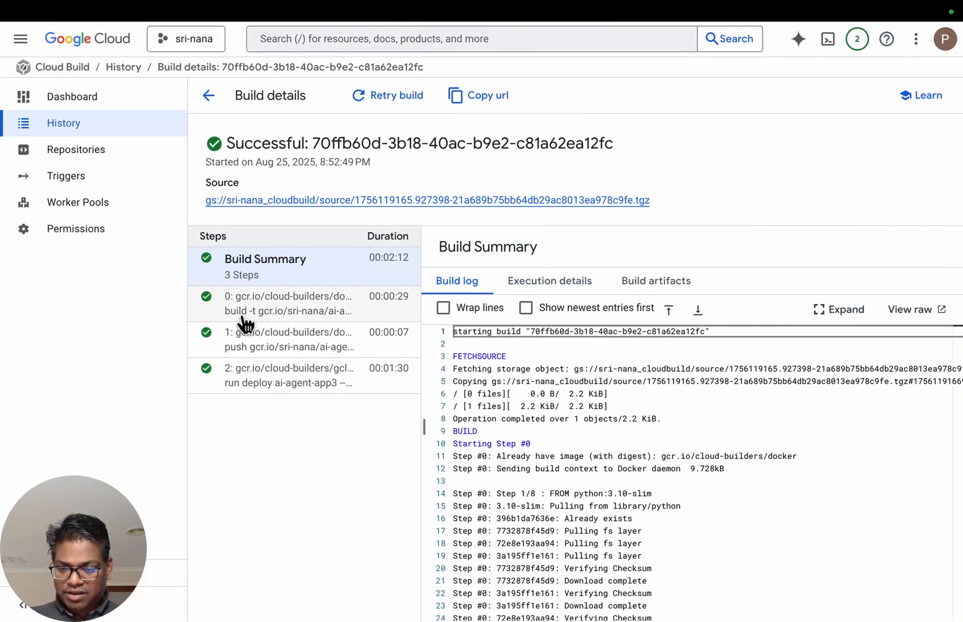
mouse_move(257, 360)
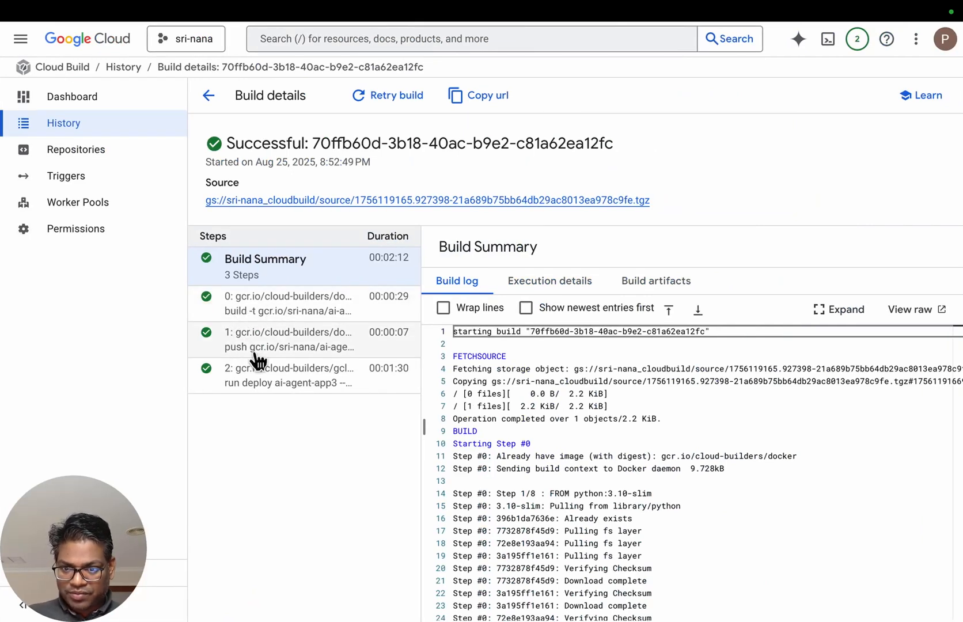
mouse_move(273, 375)
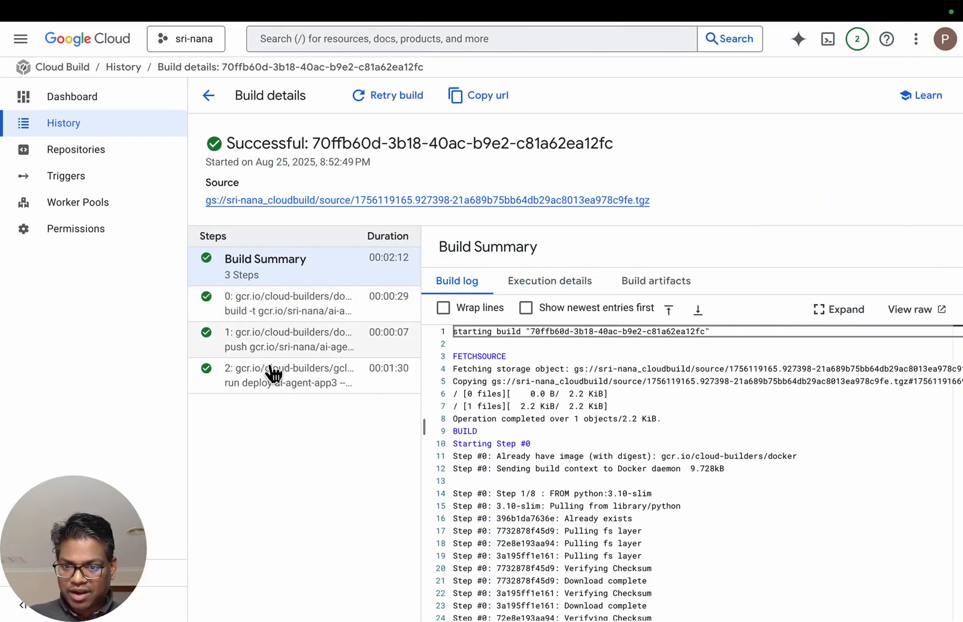
mouse_move(288, 399)
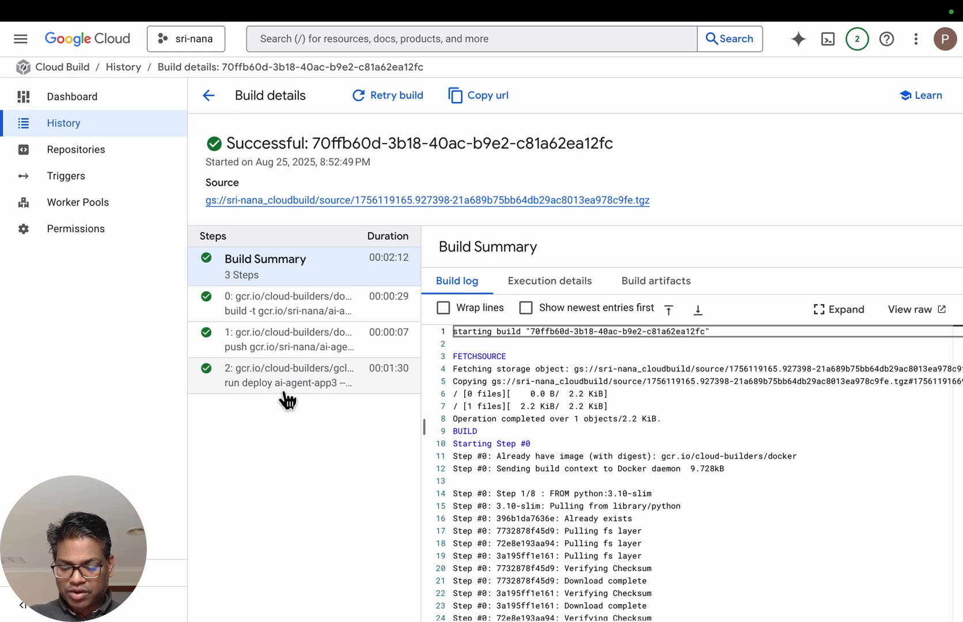
scroll("down", 3)
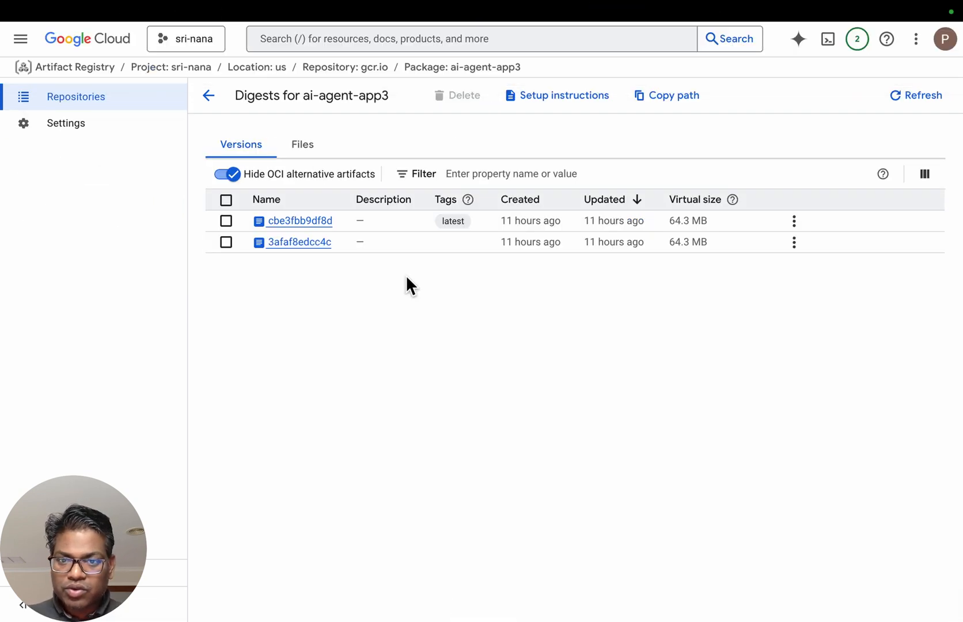
mouse_move(76, 67)
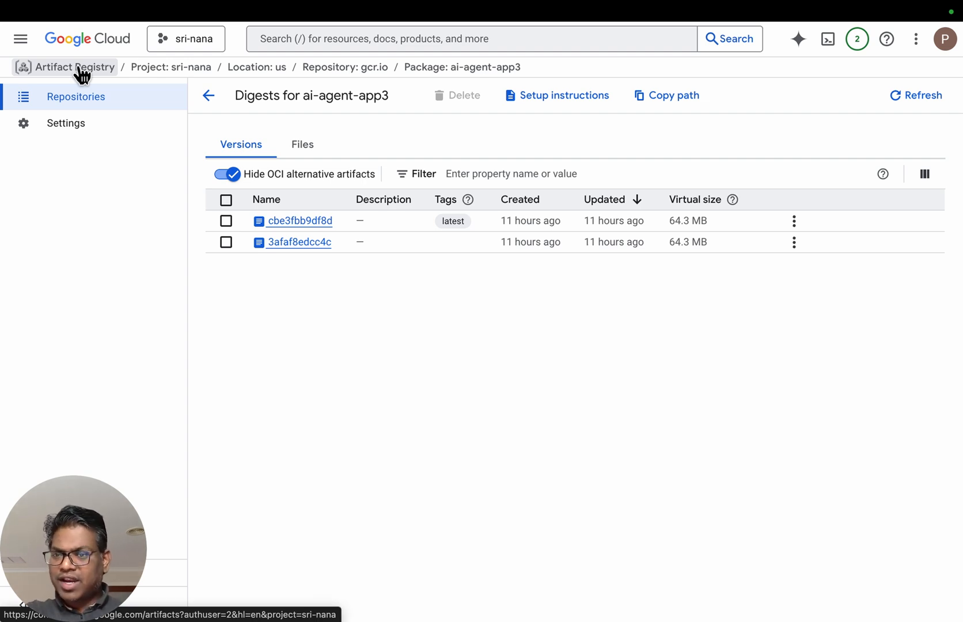
left_click(77, 67)
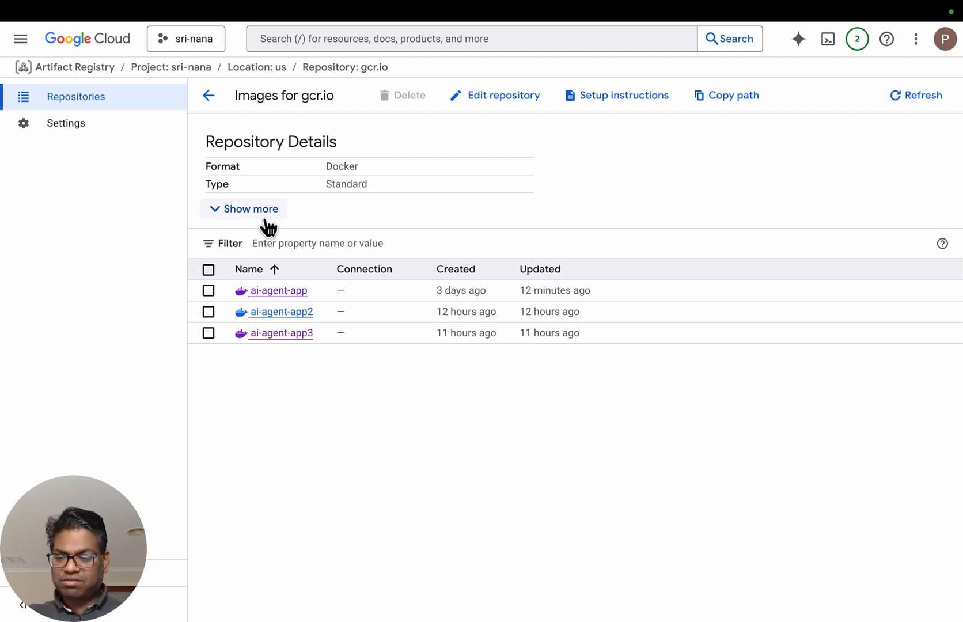
mouse_move(230, 114)
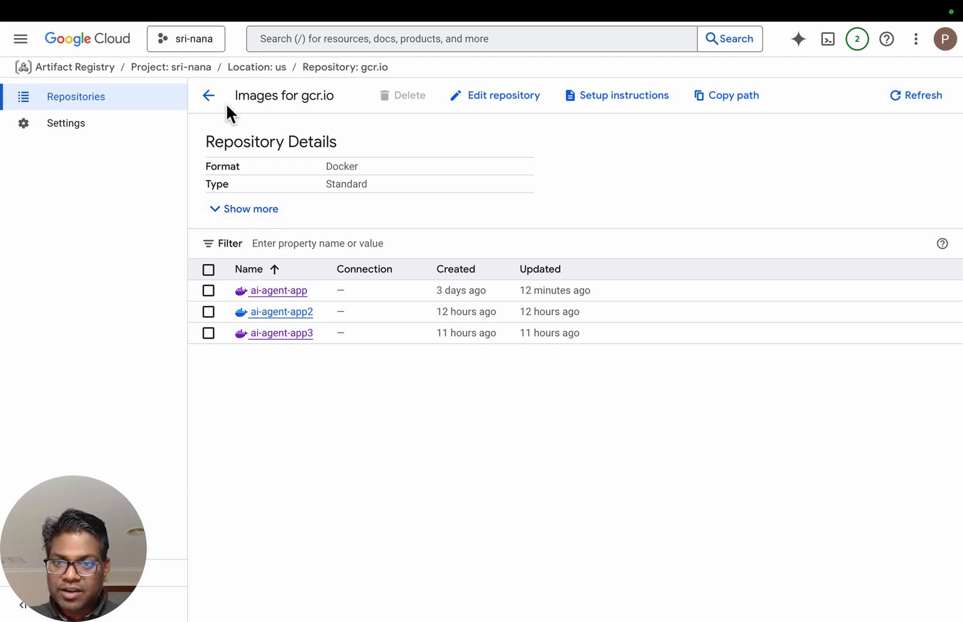
left_click(209, 95)
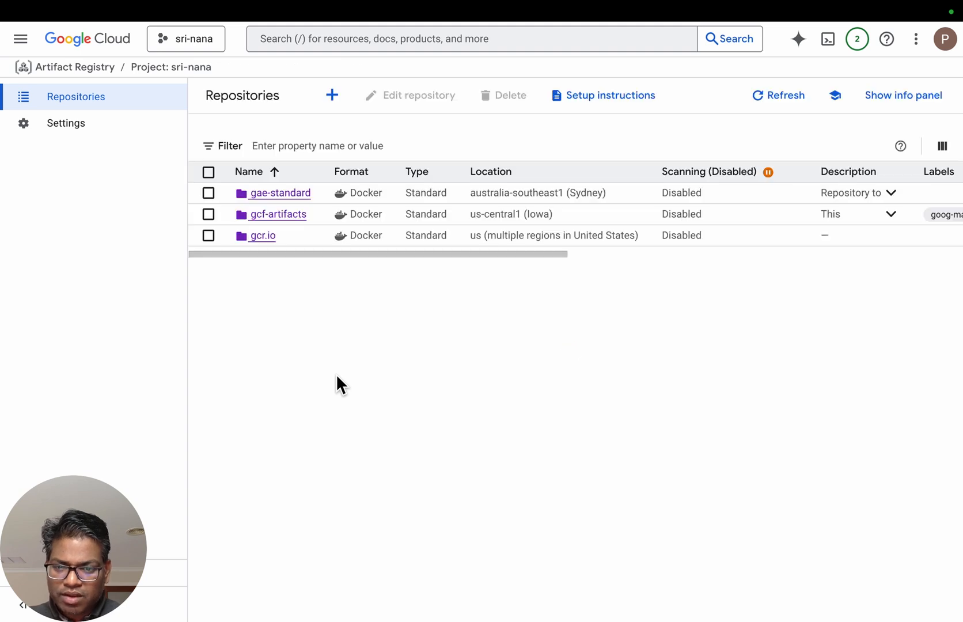
mouse_move(262, 235)
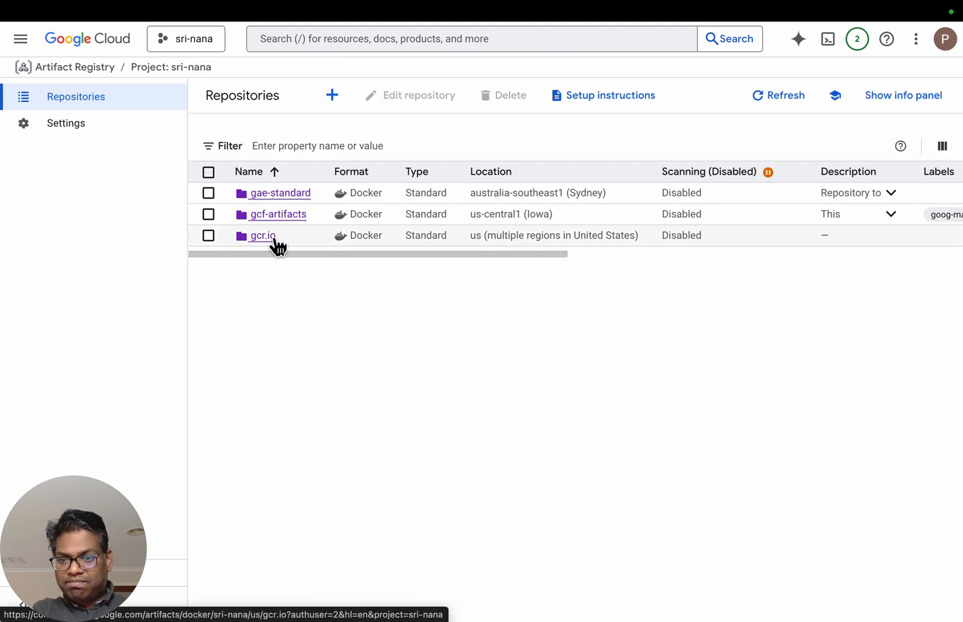
mouse_move(287, 221)
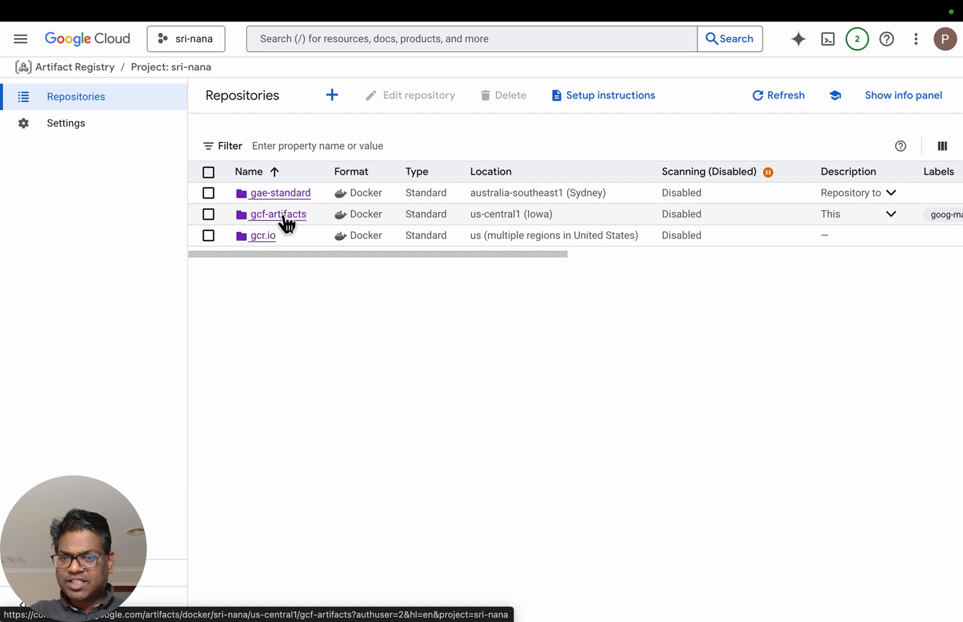
mouse_move(280, 193)
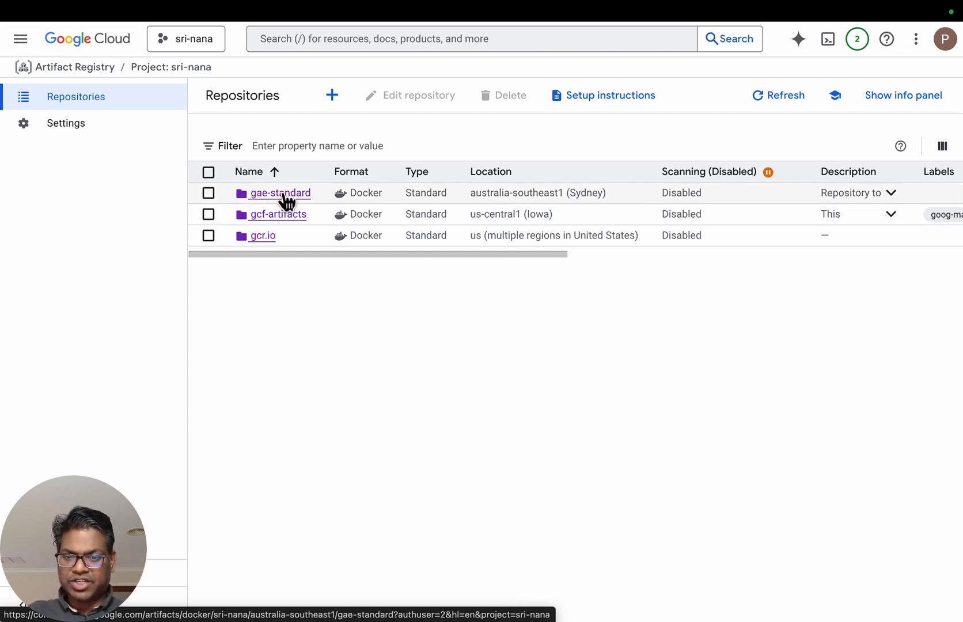
mouse_move(289, 219)
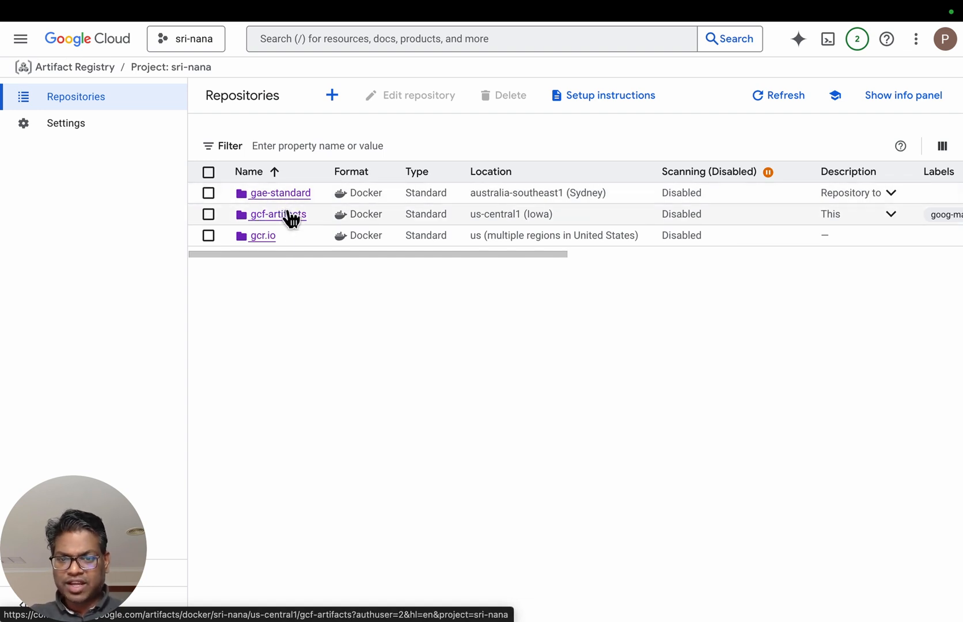
left_click(263, 235)
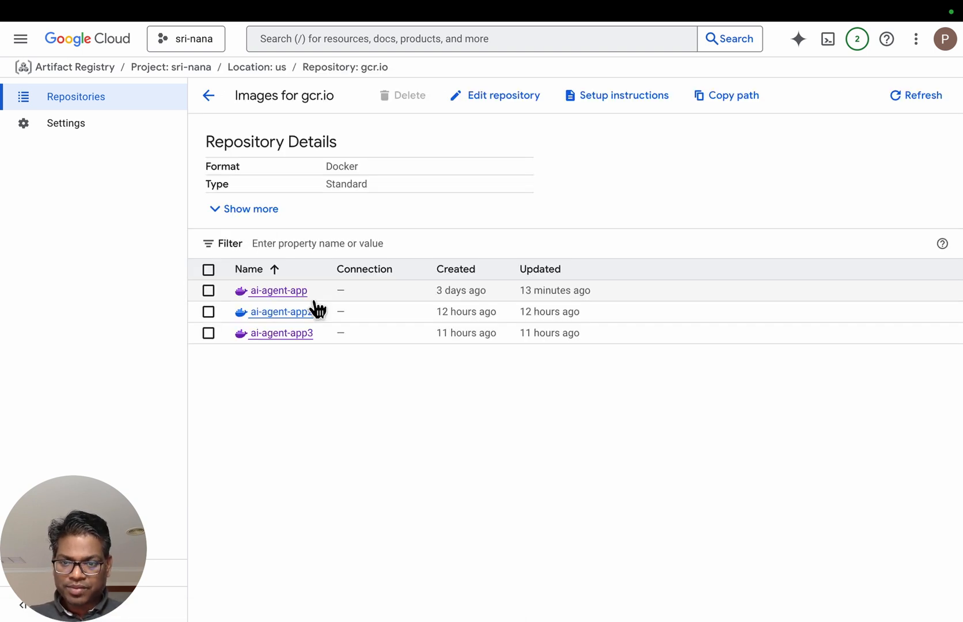
mouse_move(322, 343)
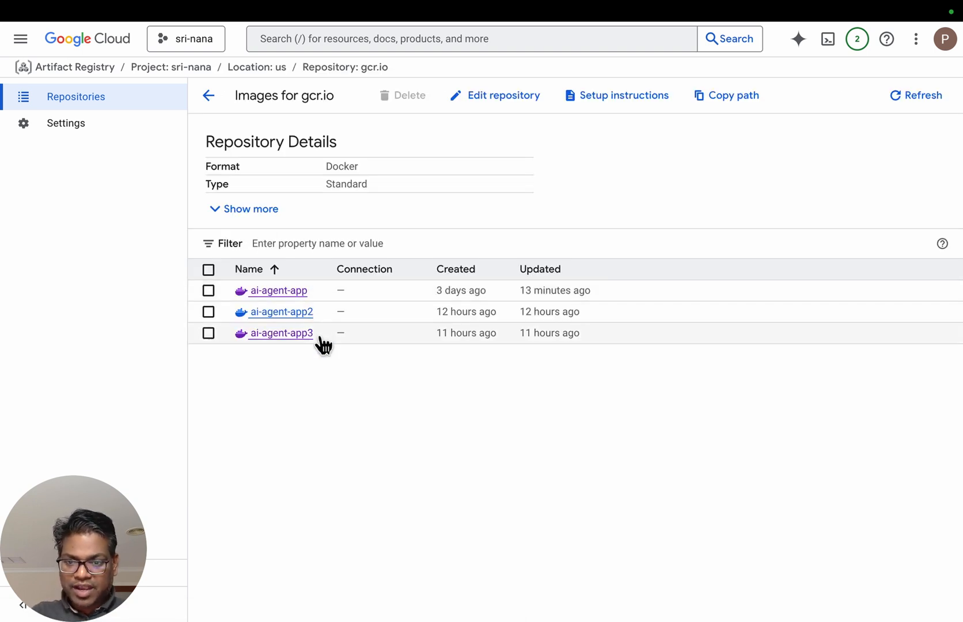
left_click(281, 333)
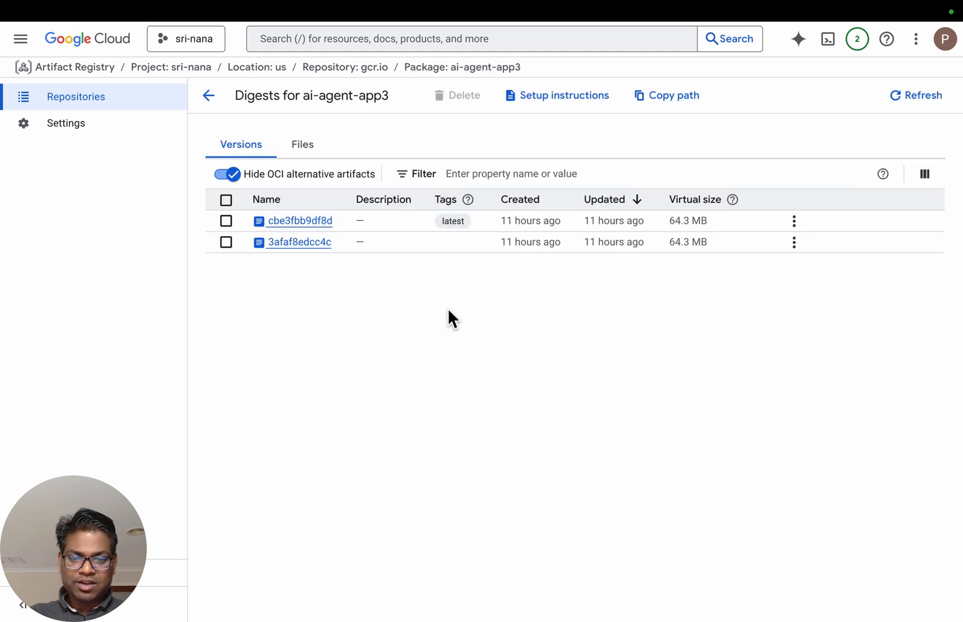
mouse_move(341, 266)
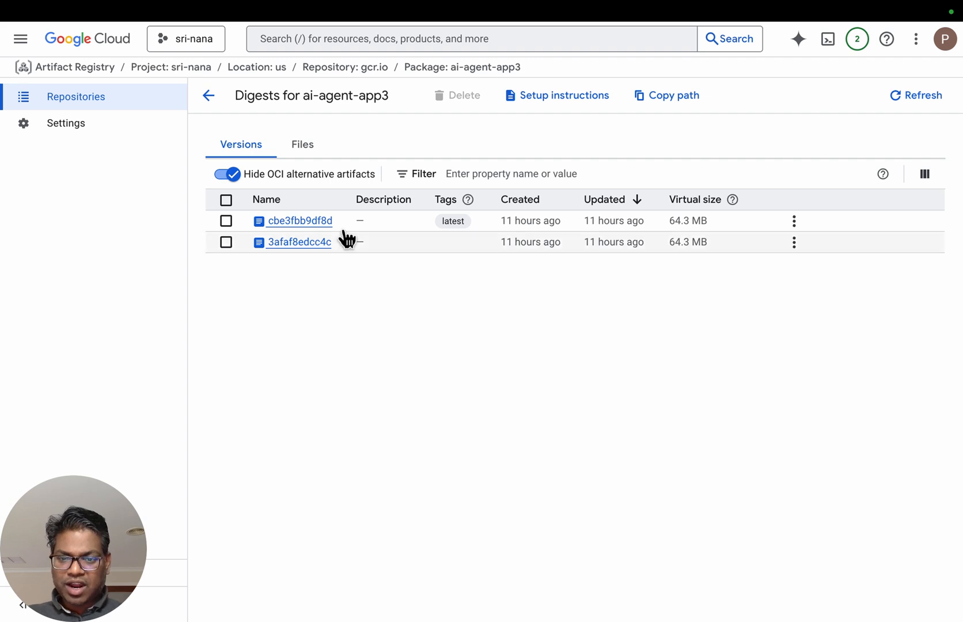
mouse_move(159, 163)
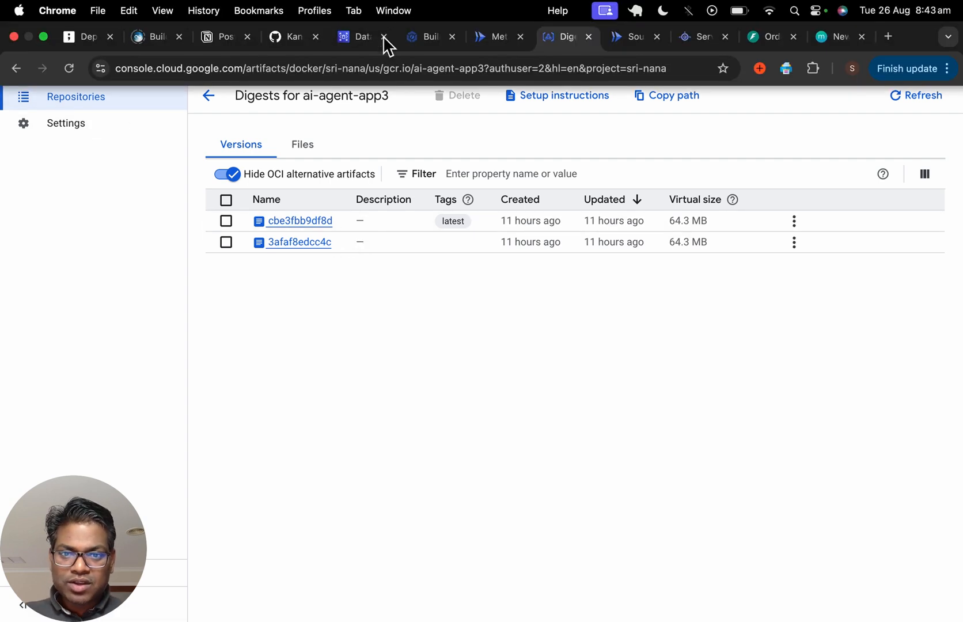
mouse_move(558, 37)
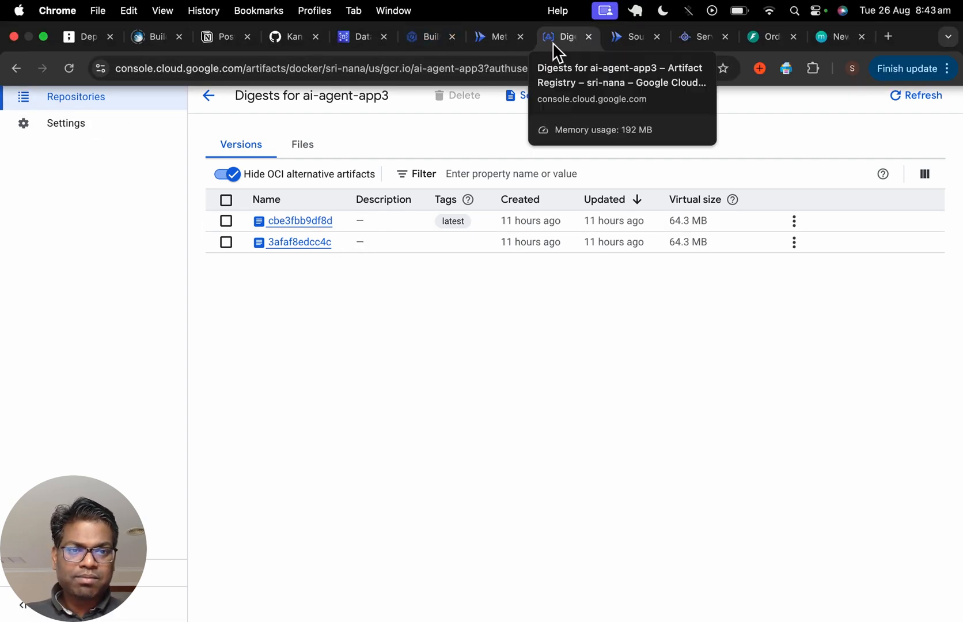
Review ai-agent-app's metrics and deployment events, then return to the Cloud Run services list
left_click(495, 37)
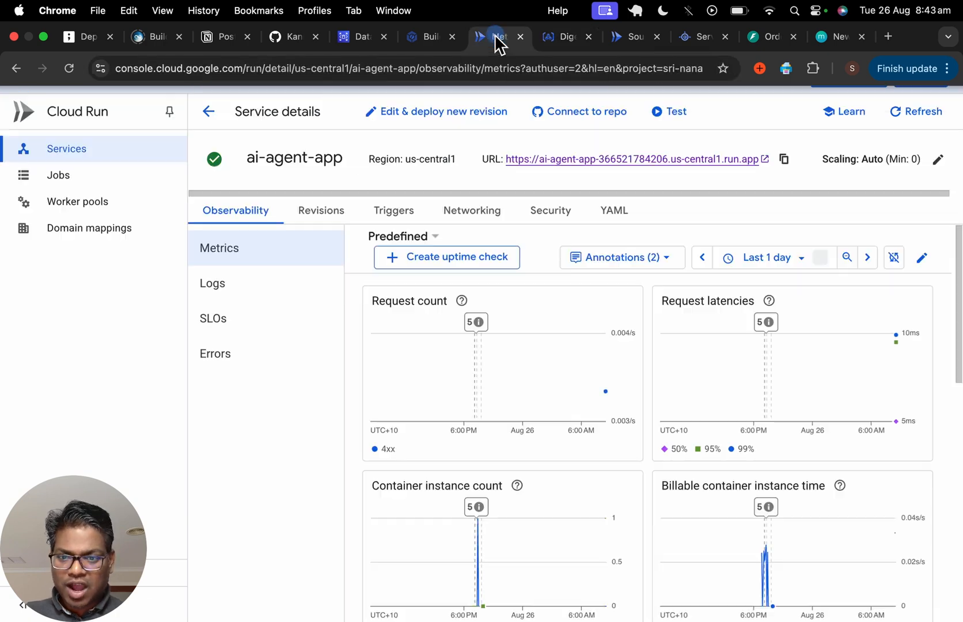
mouse_move(210, 111)
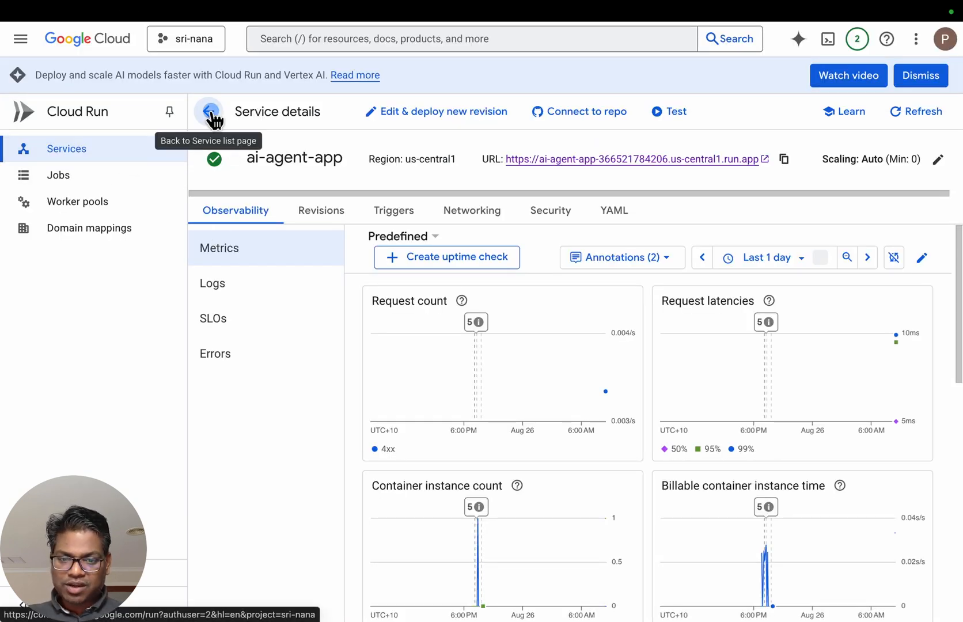
left_click(214, 112)
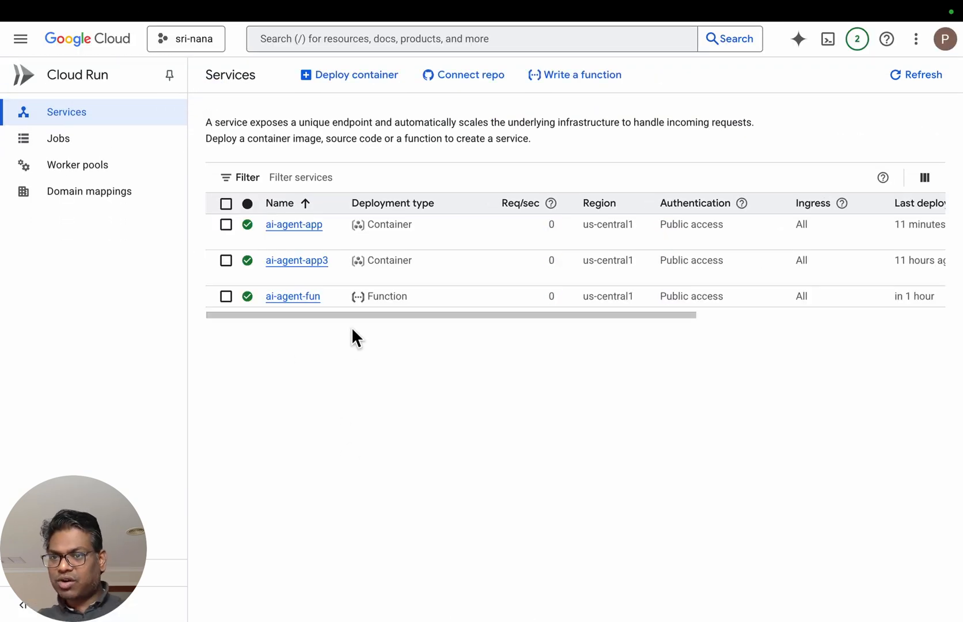
mouse_move(438, 257)
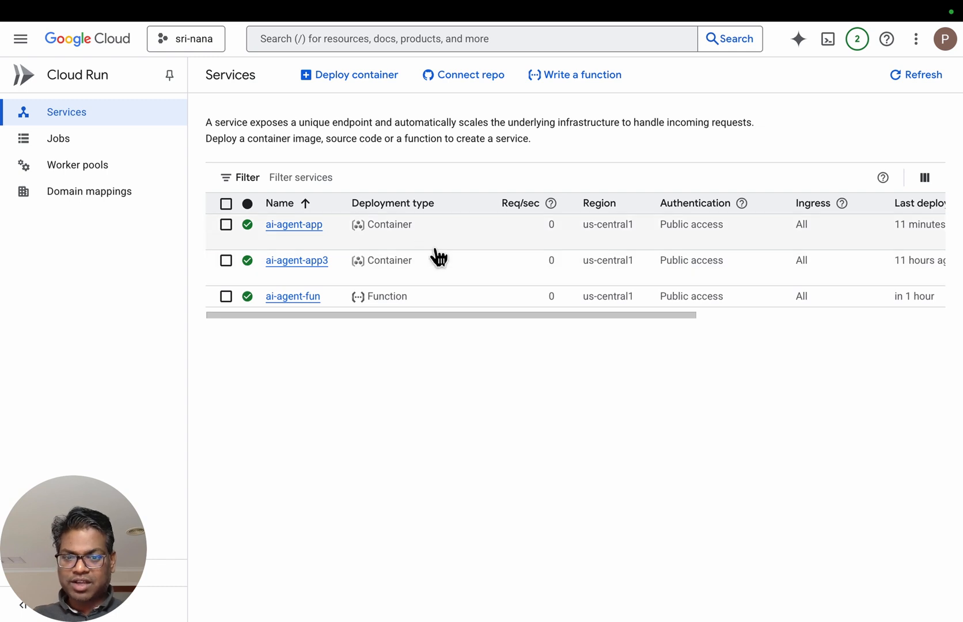
mouse_move(425, 309)
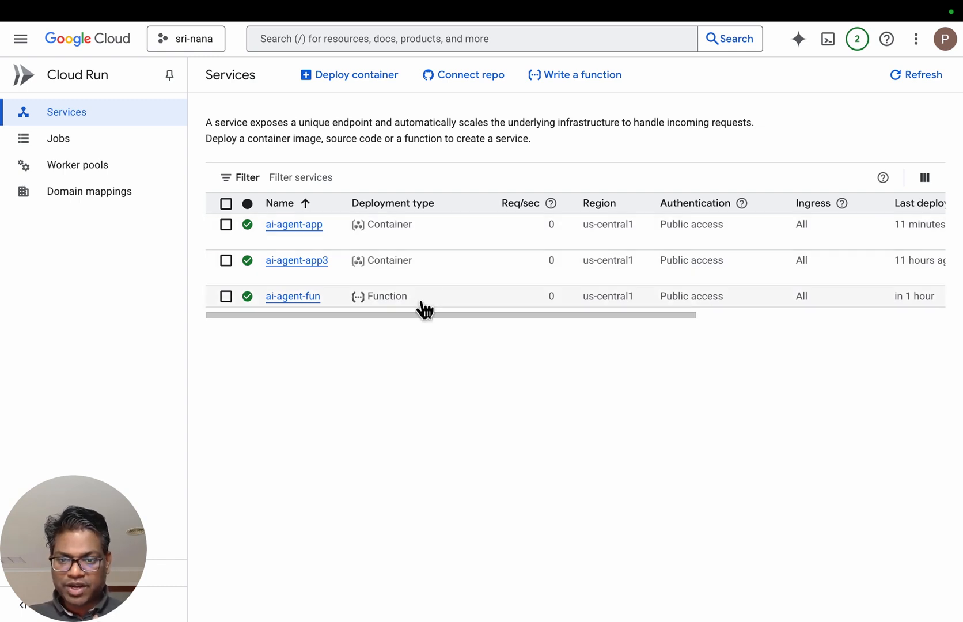
mouse_move(294, 225)
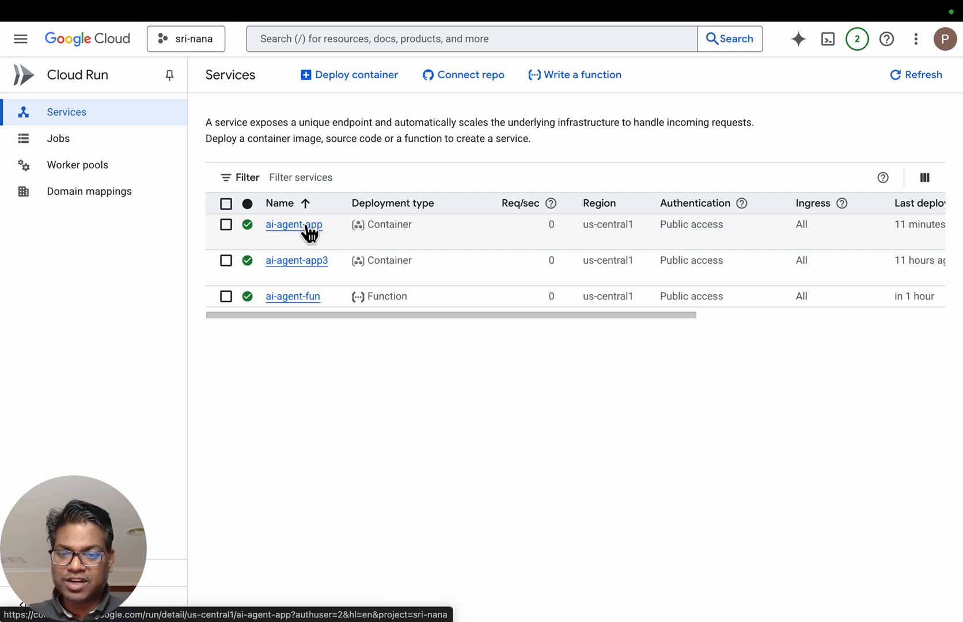
left_click(294, 224)
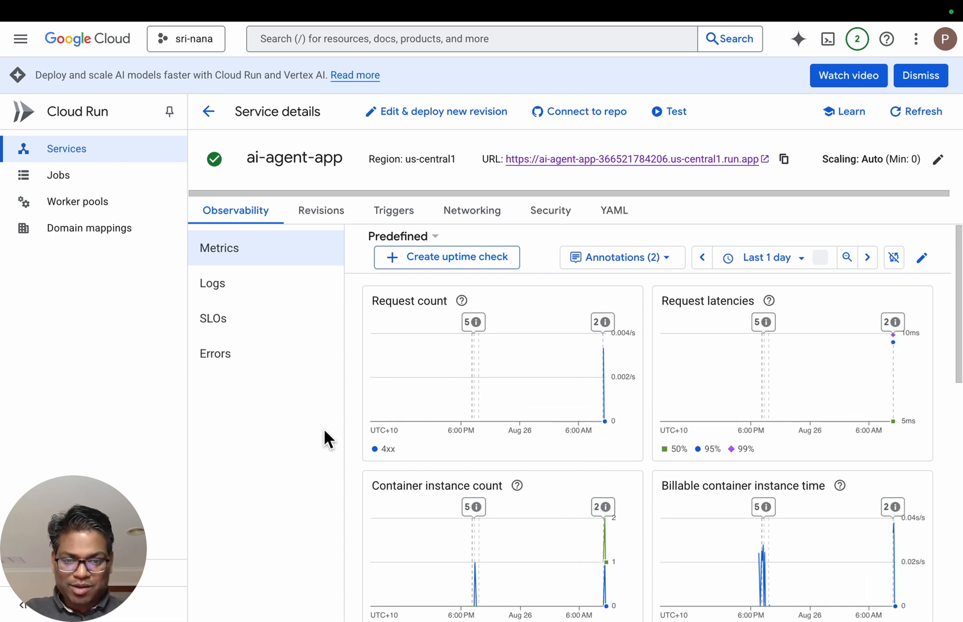
mouse_move(644, 447)
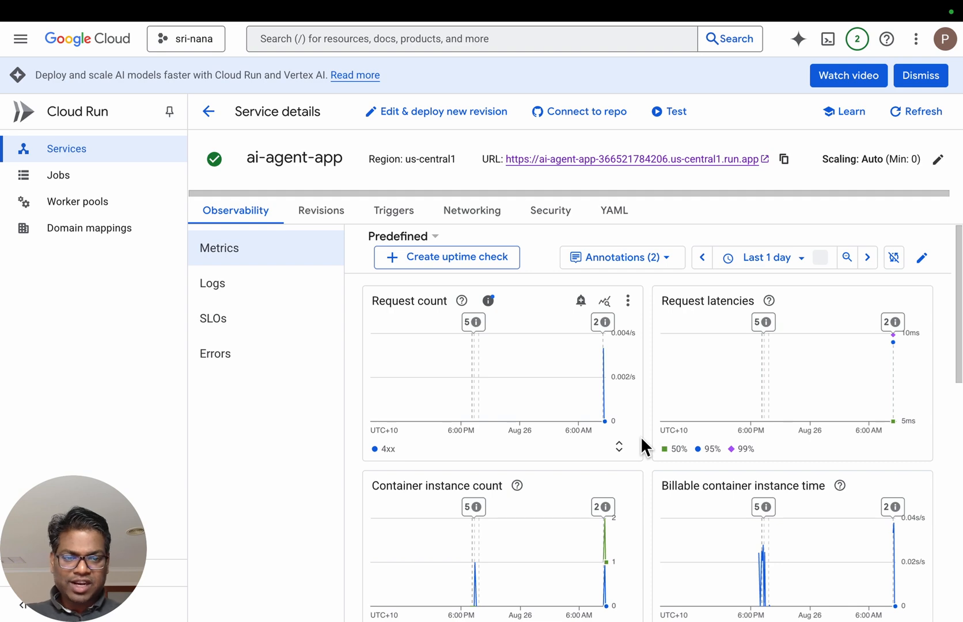
scroll("down", 3)
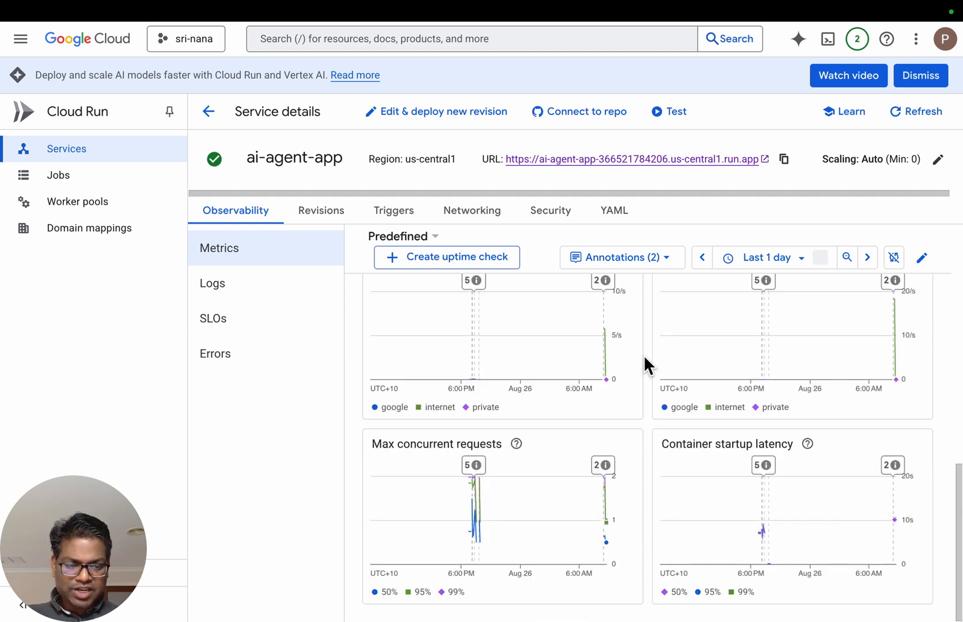
scroll("up", 3)
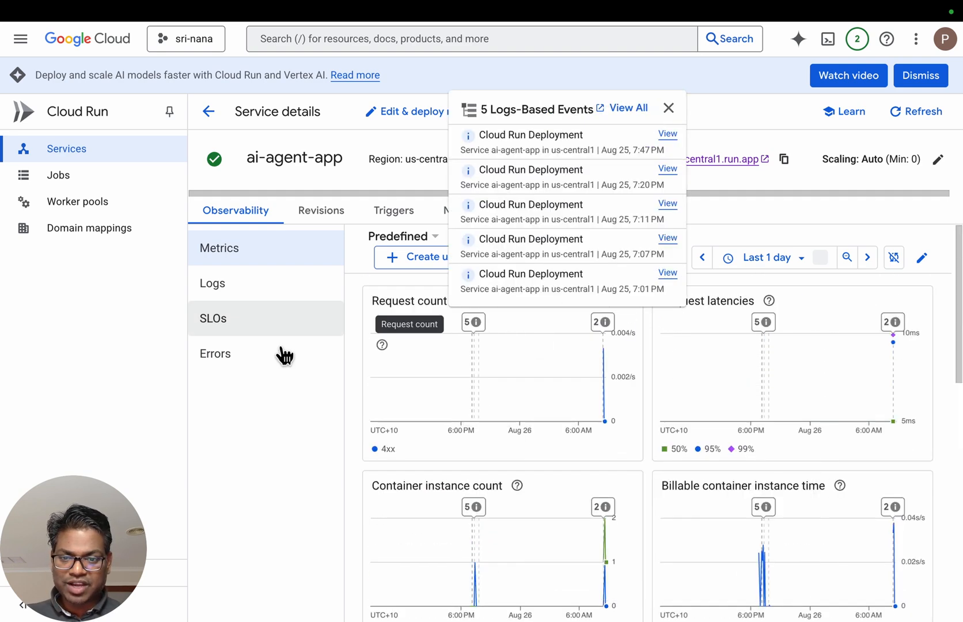
left_click(669, 108)
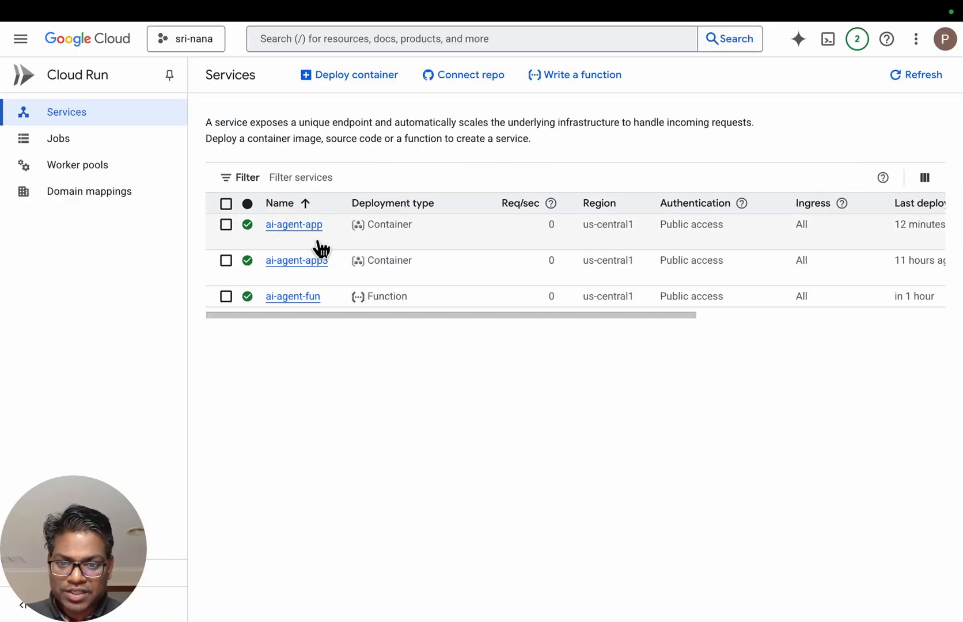
Check ai-agent-app3's Security settings showing public access allowed and no authentication
left_click(293, 224)
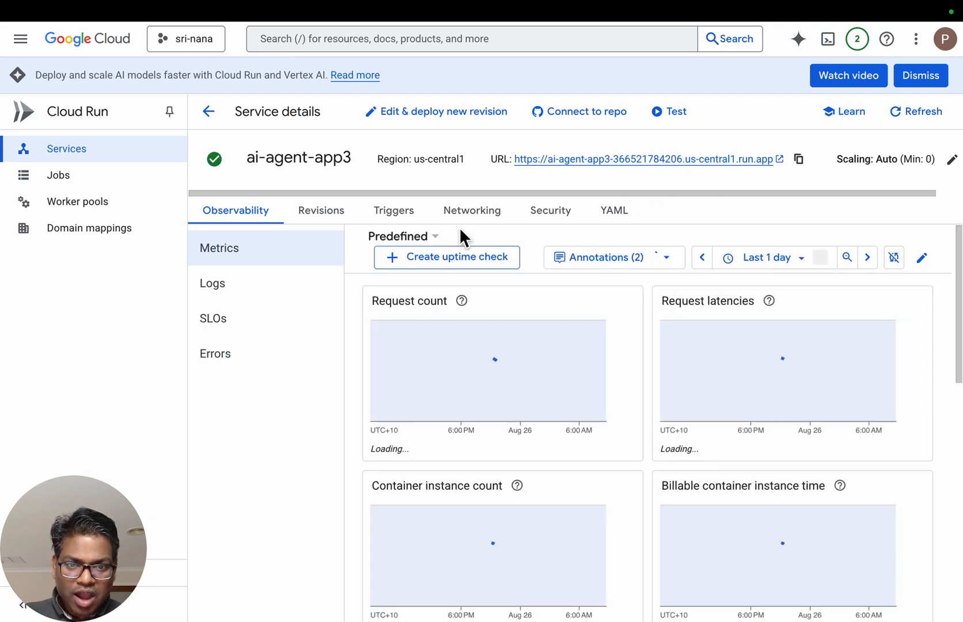
left_click(550, 210)
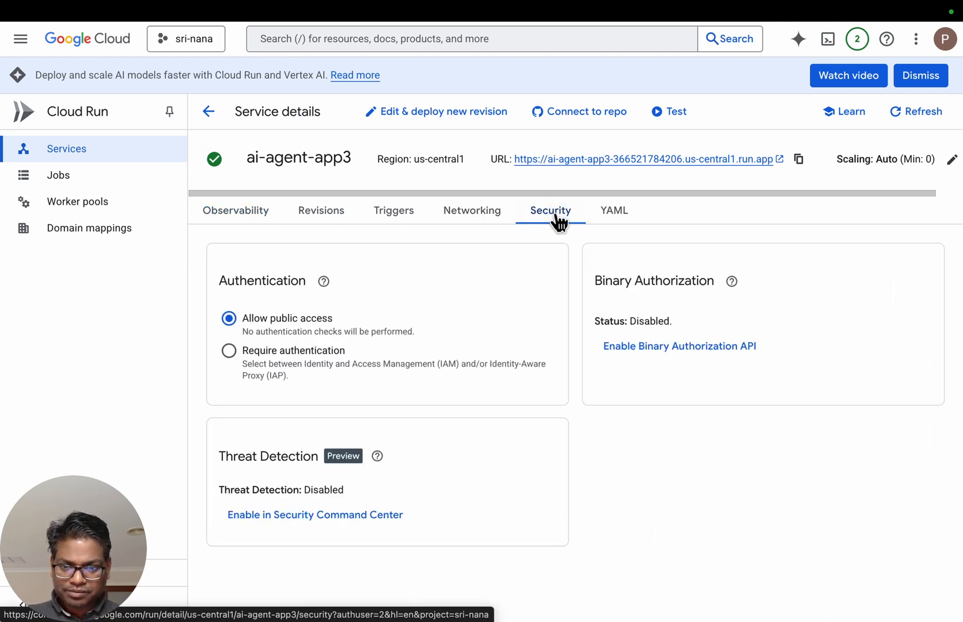
mouse_move(270, 360)
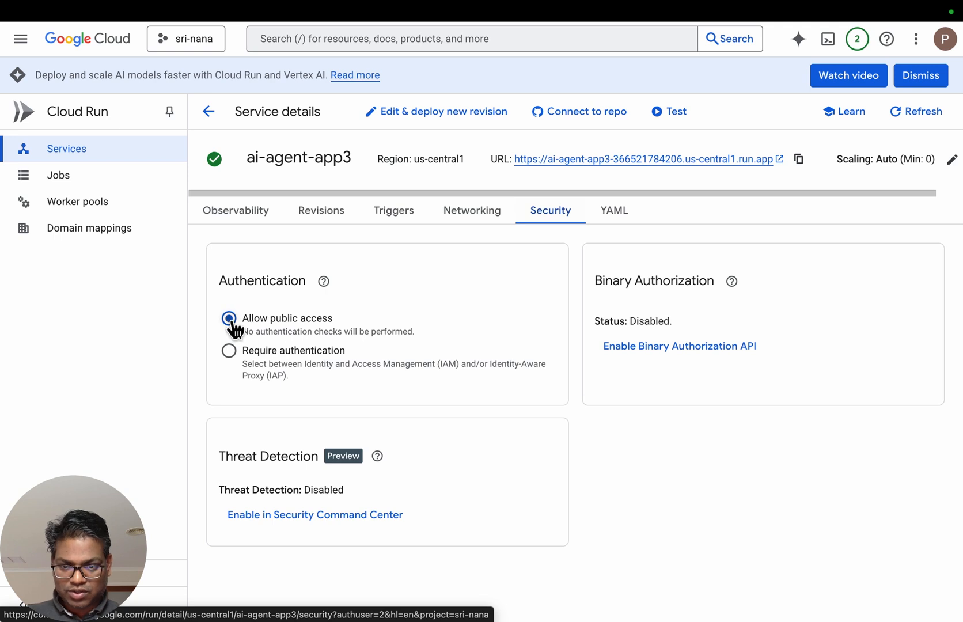
mouse_move(330, 326)
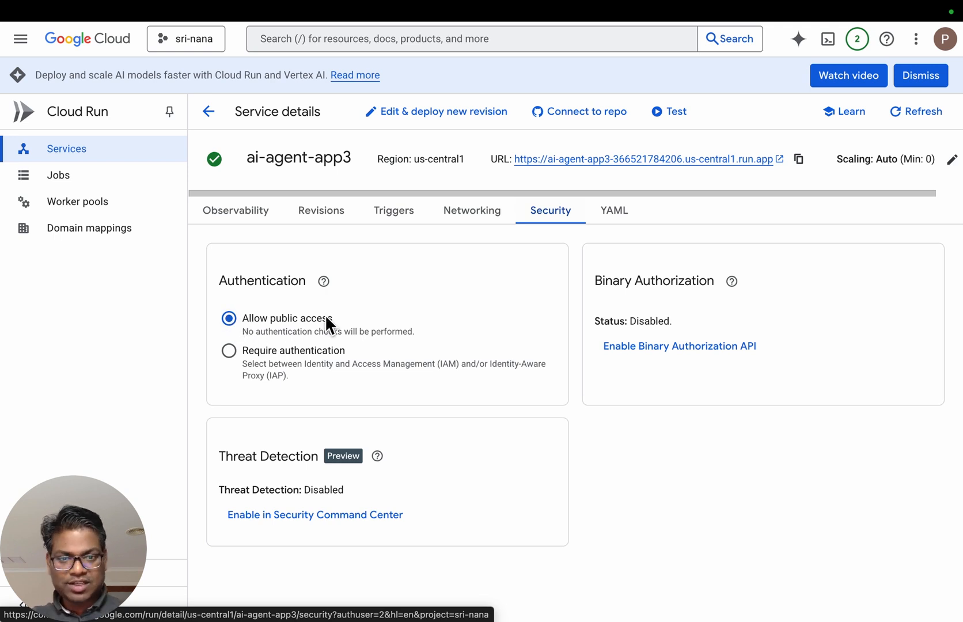
mouse_move(550, 221)
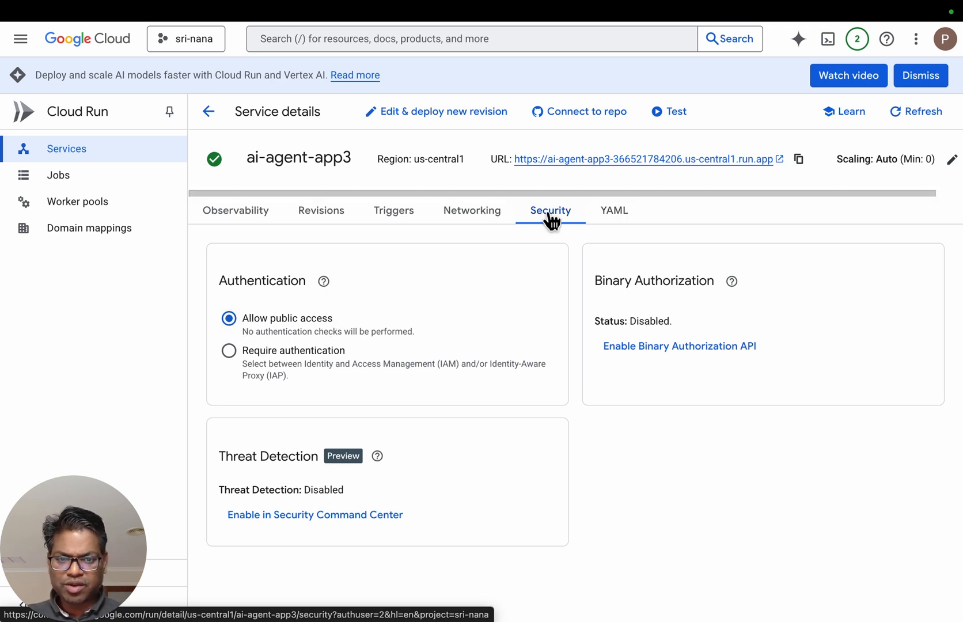
mouse_move(331, 244)
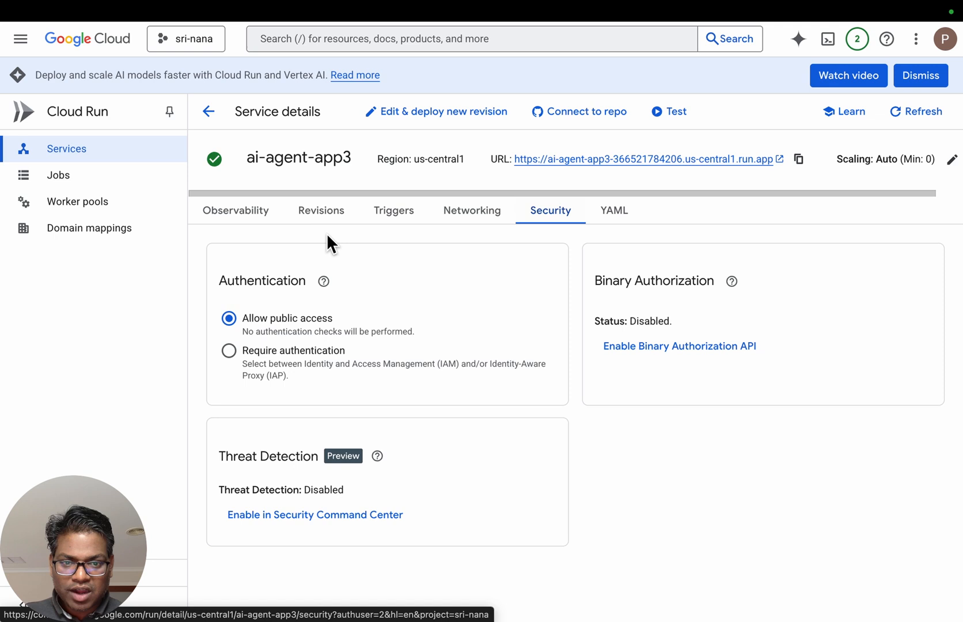
View ai-agent-app3's revisions, 00002-p84 at 100% traffic and 00001-xxm at 0%
left_click(321, 211)
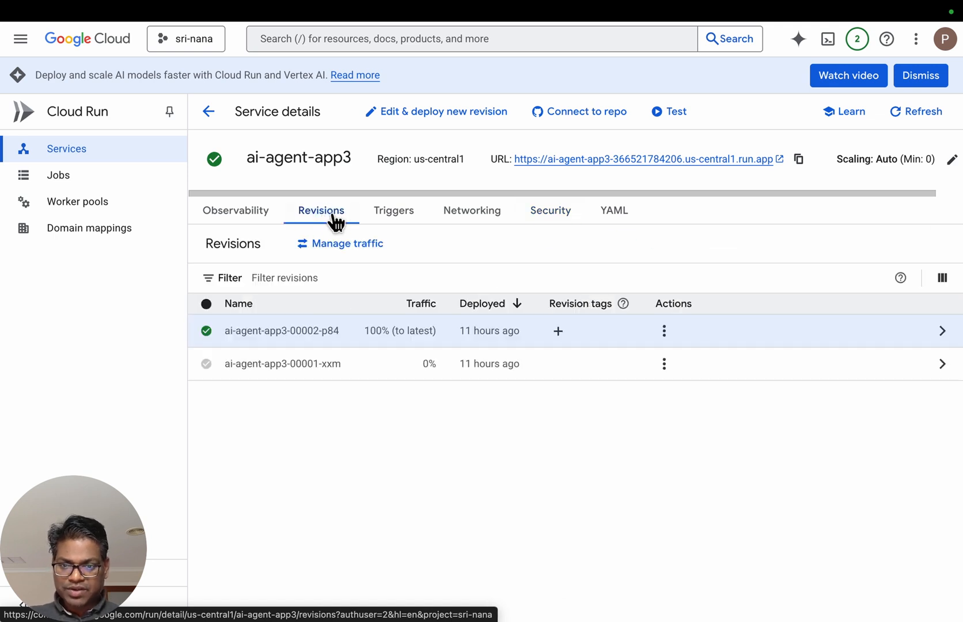
mouse_move(371, 412)
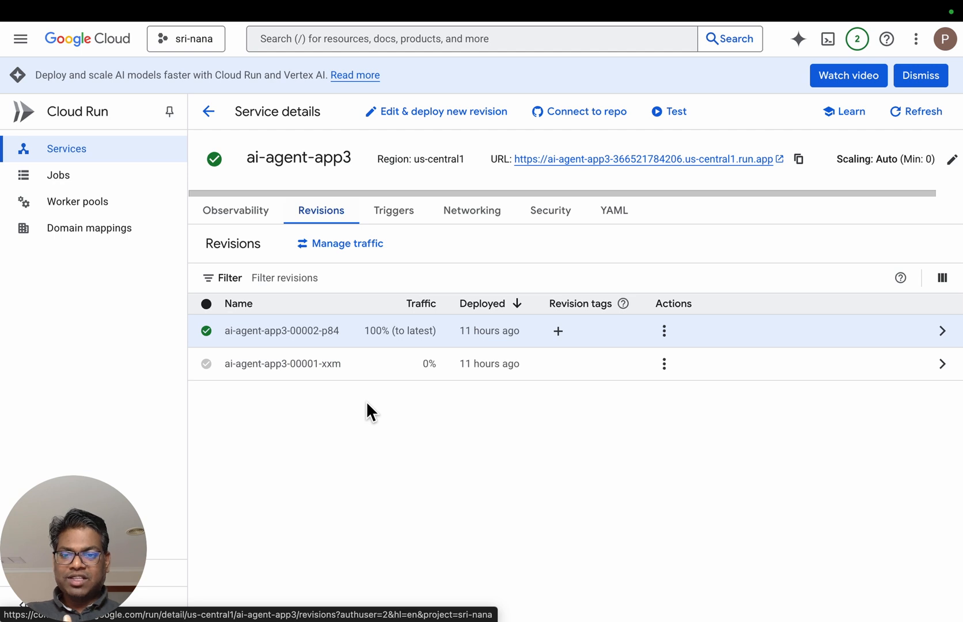
mouse_move(343, 392)
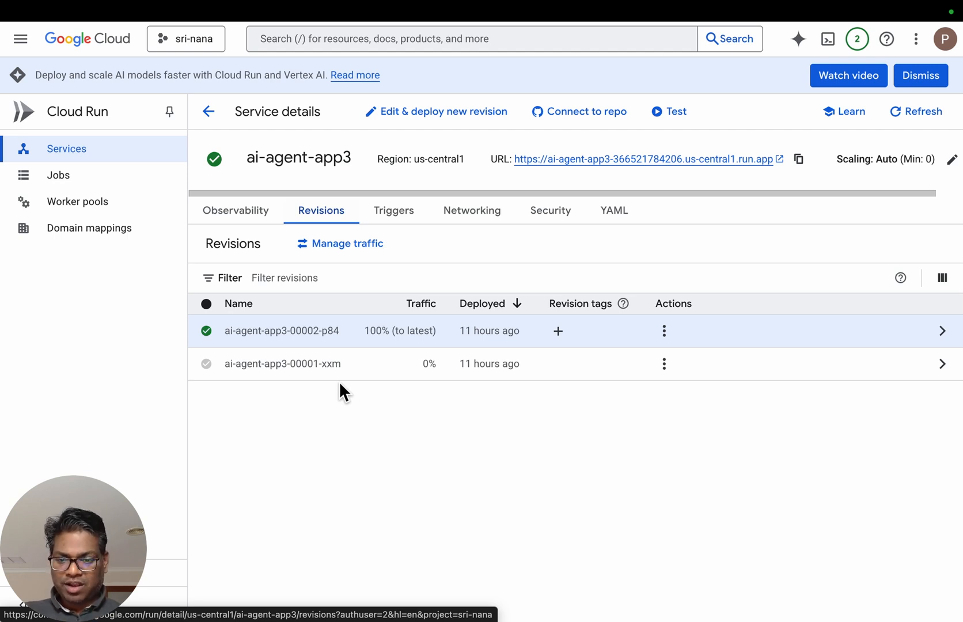
mouse_move(344, 383)
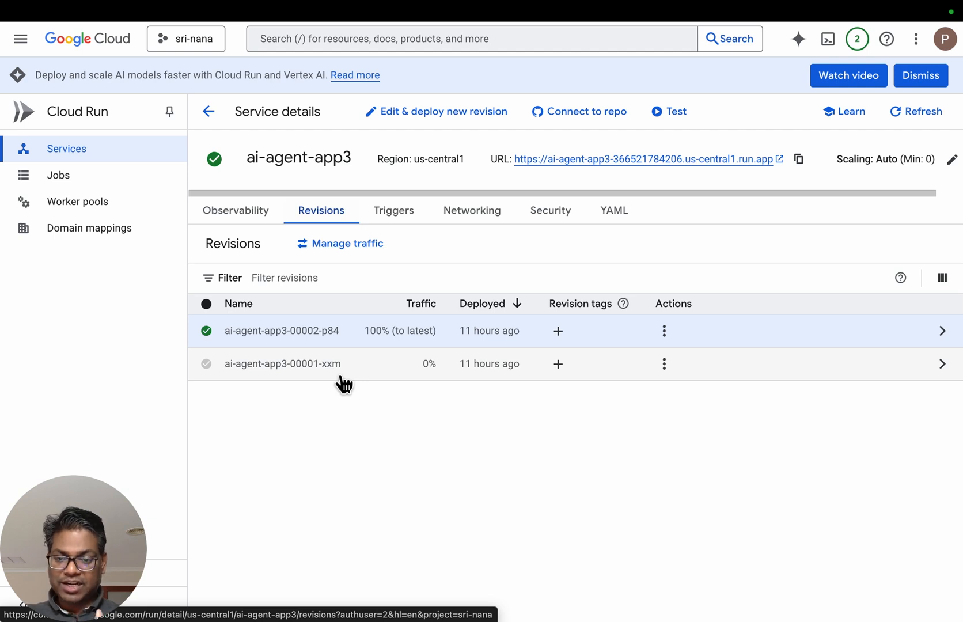
mouse_move(249, 170)
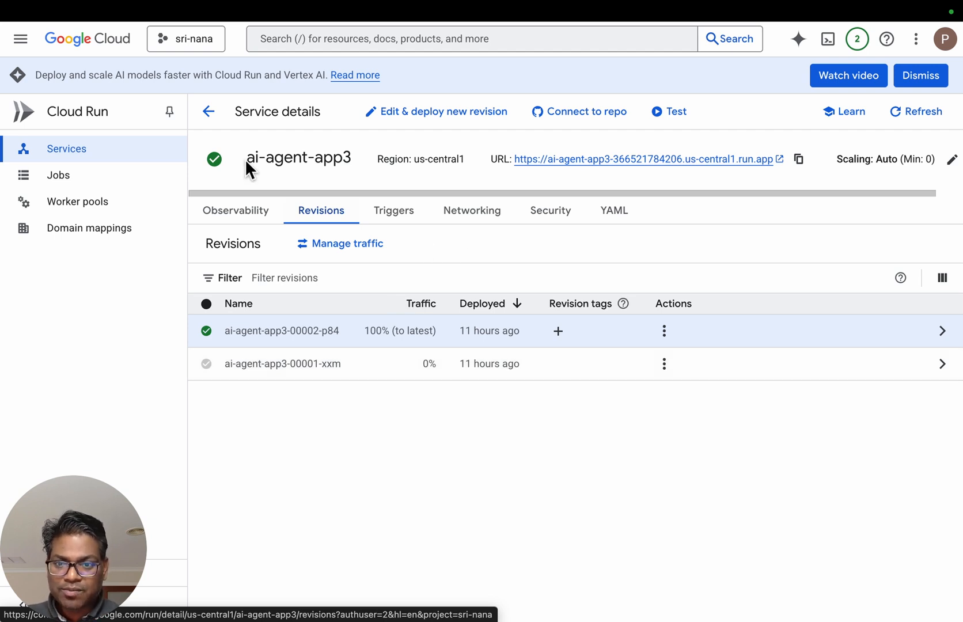
mouse_move(350, 159)
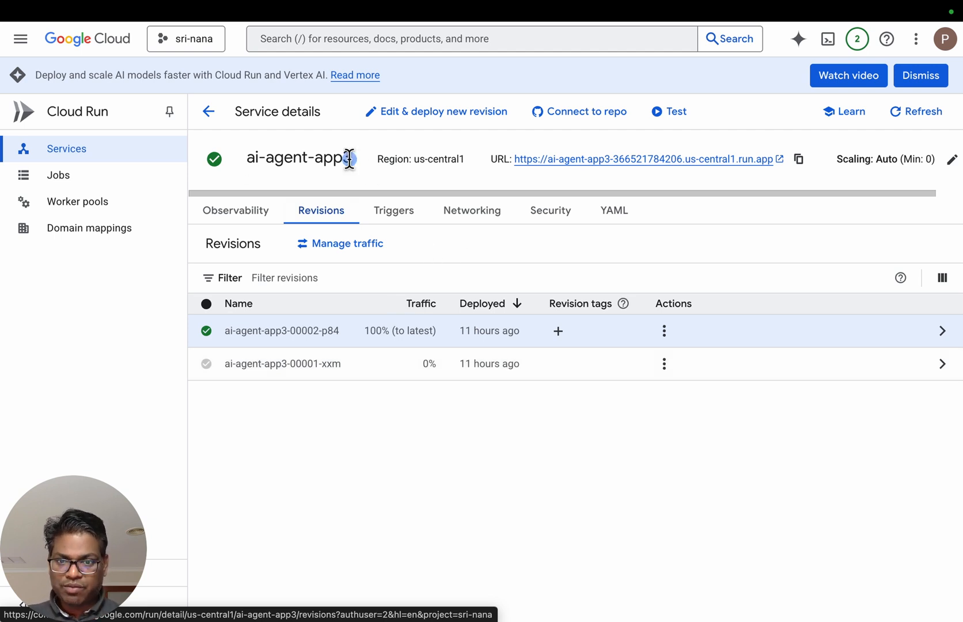
mouse_move(346, 392)
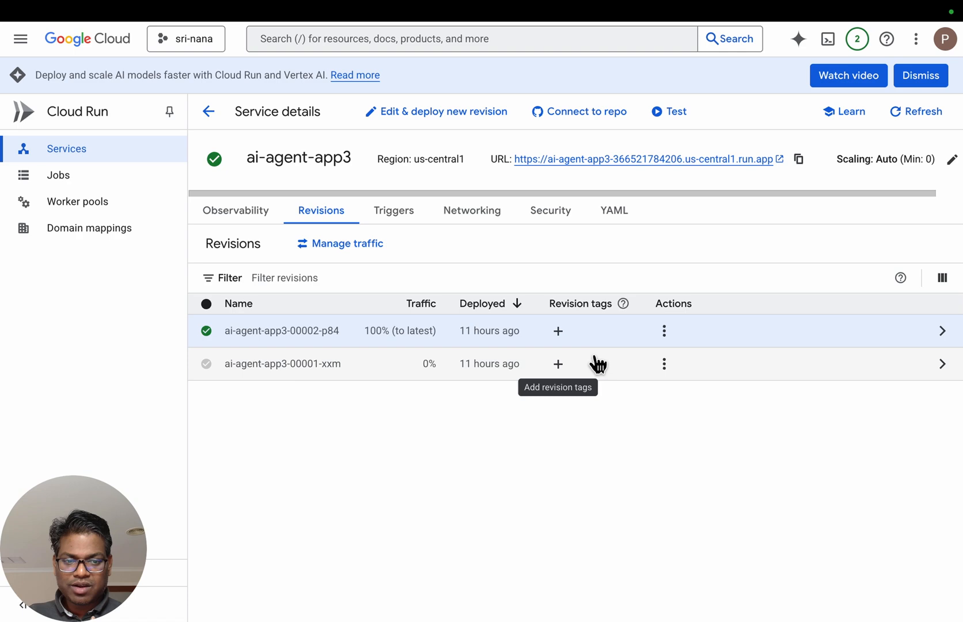
left_click(348, 244)
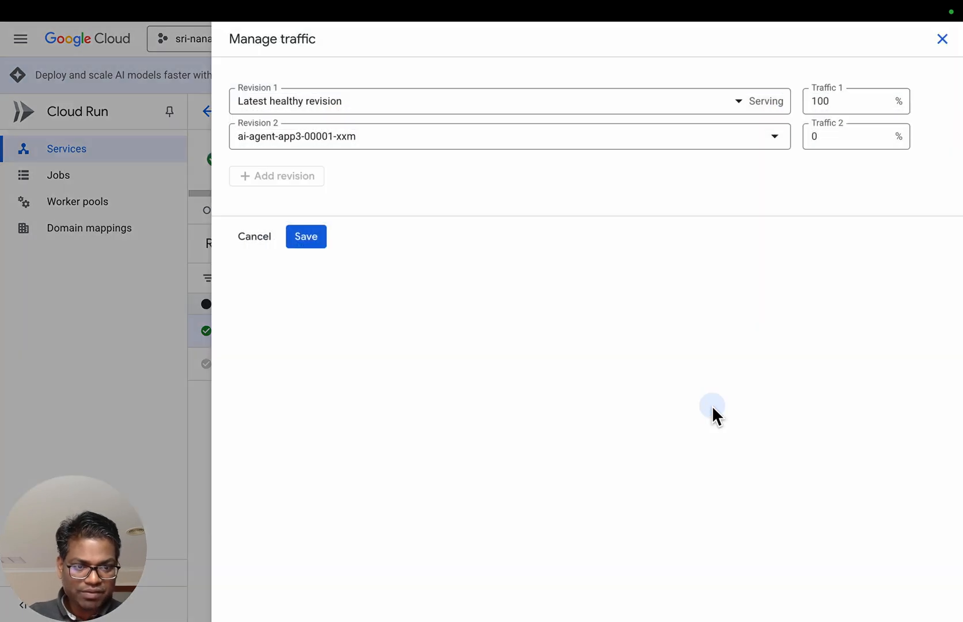
left_click(775, 136)
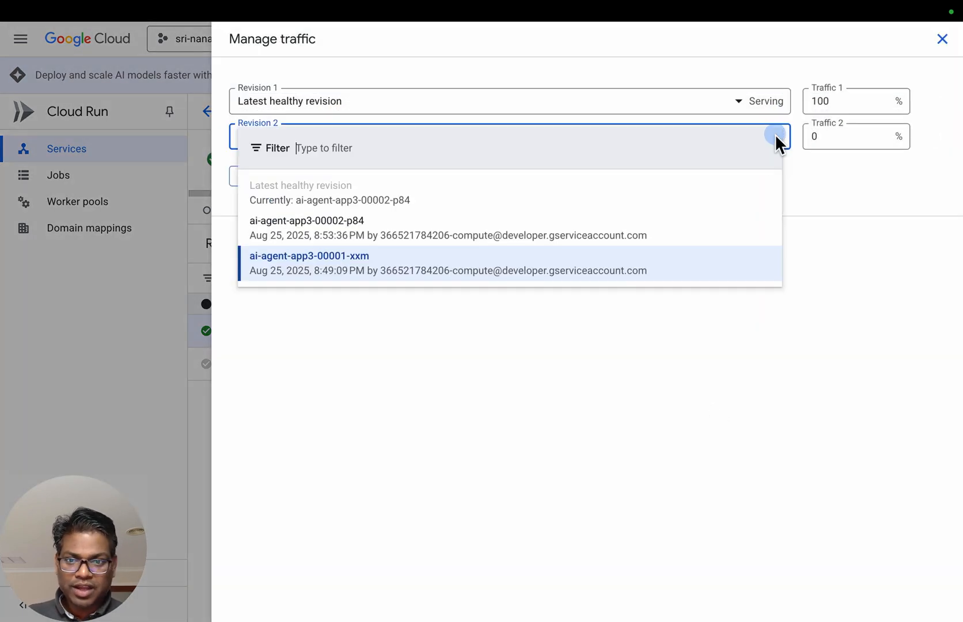
mouse_move(375, 267)
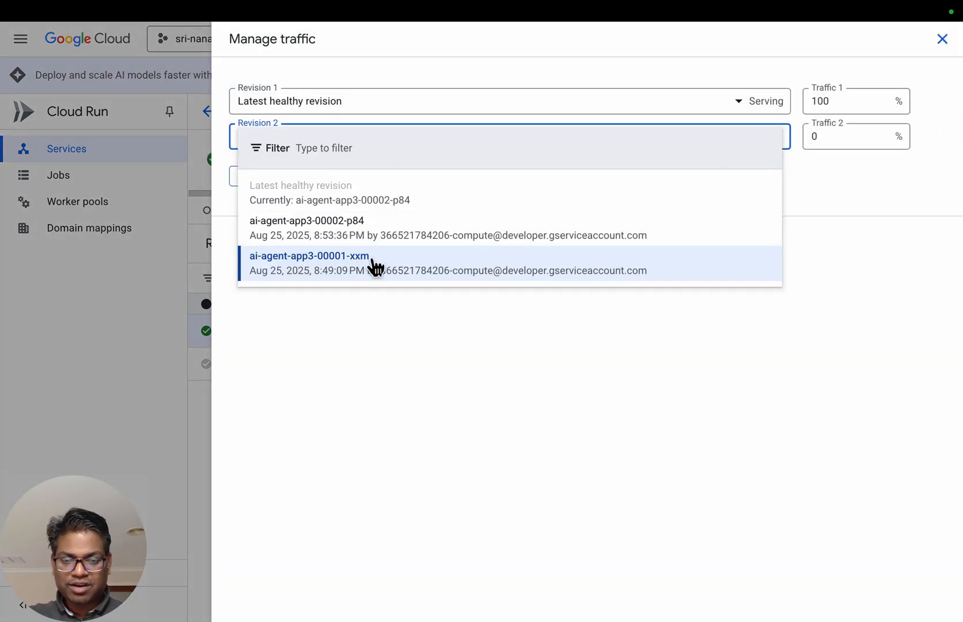
left_click(304, 221)
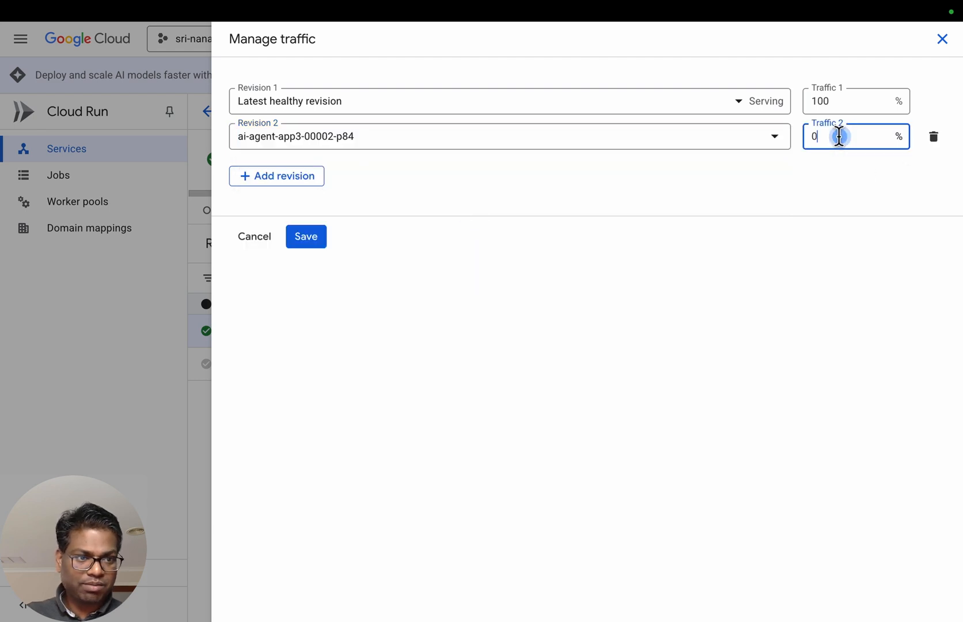
type("60")
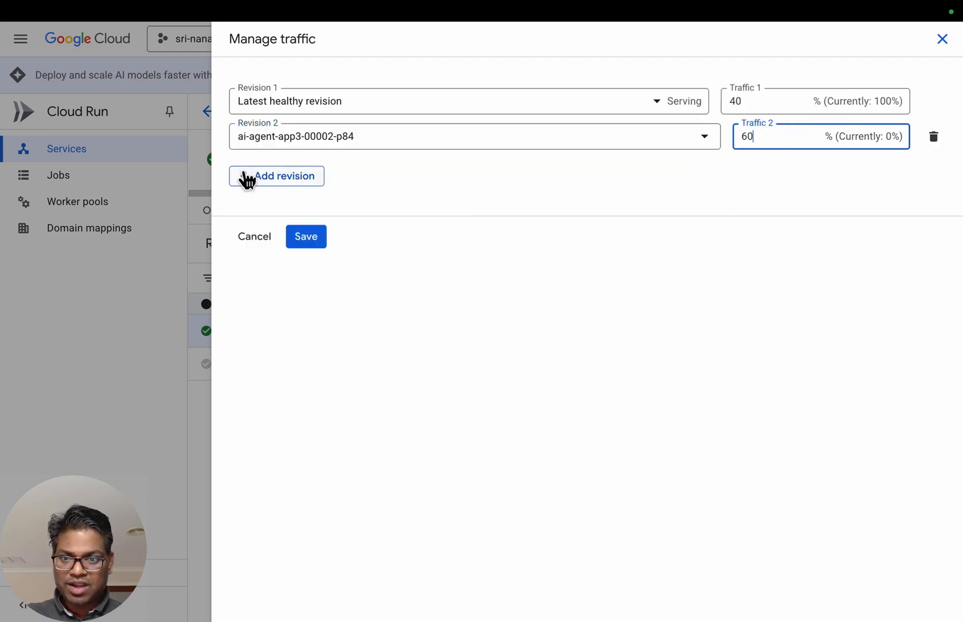
left_click(276, 176)
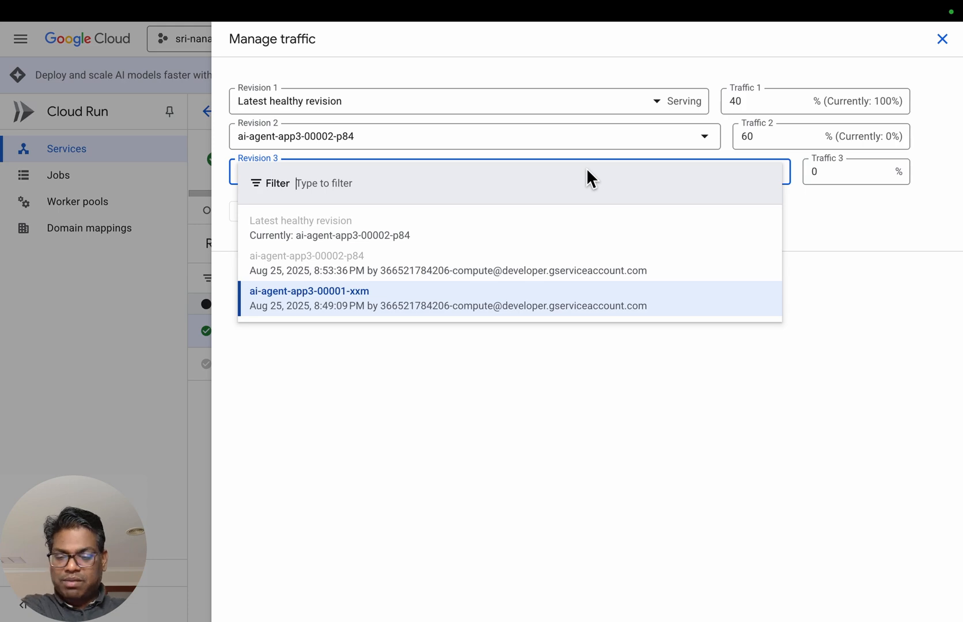
left_click(309, 290)
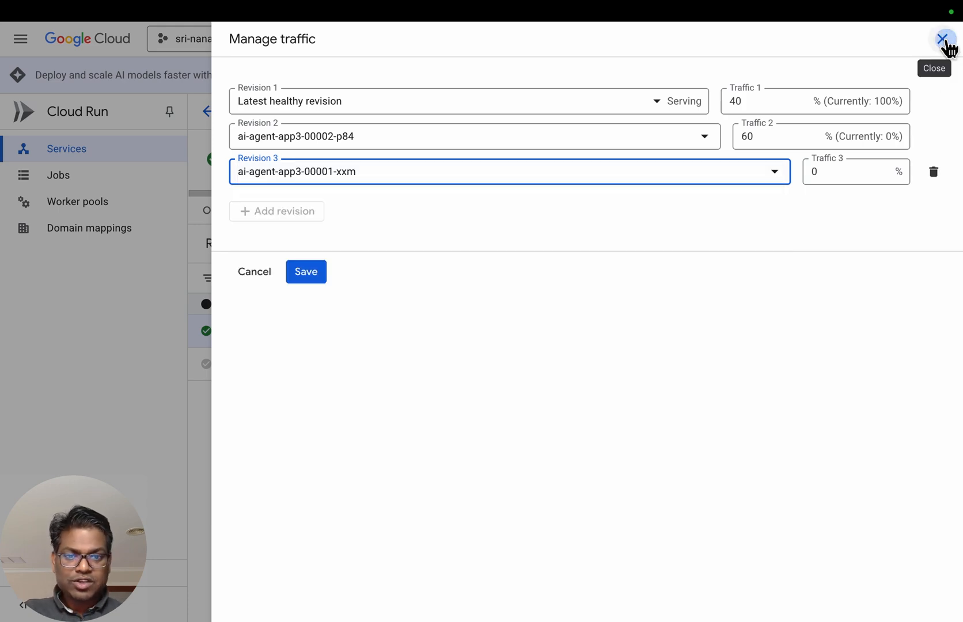
left_click(945, 39)
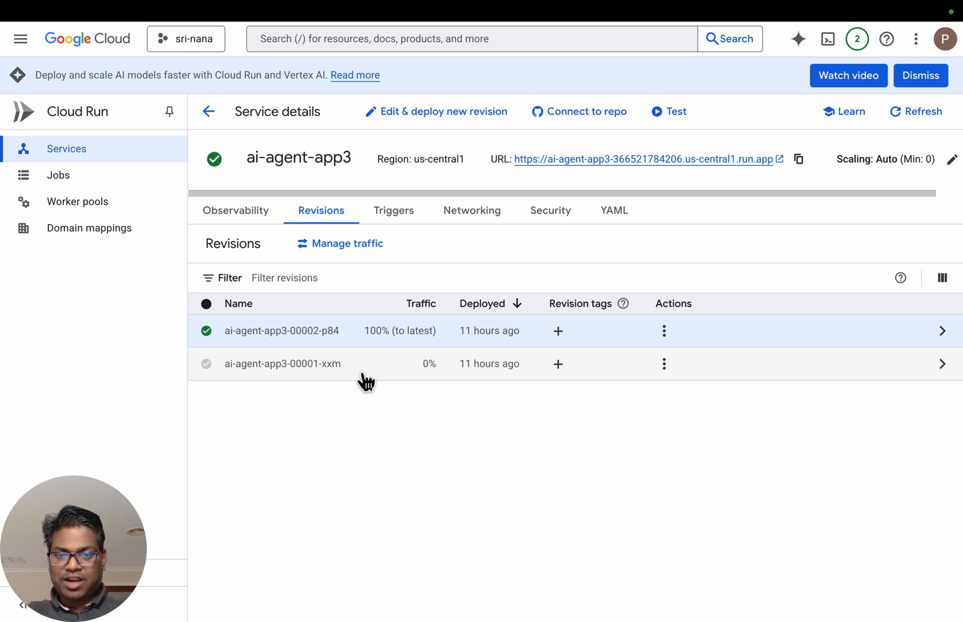
mouse_move(370, 354)
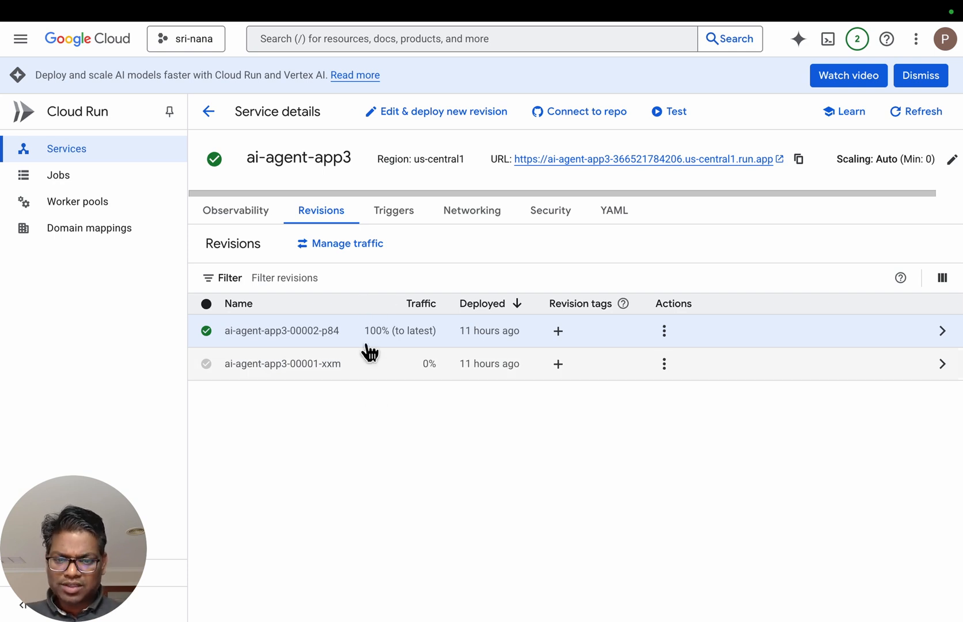
mouse_move(373, 398)
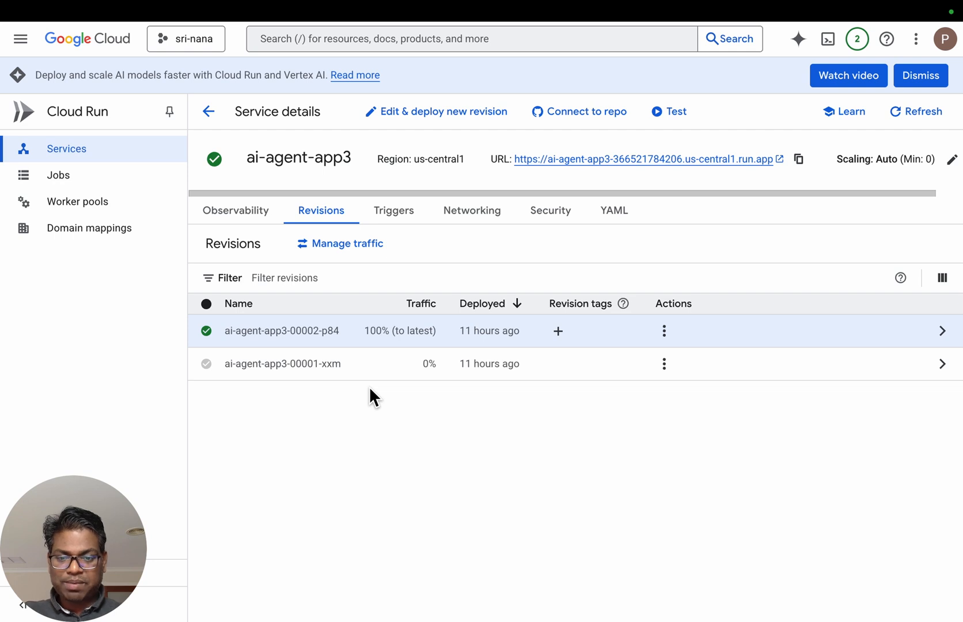
mouse_move(680, 372)
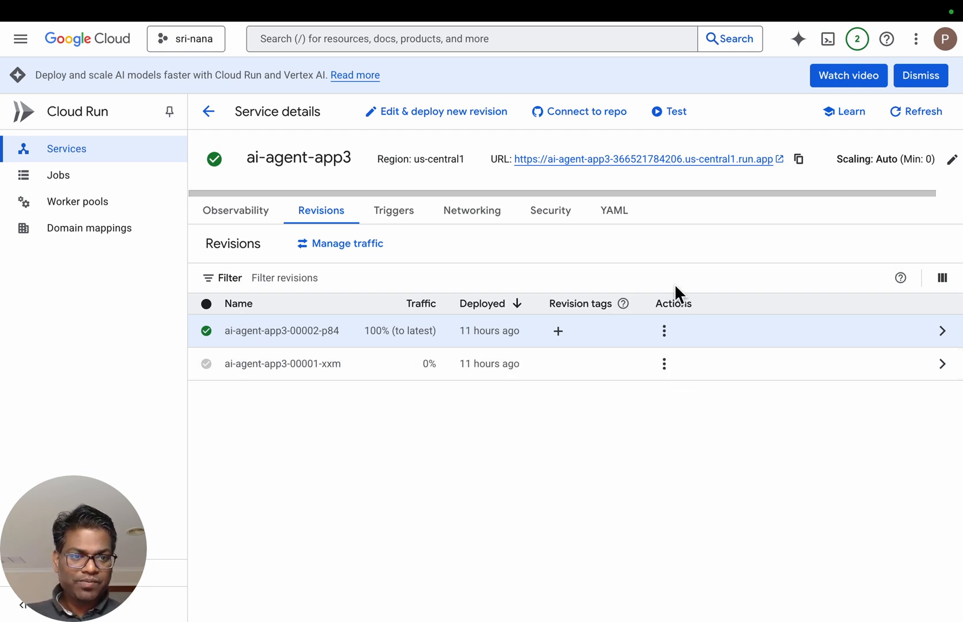
mouse_move(780, 169)
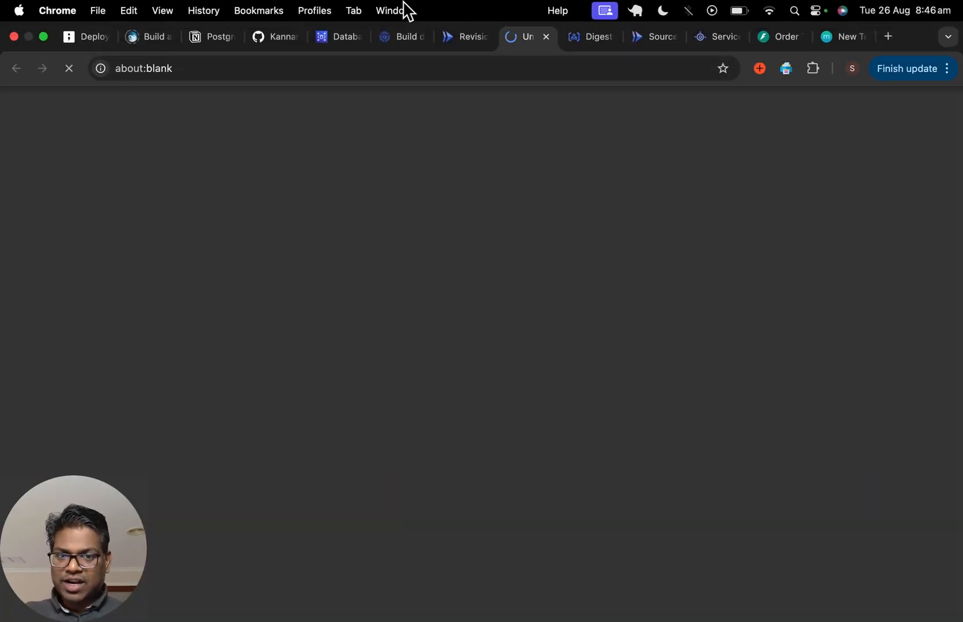
mouse_move(466, 37)
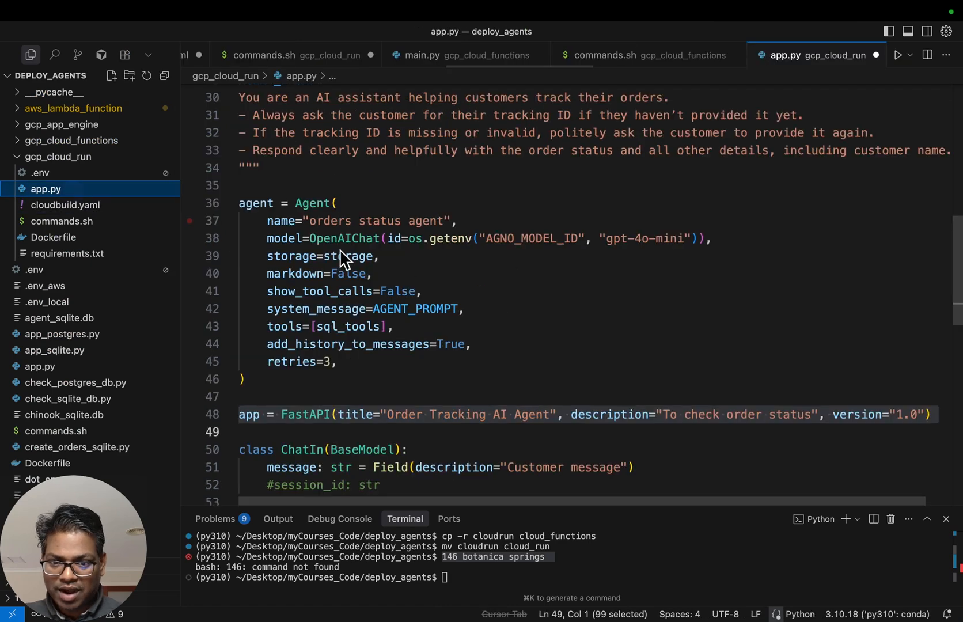
scroll("down", 3)
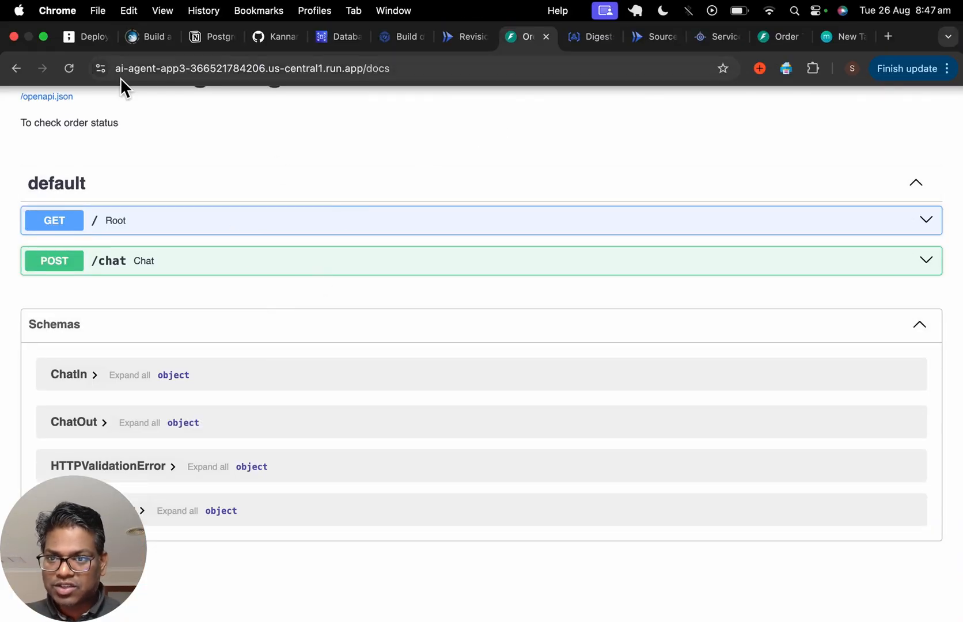
Select the deployed Cloud Run service URL from the /docs page address bar
left_click(252, 68)
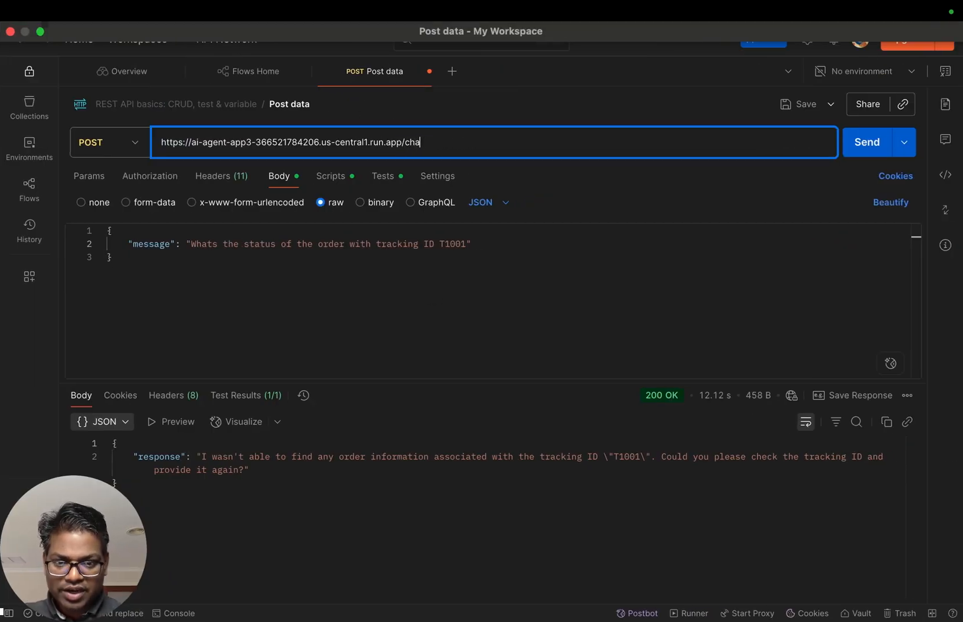
Send the T1001 order-status JSON to /chat with no auth and JSON headers
type("t")
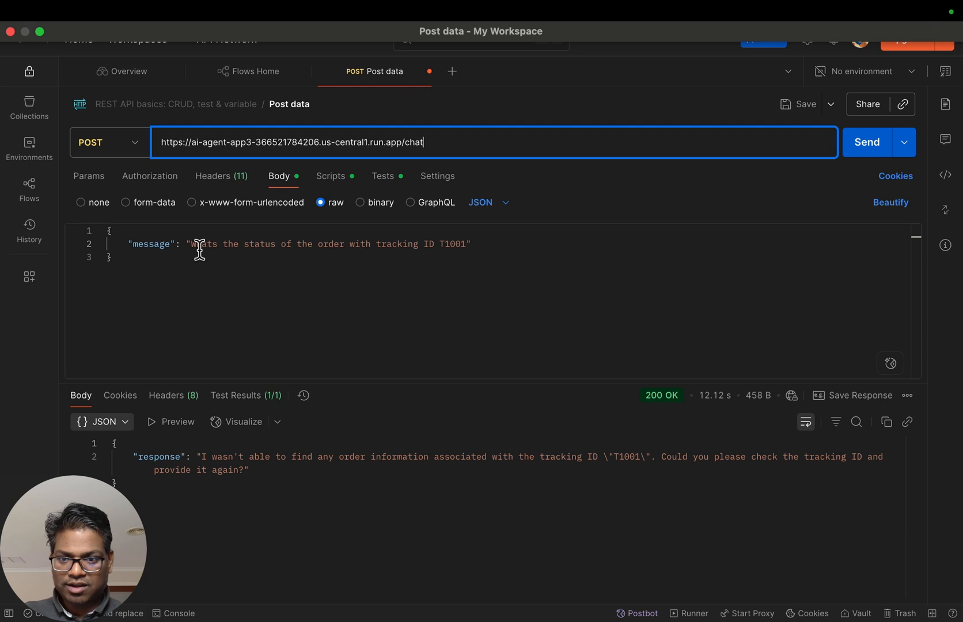
mouse_move(88, 177)
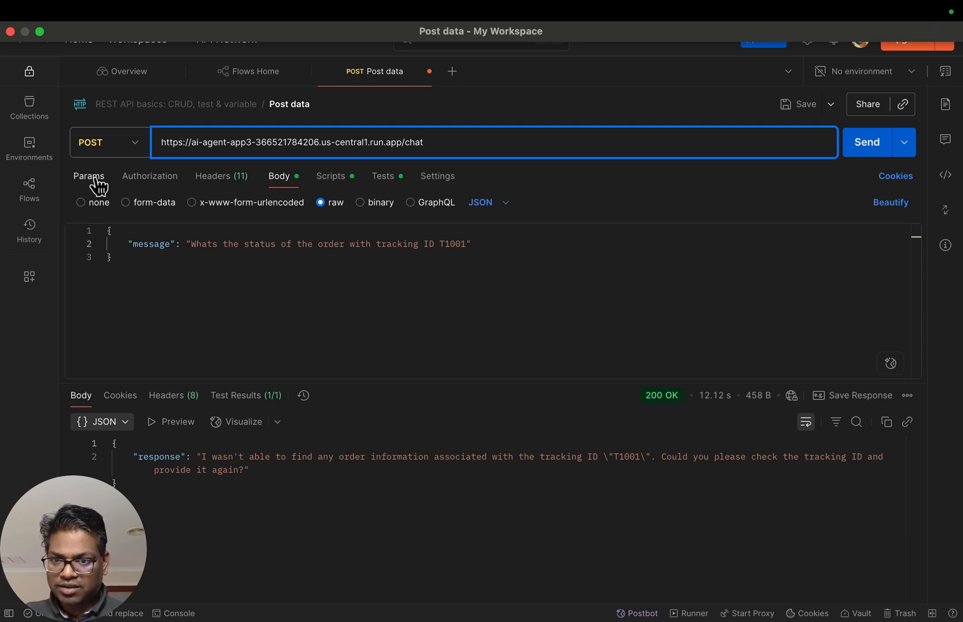
left_click(149, 176)
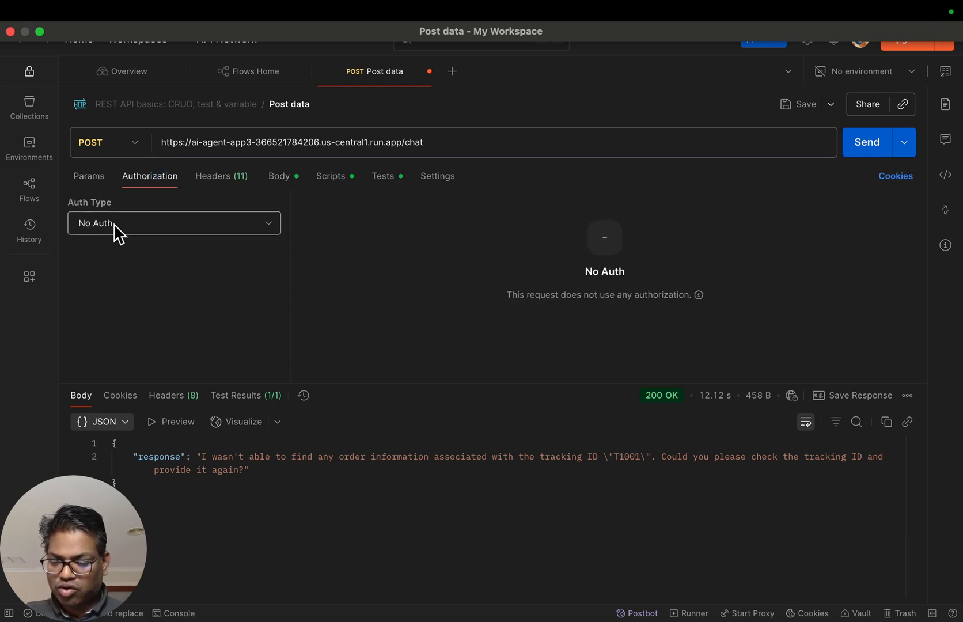
left_click(173, 222)
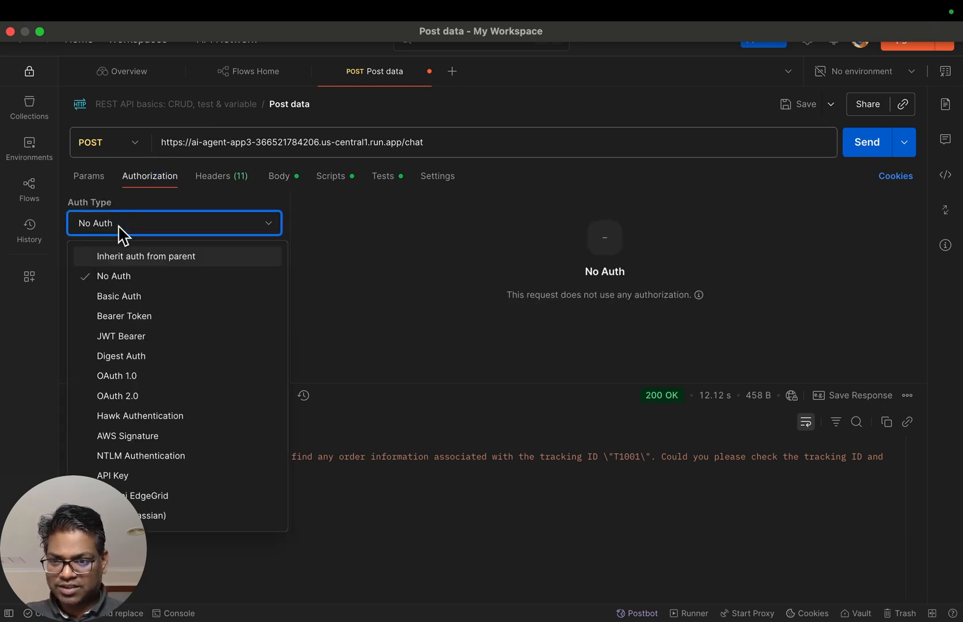
mouse_move(125, 249)
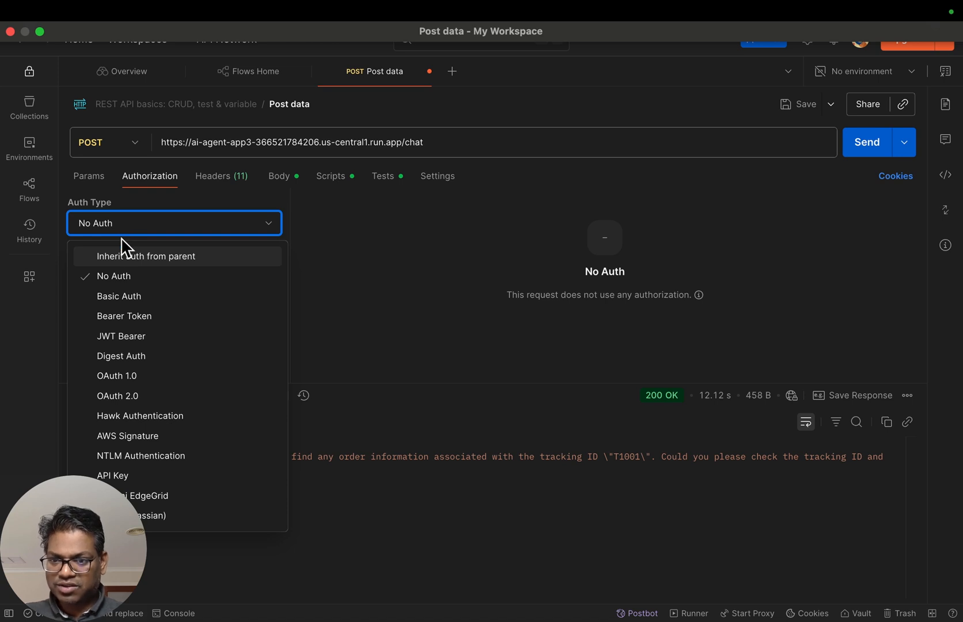
left_click(222, 176)
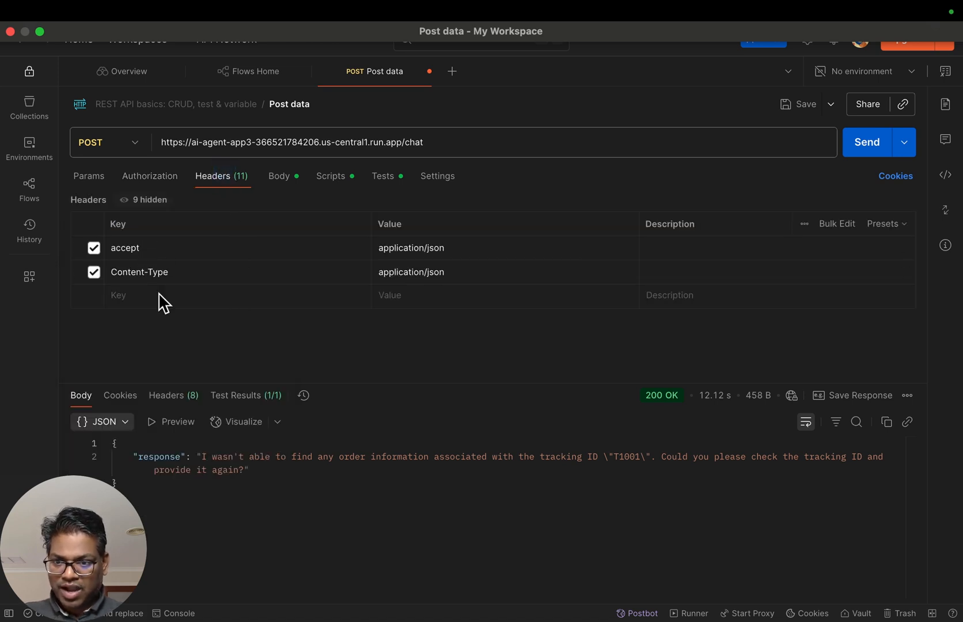
mouse_move(377, 267)
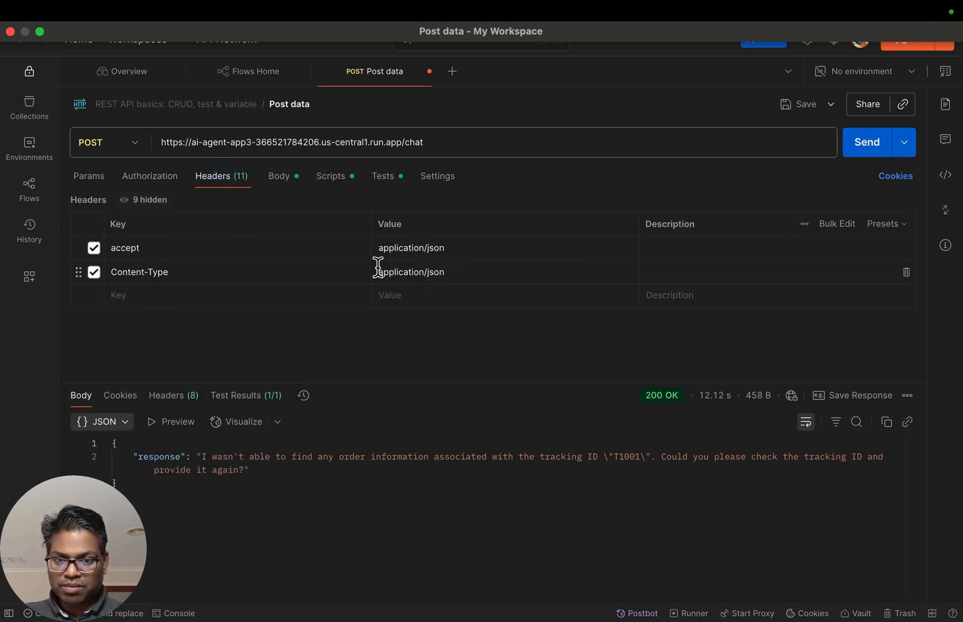
left_click(279, 176)
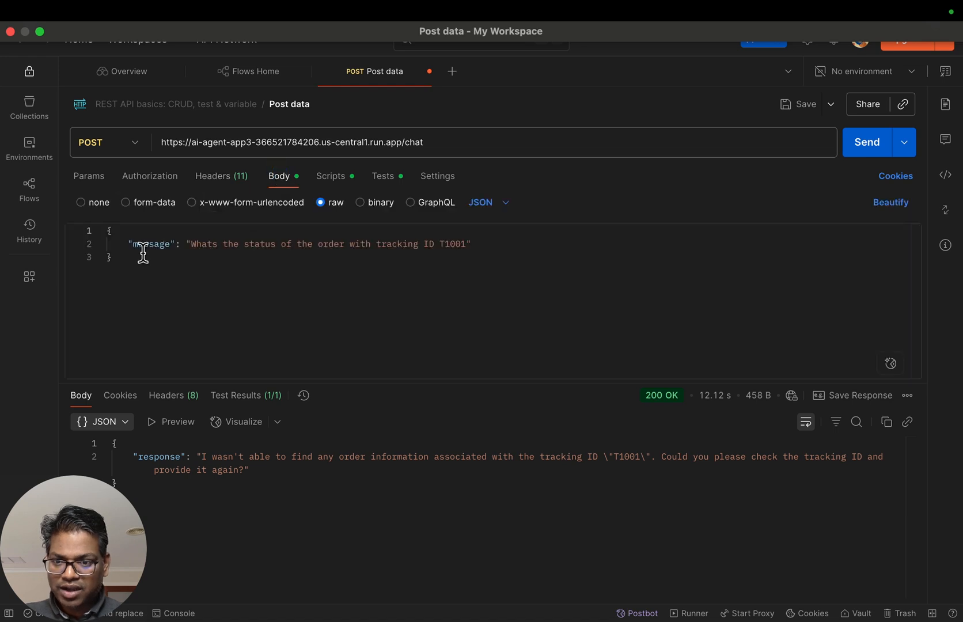
mouse_move(364, 267)
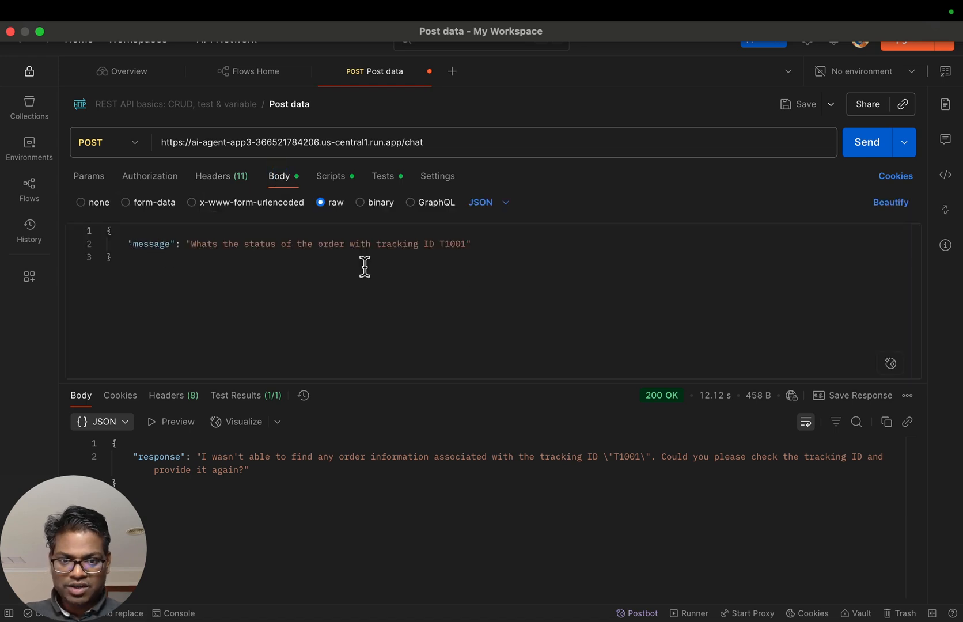
left_click(867, 142)
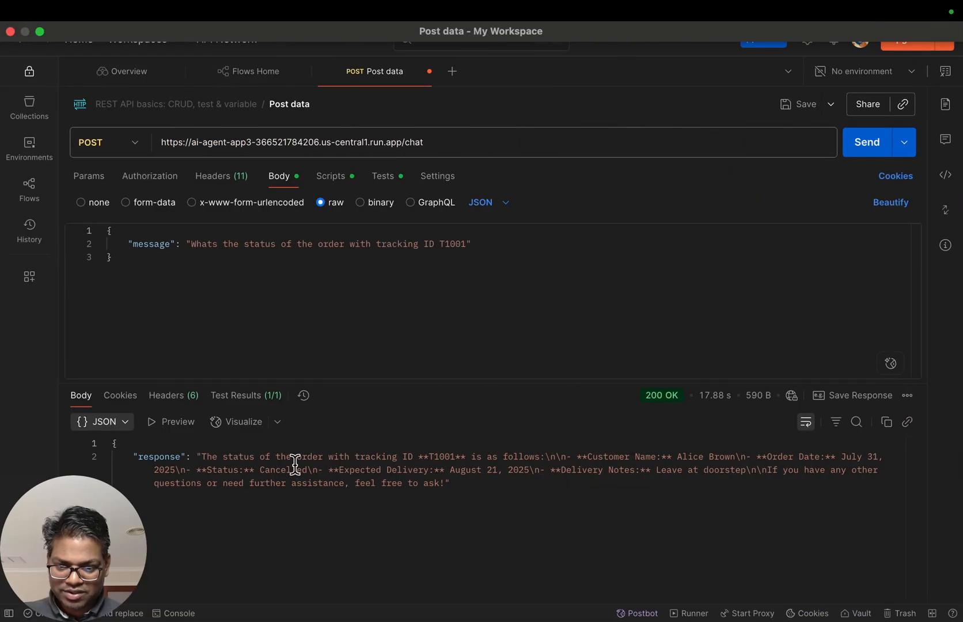
mouse_move(673, 457)
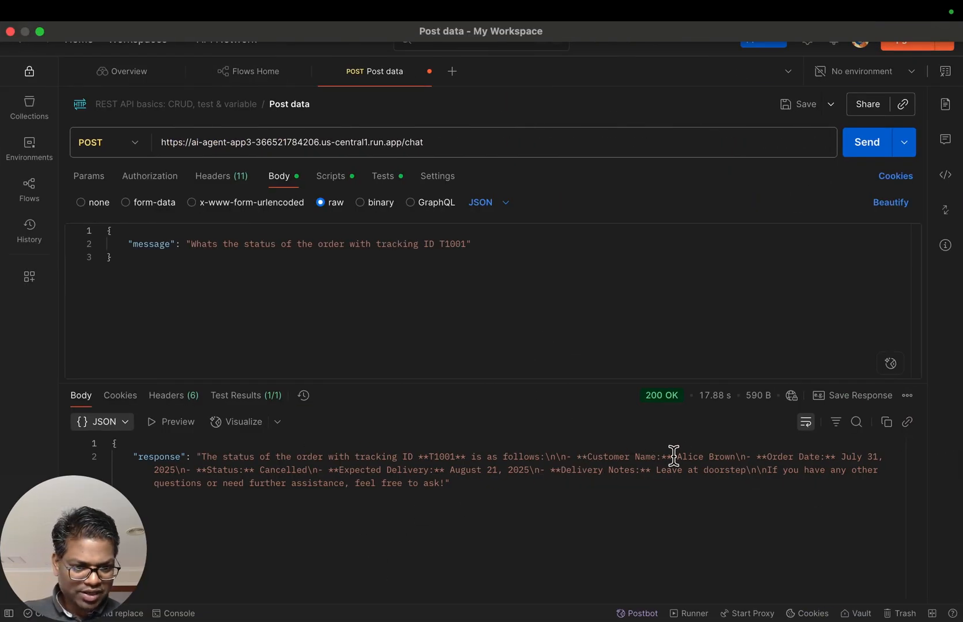
mouse_move(470, 490)
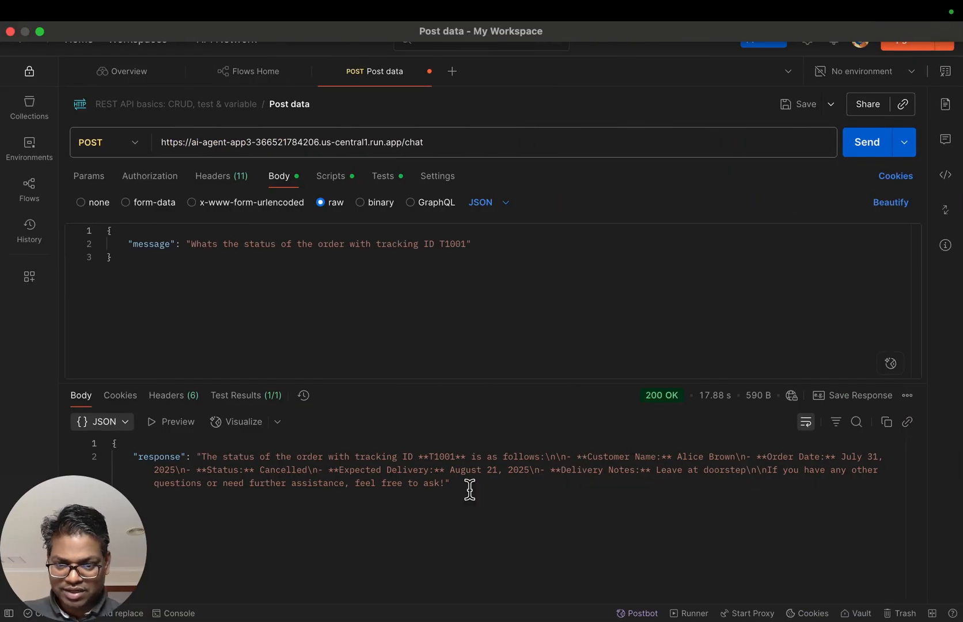
mouse_move(479, 498)
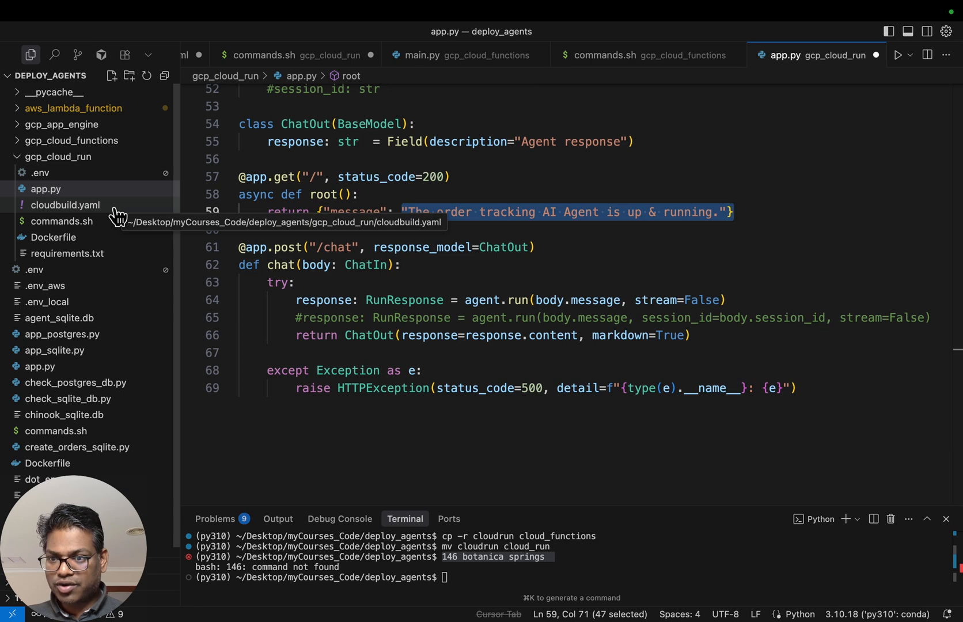
Review cloudbuild.yaml's build, push and Cloud Run deploy steps, then return to Cloud Run
left_click(66, 204)
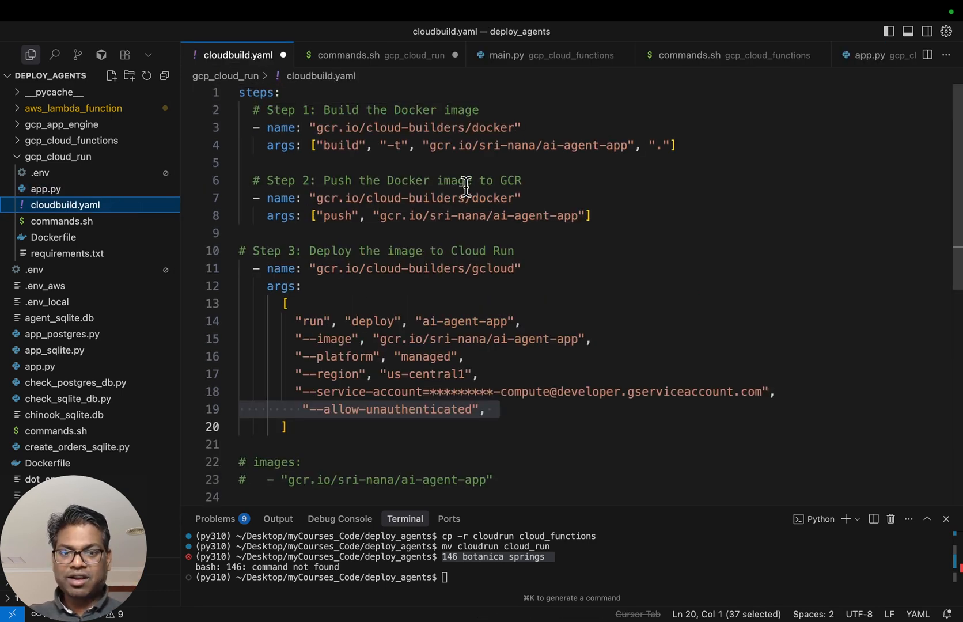
mouse_move(499, 191)
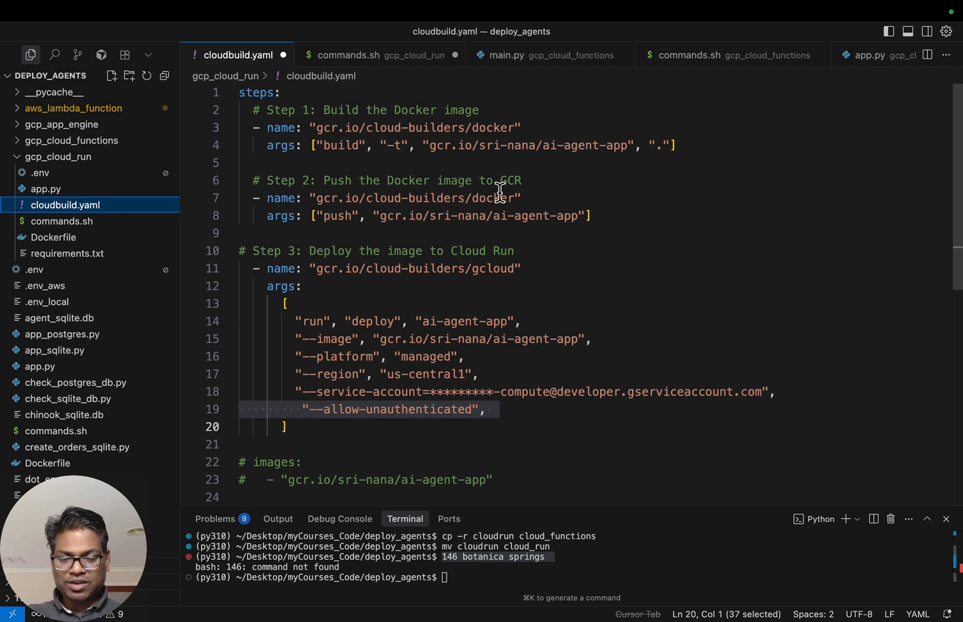
scroll("down", 3)
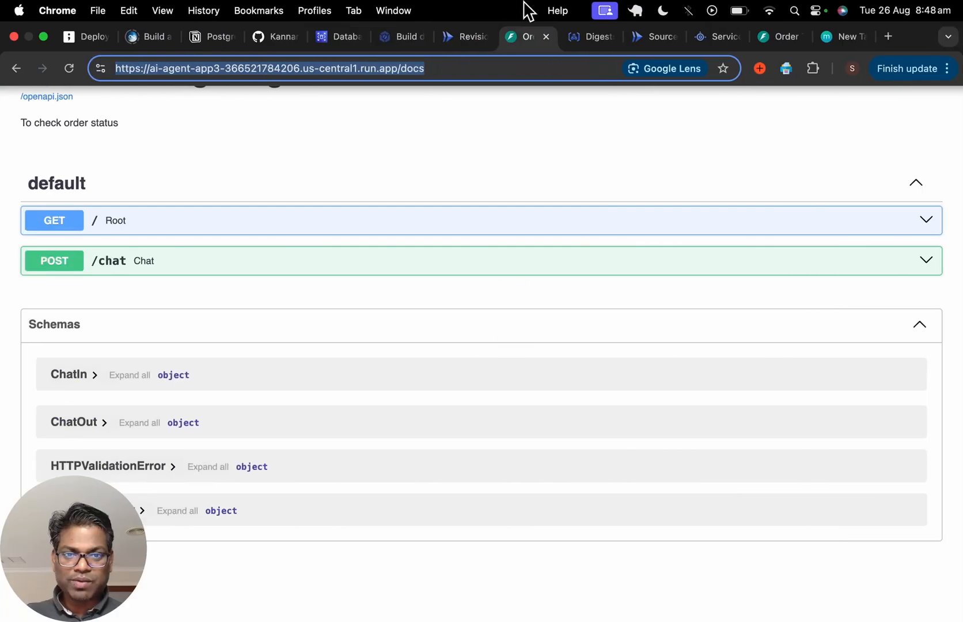
left_click(401, 37)
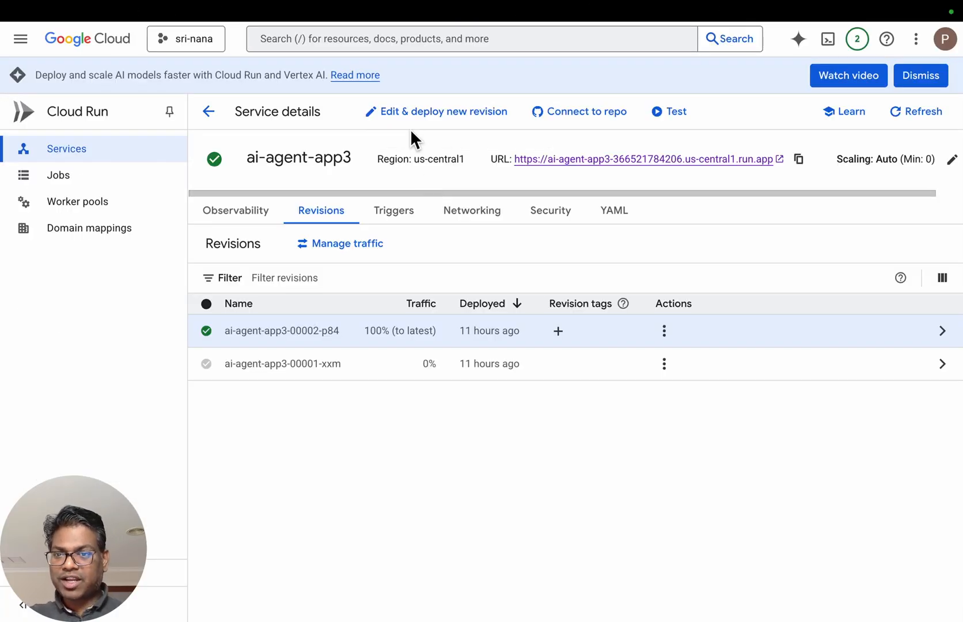
Check the successful Cloud Build log and go back to the Cloud Run services list
left_click(587, 37)
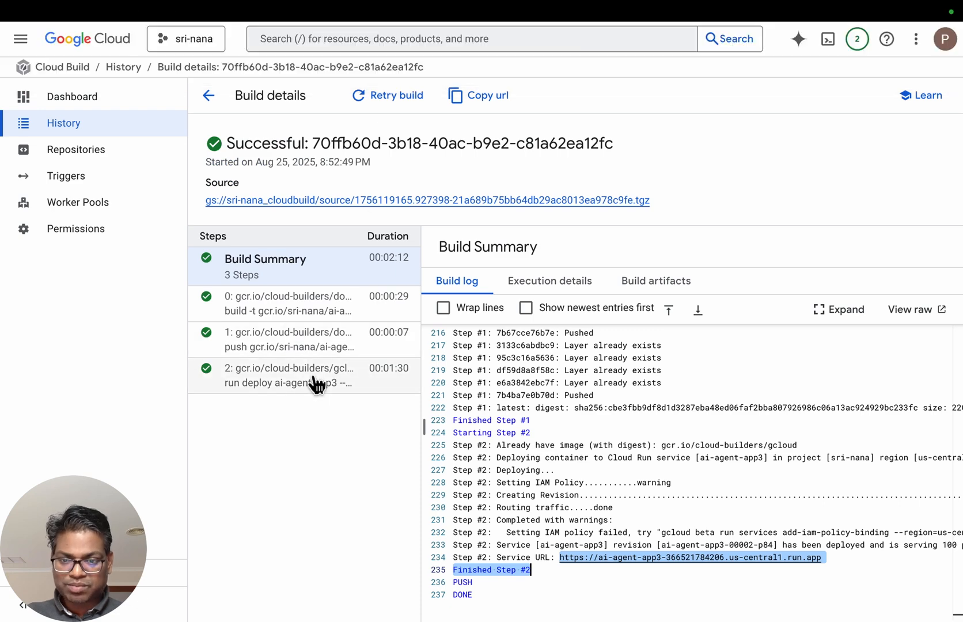
left_click(691, 557)
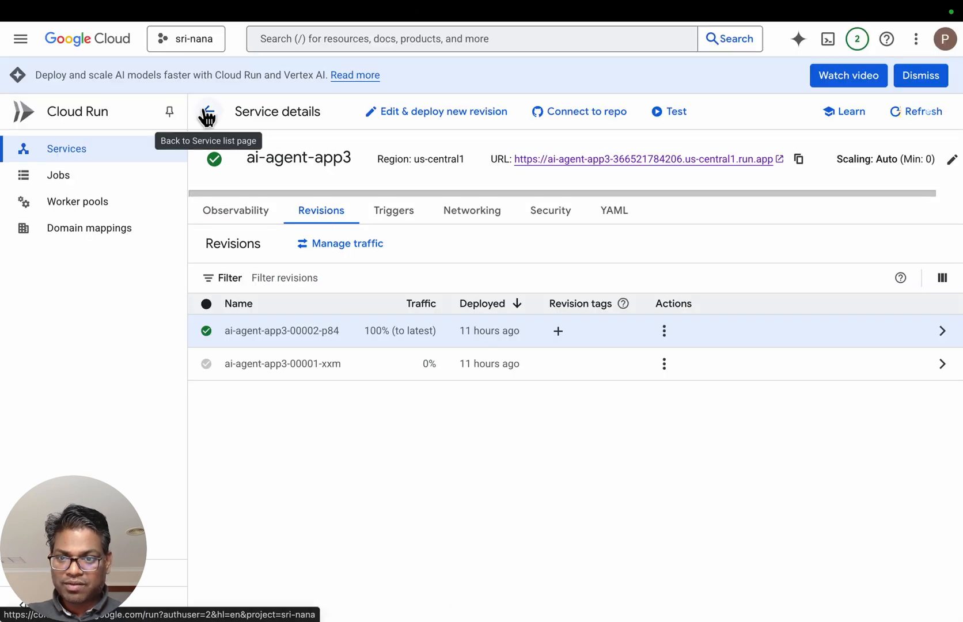
left_click(207, 112)
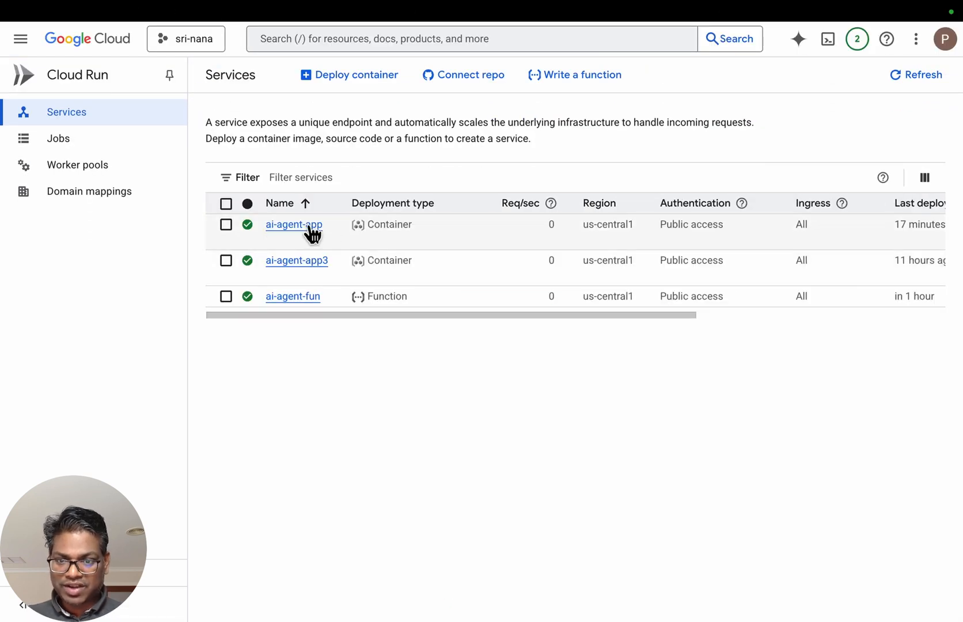
View ai-agent-app's revisions, 00002-mfn at 100% traffic and 00001-ng6 at 0%
left_click(294, 224)
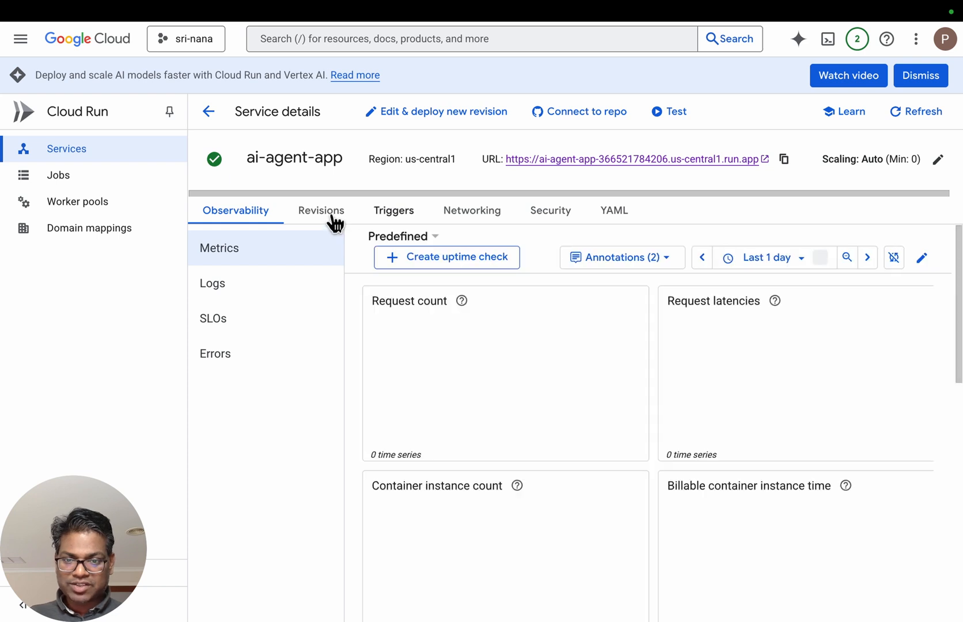
left_click(321, 210)
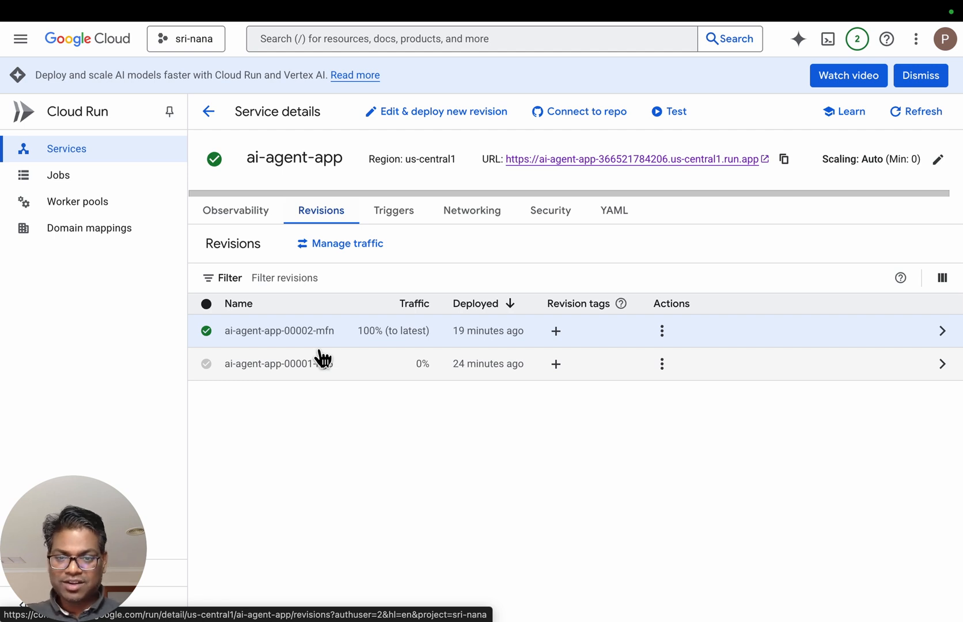
mouse_move(374, 374)
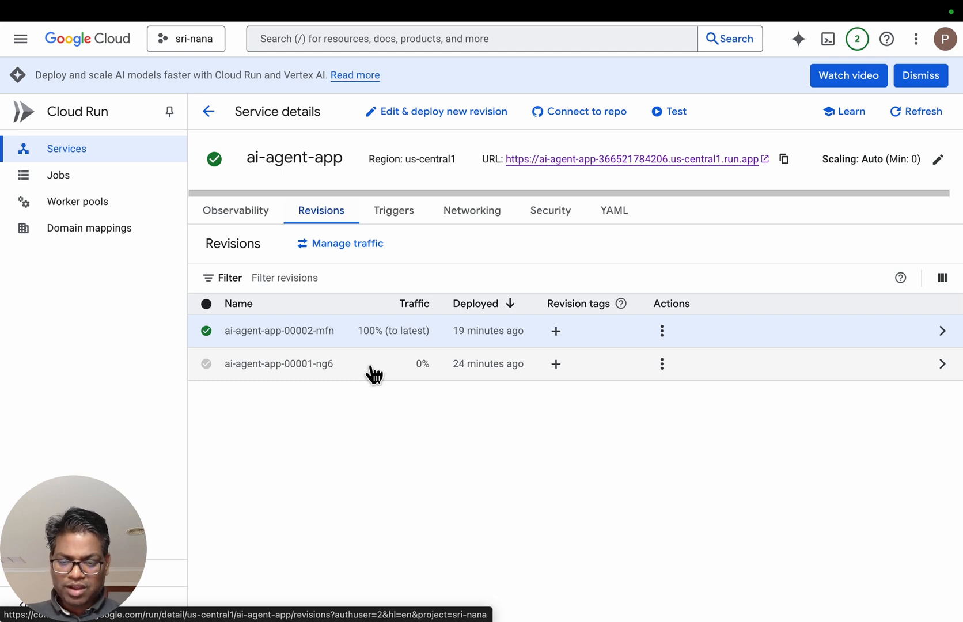
mouse_move(365, 363)
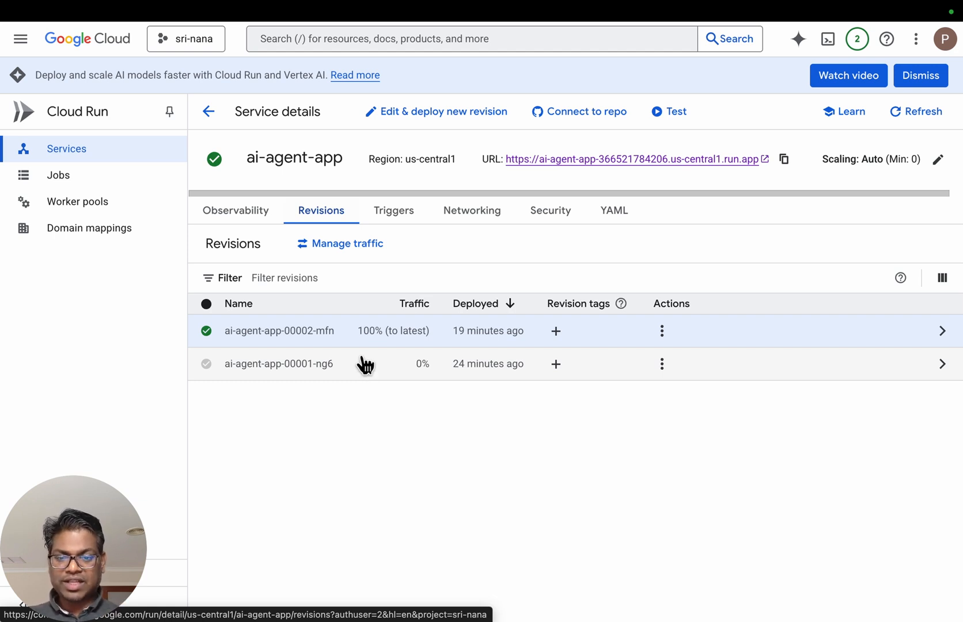
mouse_move(364, 353)
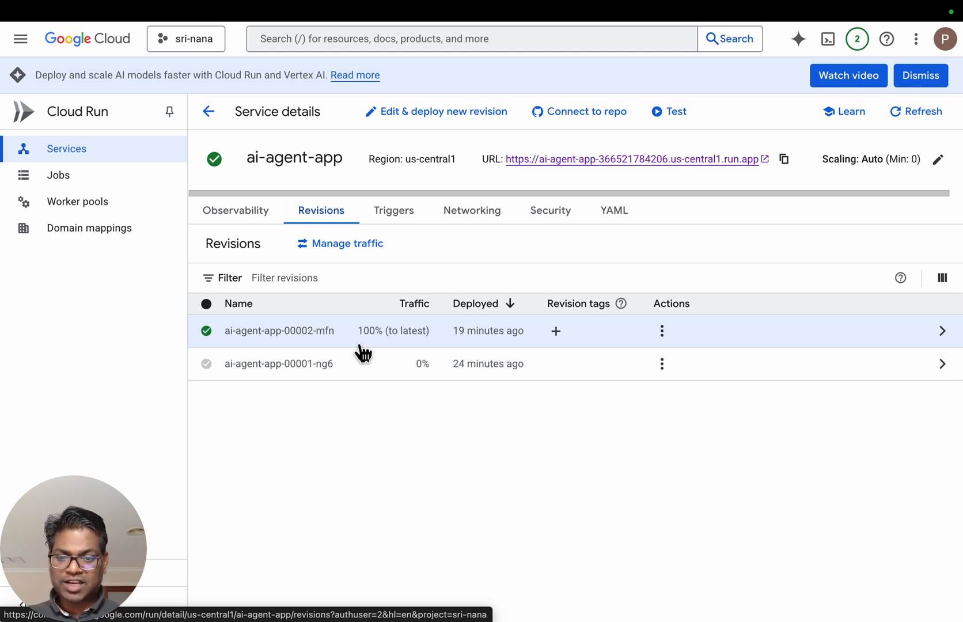